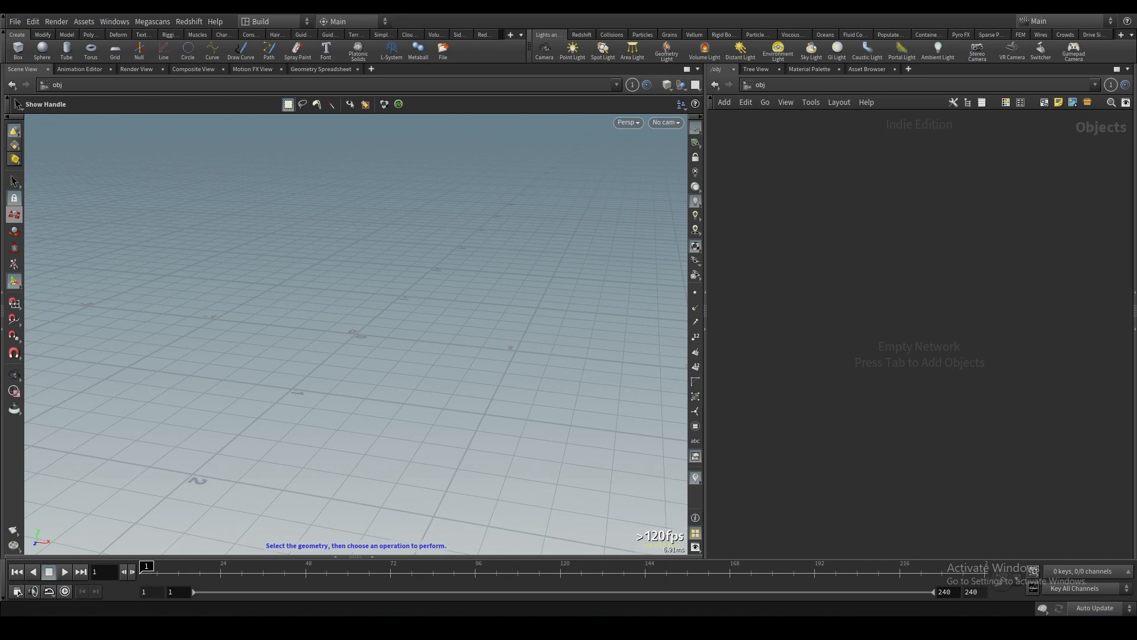
mouse_move(394, 357)
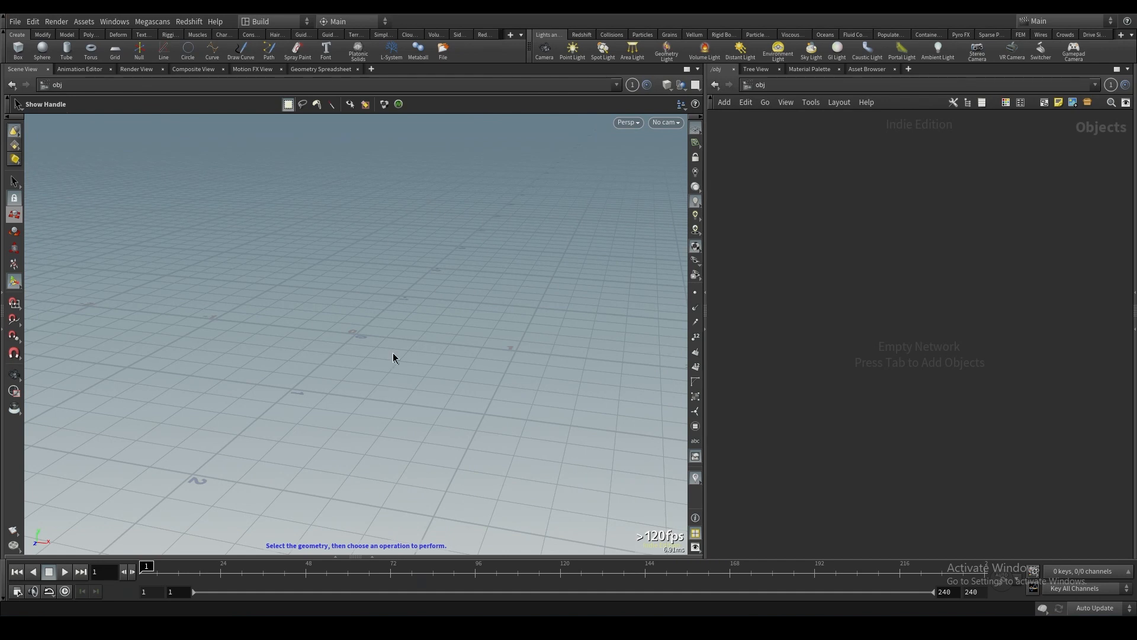
mouse_move(729, 329)
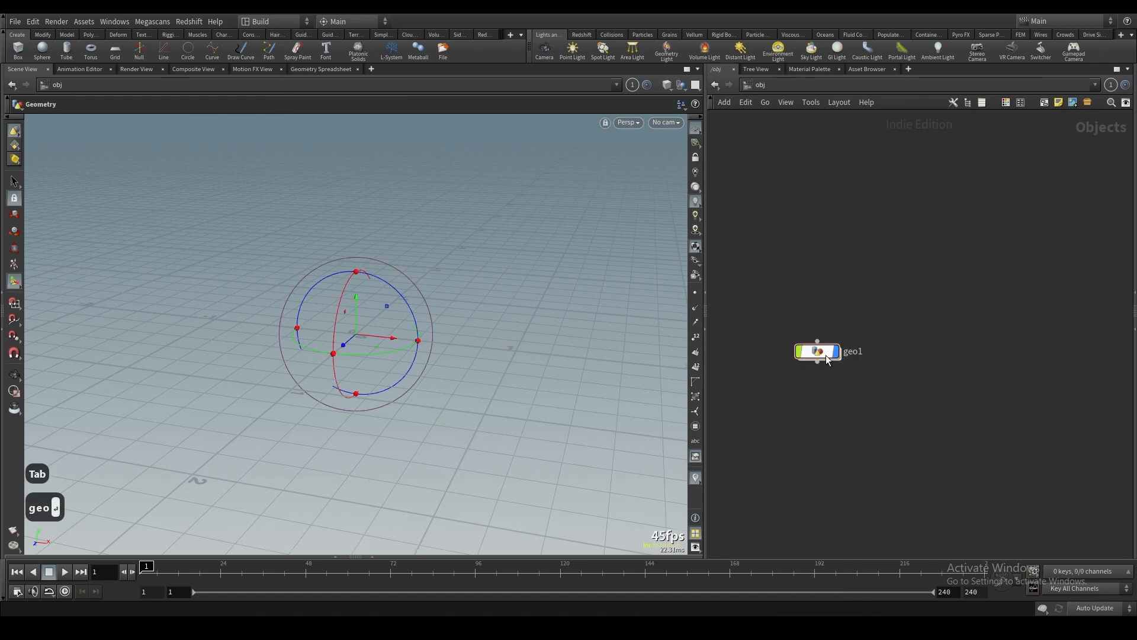
Step: Dive inside the new geo1 object to its empty geometry network
double_click(818, 350)
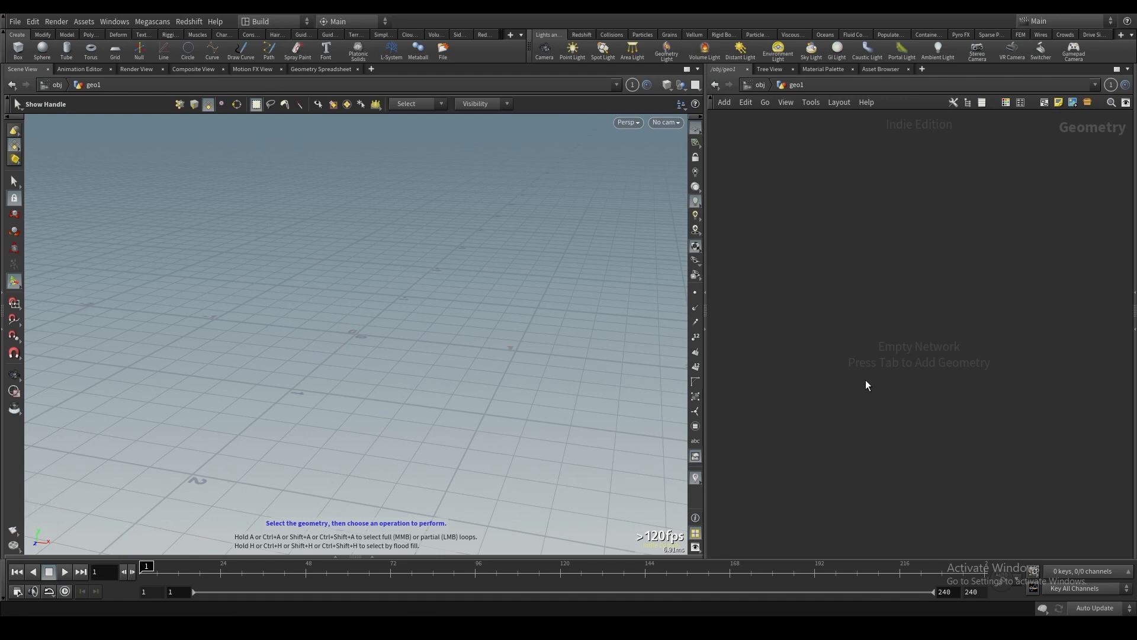
Step: Place an FBX Character Import node in geo1's network from the Tab menu
key(tab)
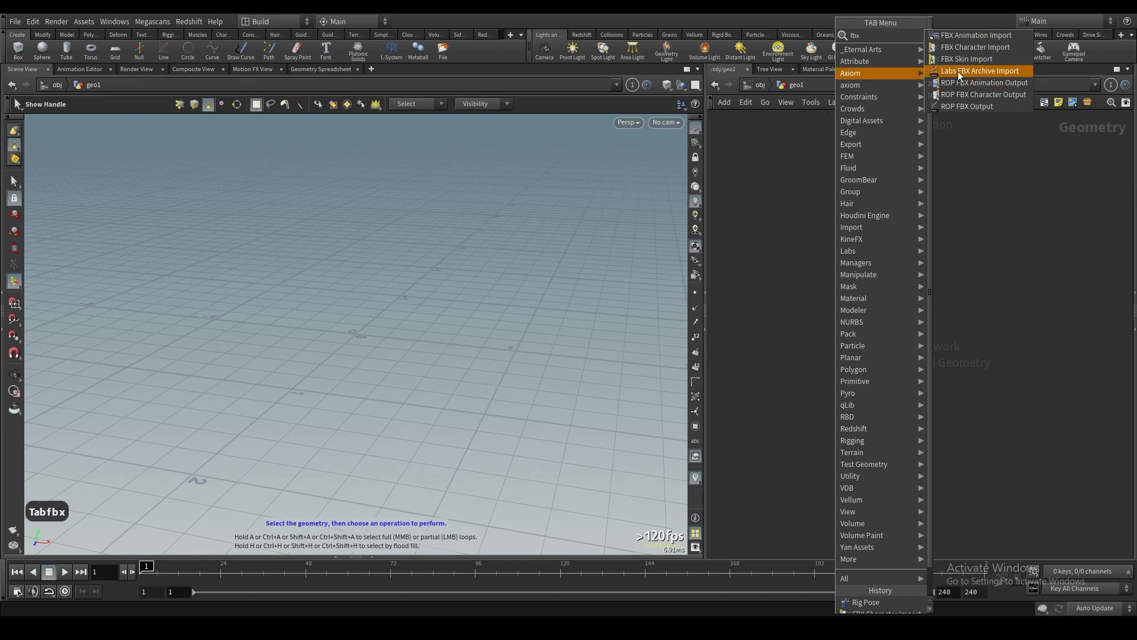
mouse_move(1004, 47)
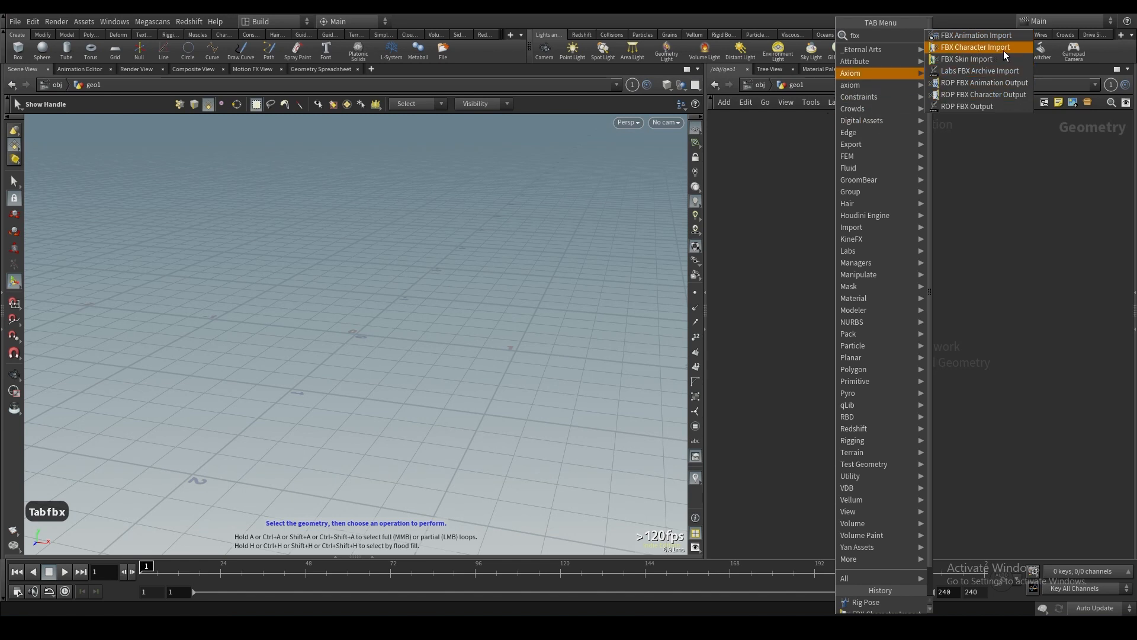
mouse_move(971, 59)
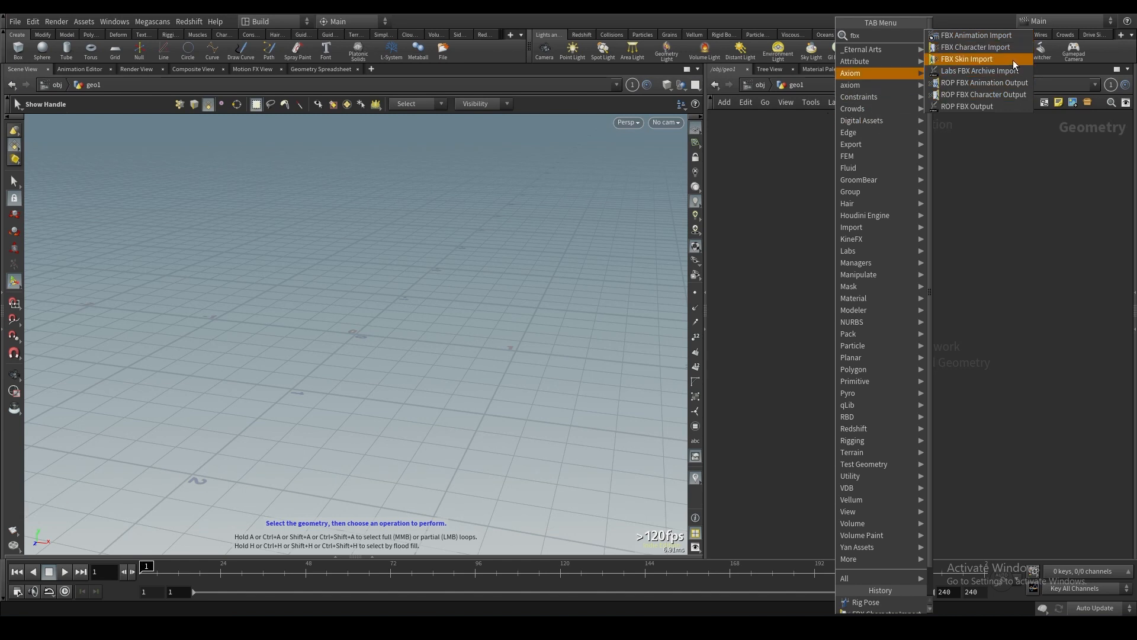
mouse_move(987, 47)
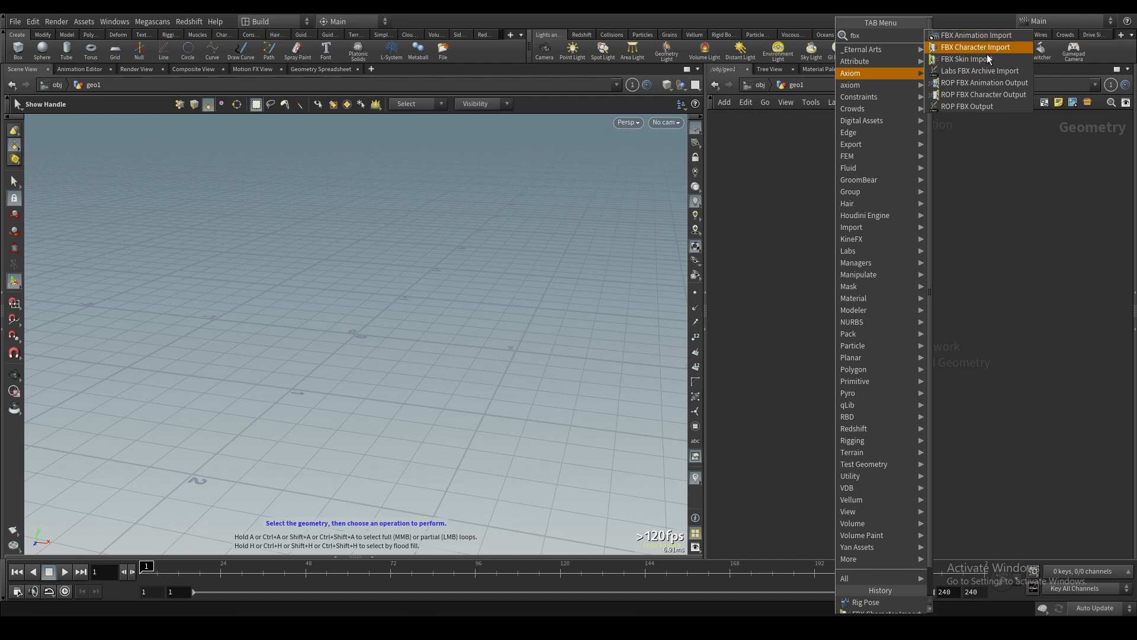
mouse_move(864, 49)
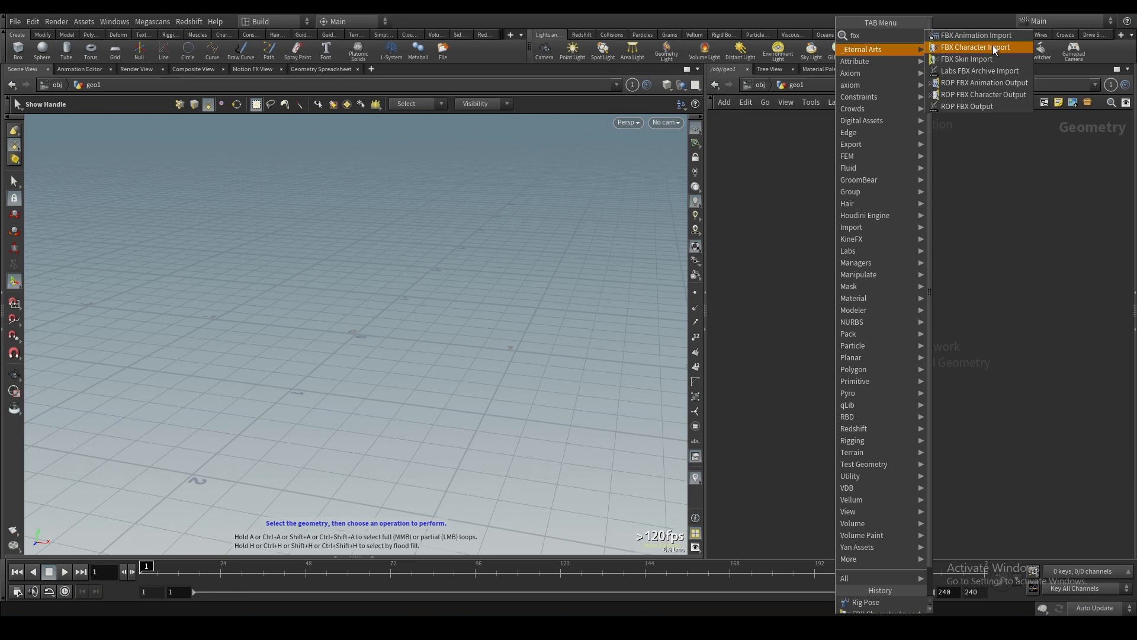
key(Escape)
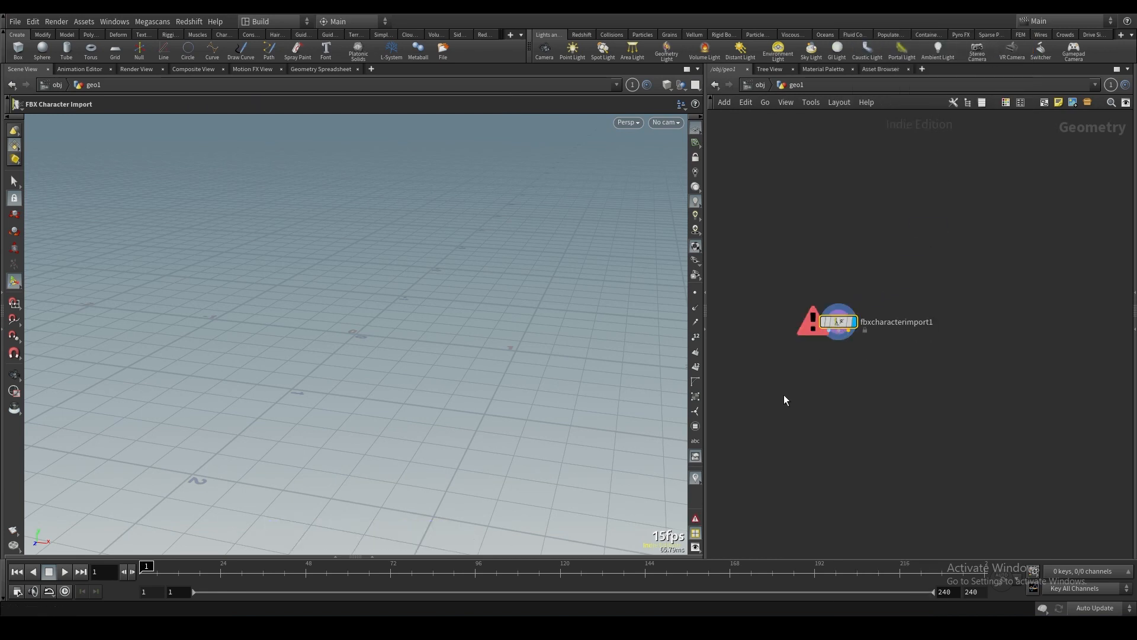
mouse_move(847, 401)
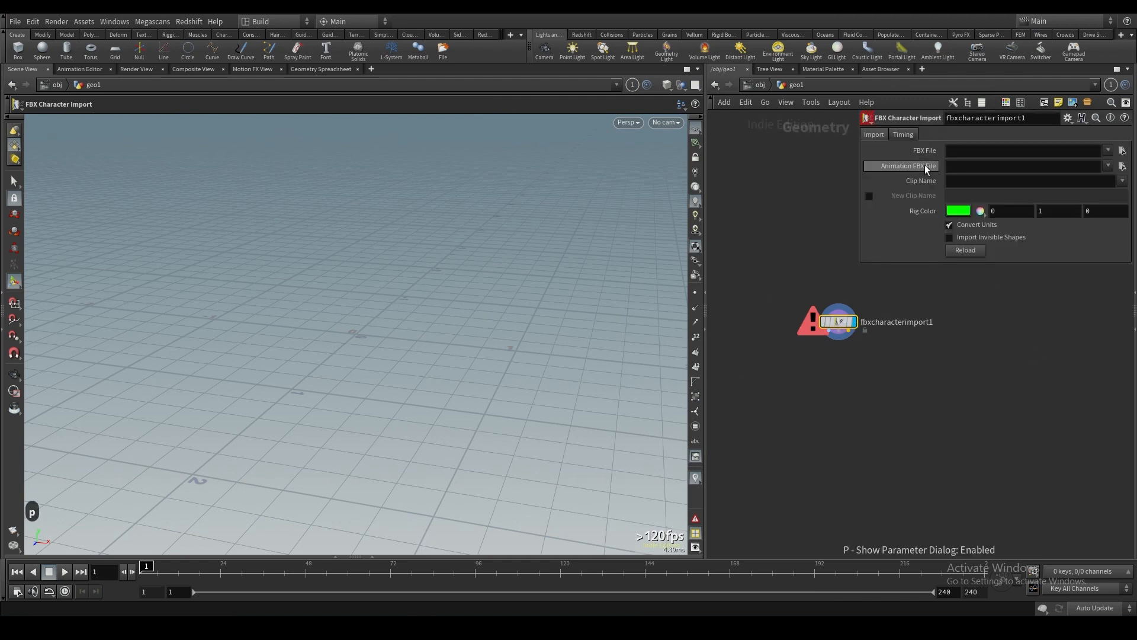
mouse_move(436, 263)
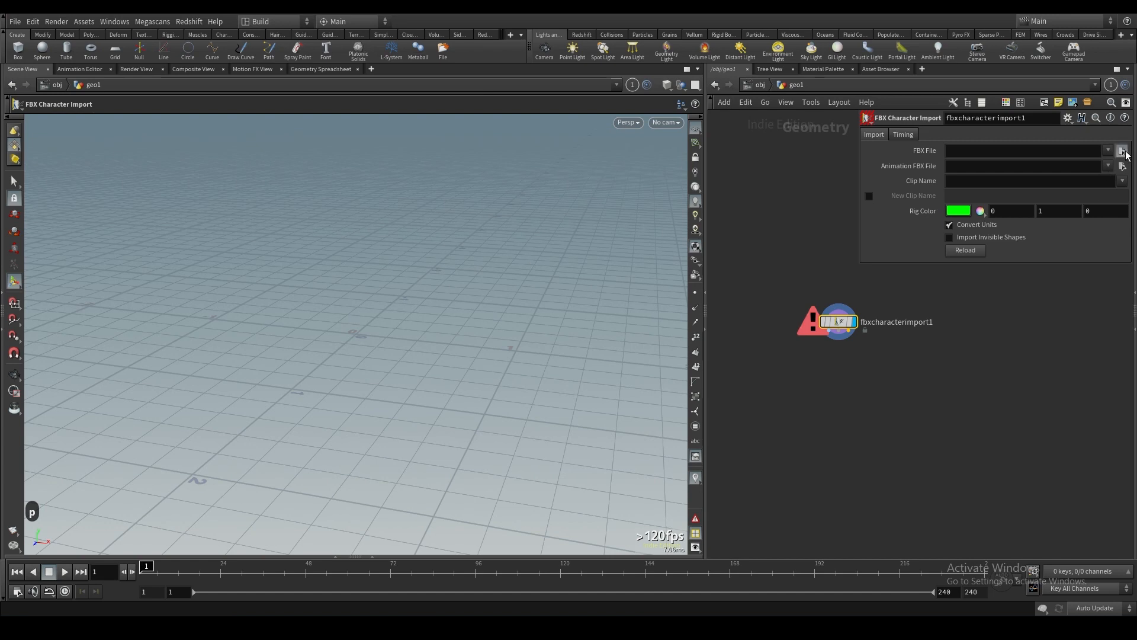
Step: Load the Mixamo T-pose .fbx into the import, framing the character, with Convert Units left on
click(1122, 150)
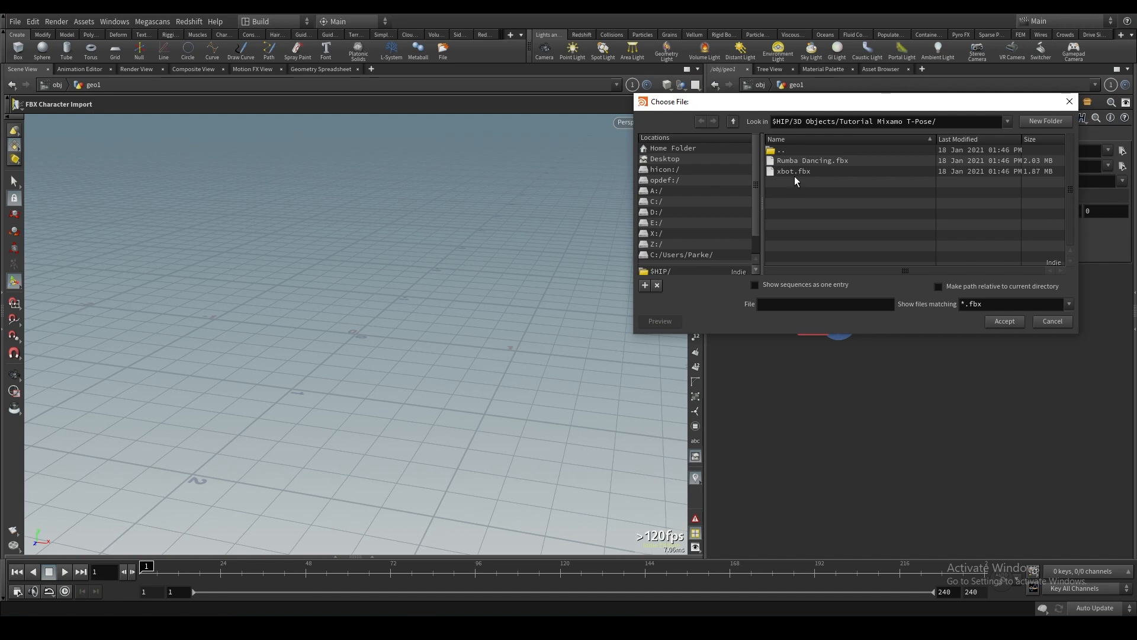
mouse_move(793, 176)
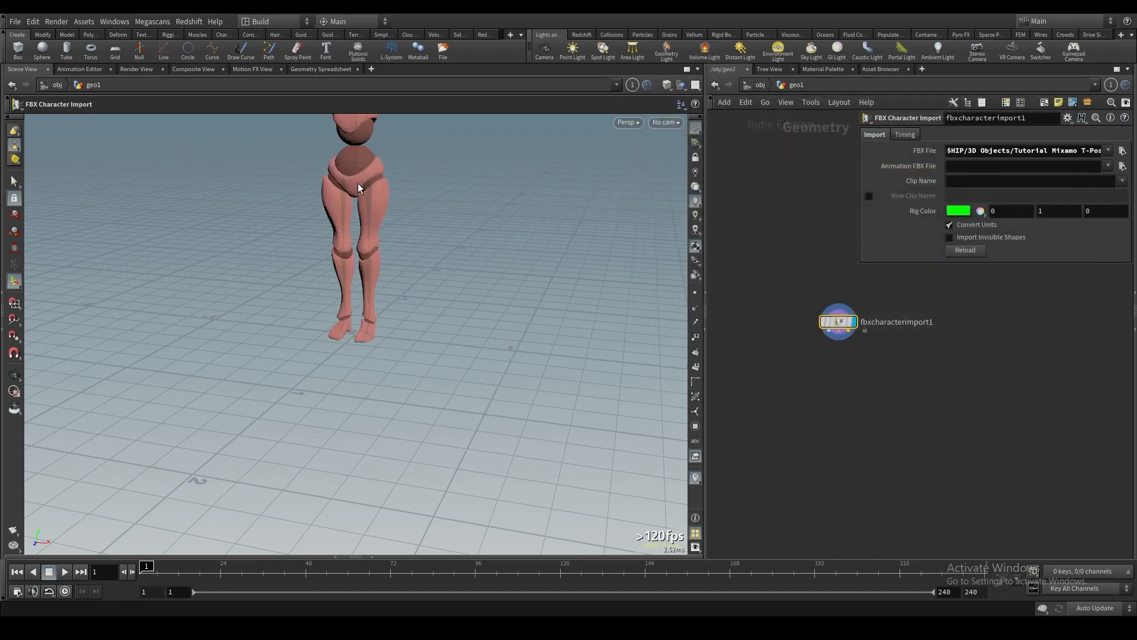
drag(356, 188, 319, 211)
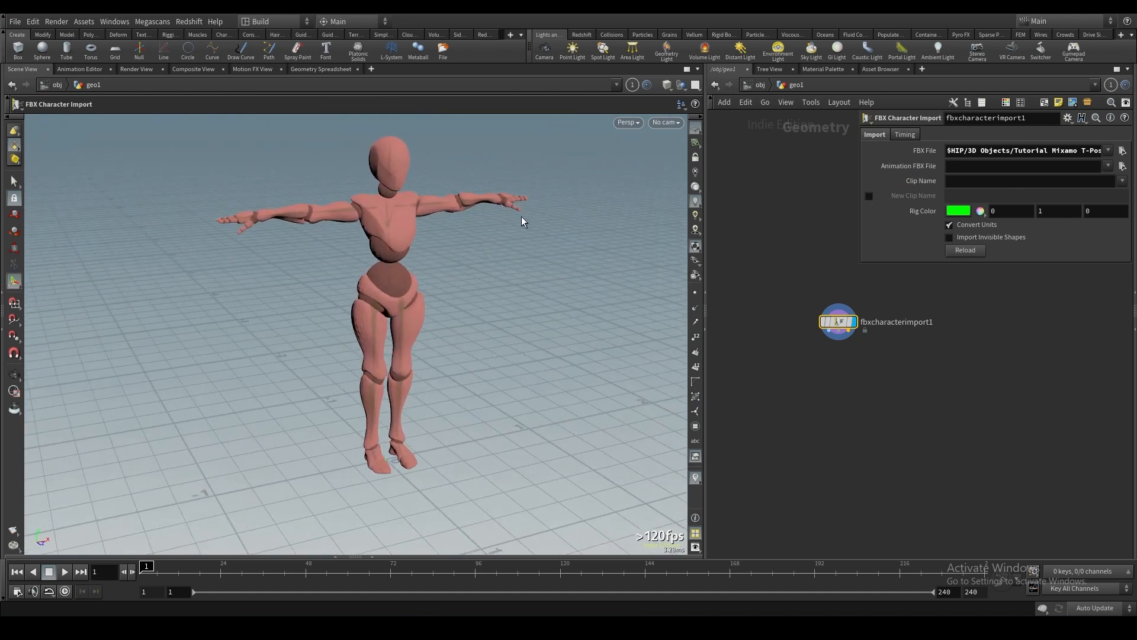
mouse_move(486, 169)
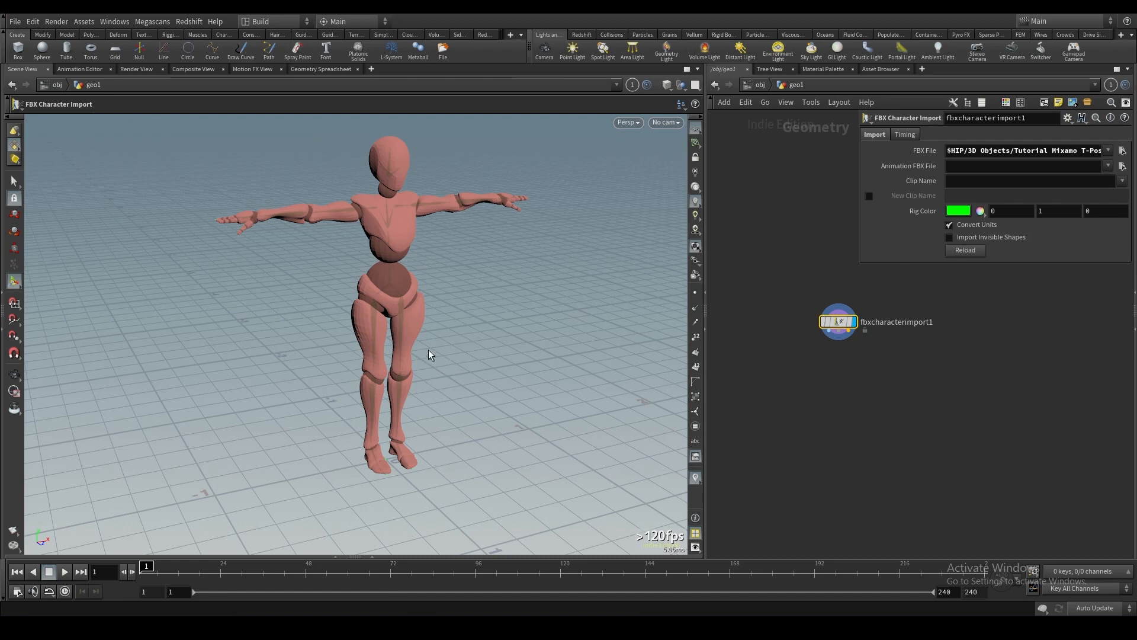
mouse_move(376, 257)
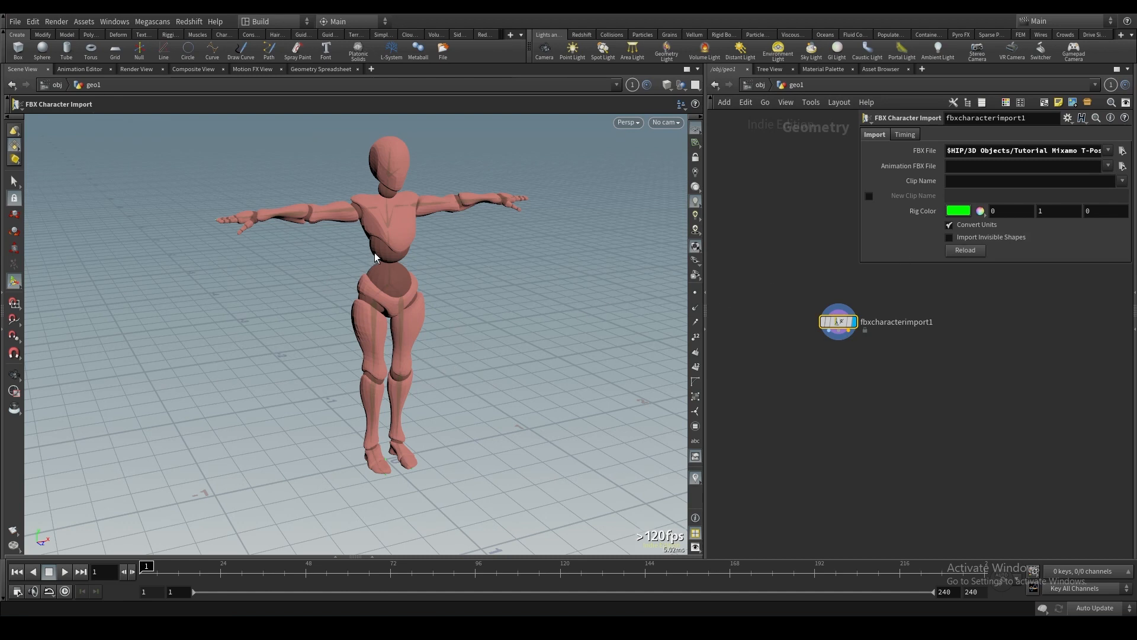
mouse_move(980, 226)
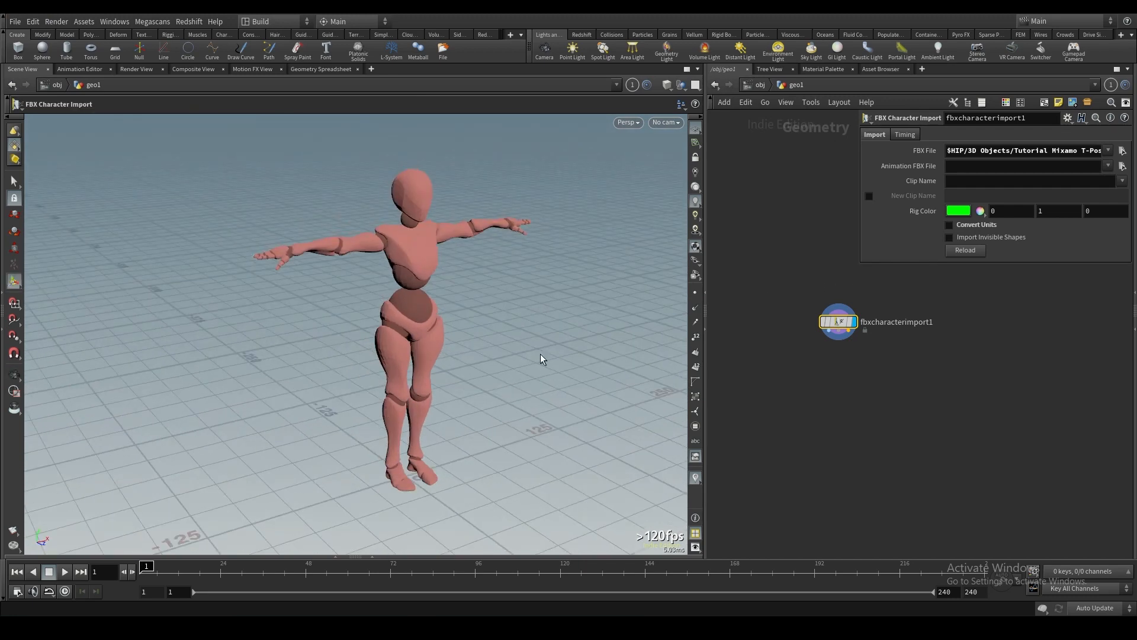
mouse_move(979, 231)
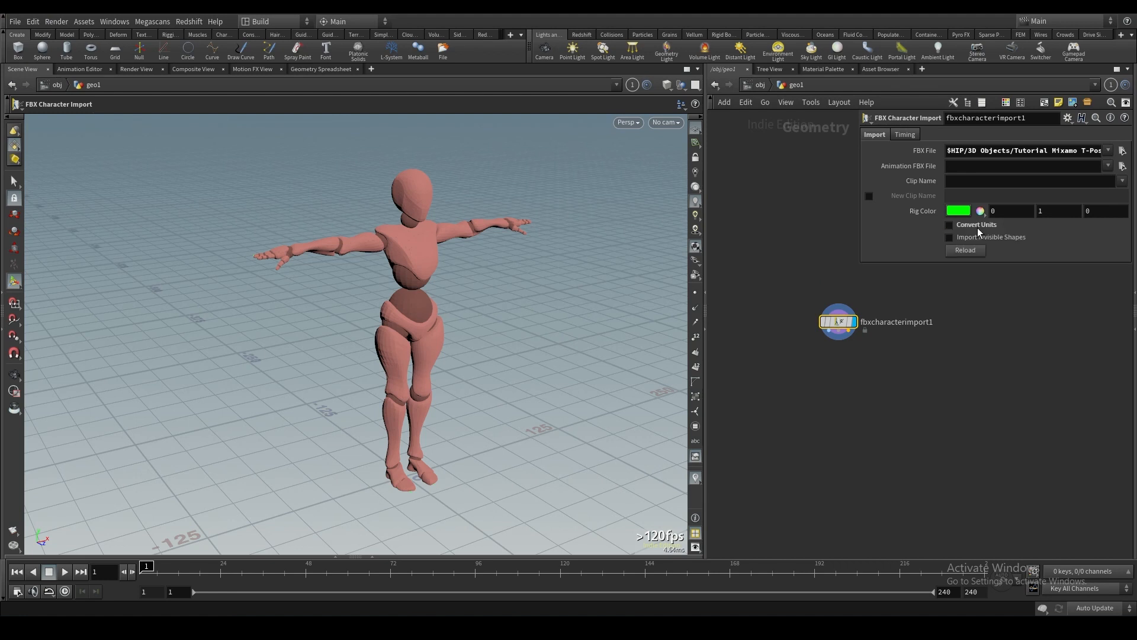
click(949, 224)
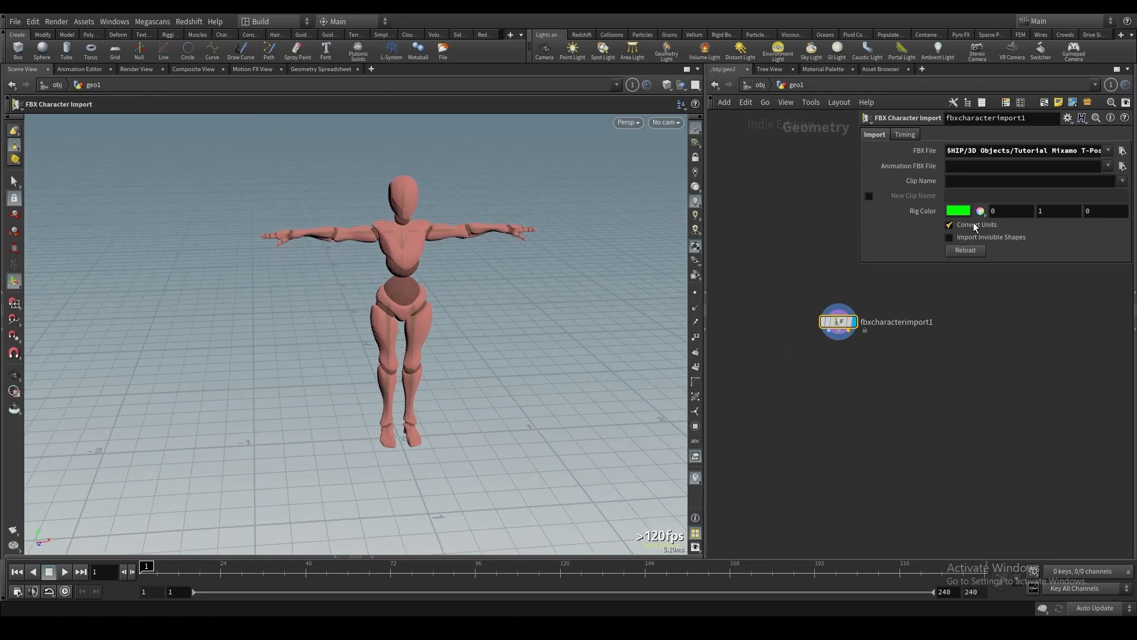
Step: Add a Null fed by fbxcharacterimport1's skeleton output and display its green bones
key(tab)
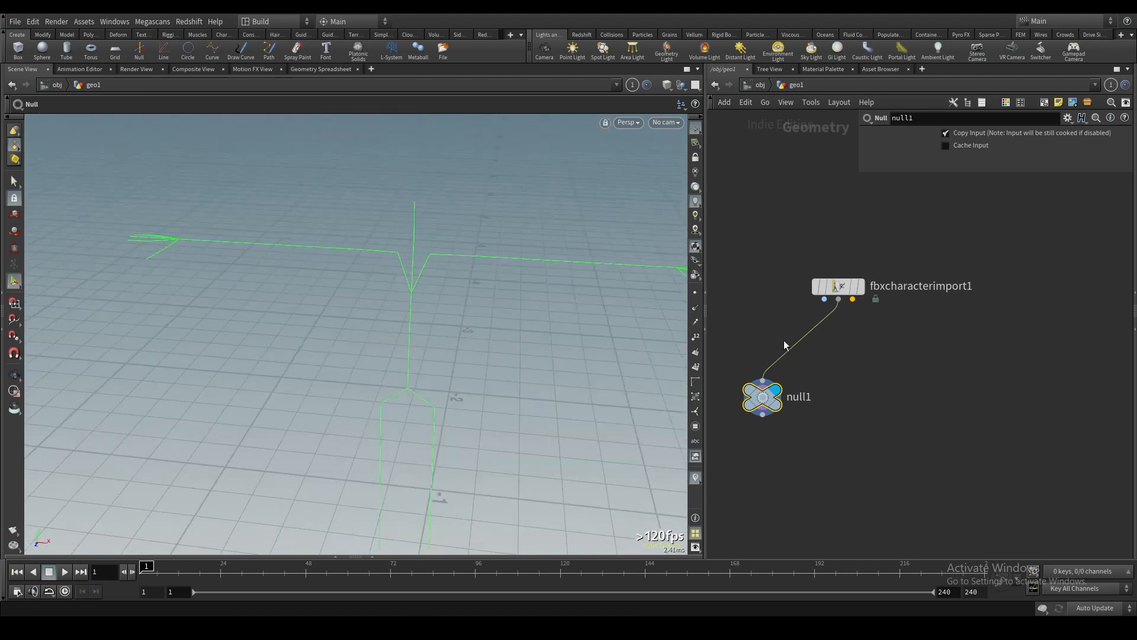
mouse_move(856, 311)
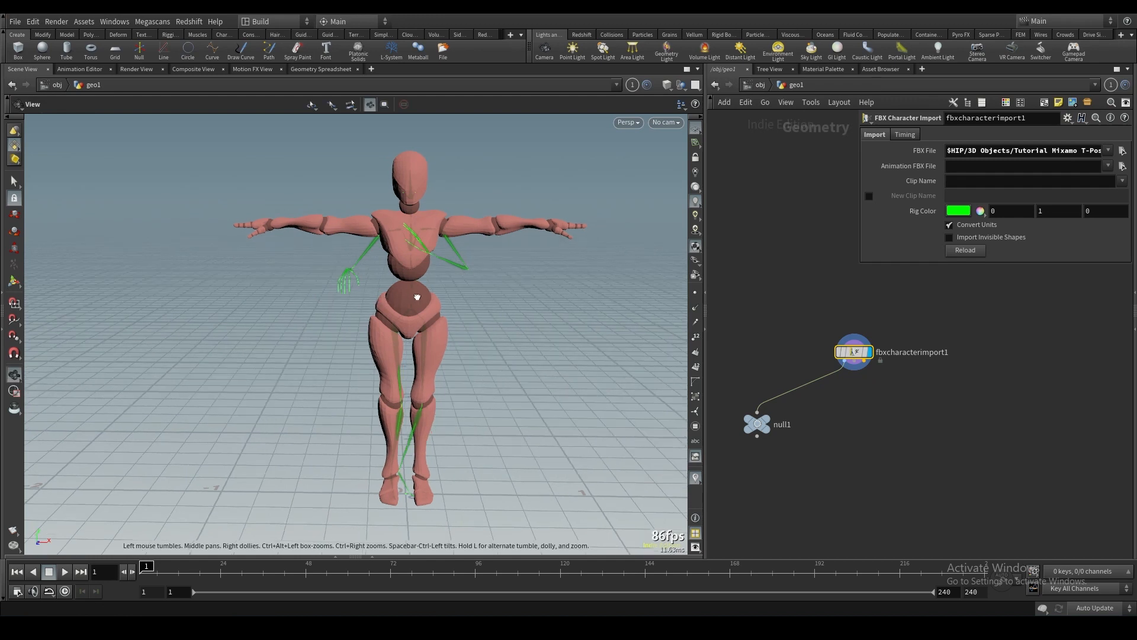
click(240, 566)
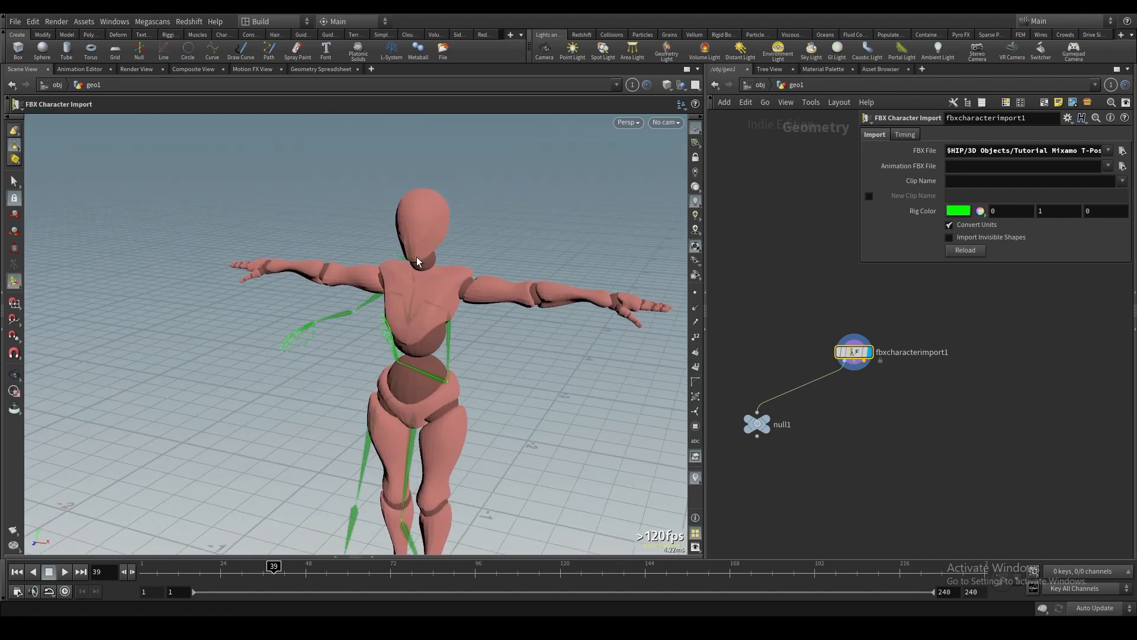
mouse_move(893, 425)
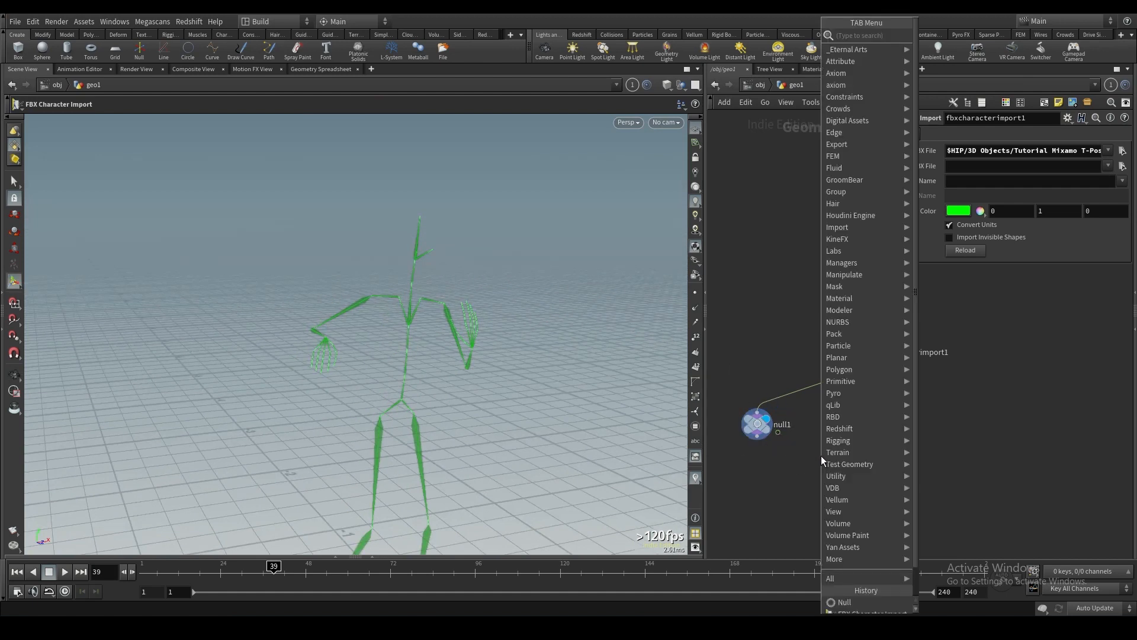
Step: Add a Bone Deform and wire the import's mesh, skeleton and animated pose into it
text(bon)
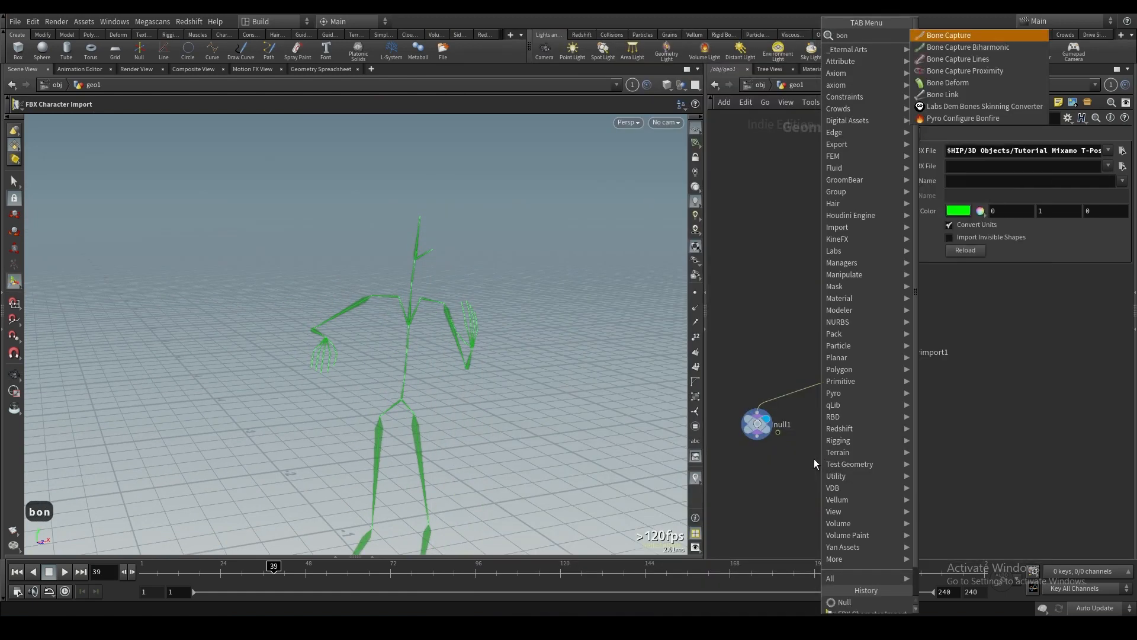
text(ed)
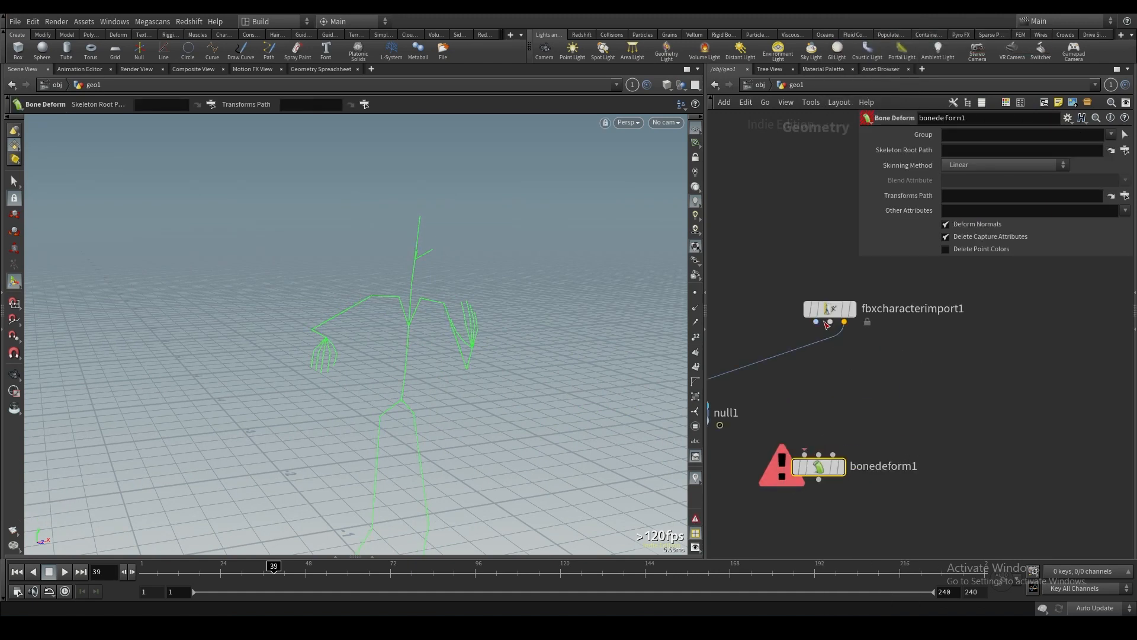
mouse_move(836, 348)
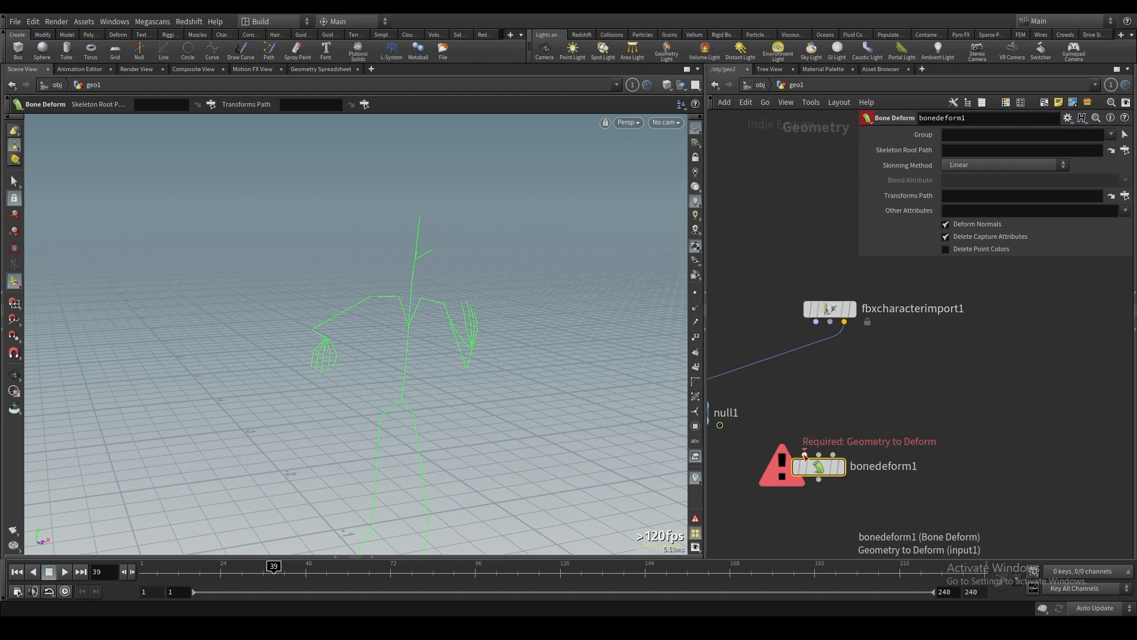
mouse_move(805, 455)
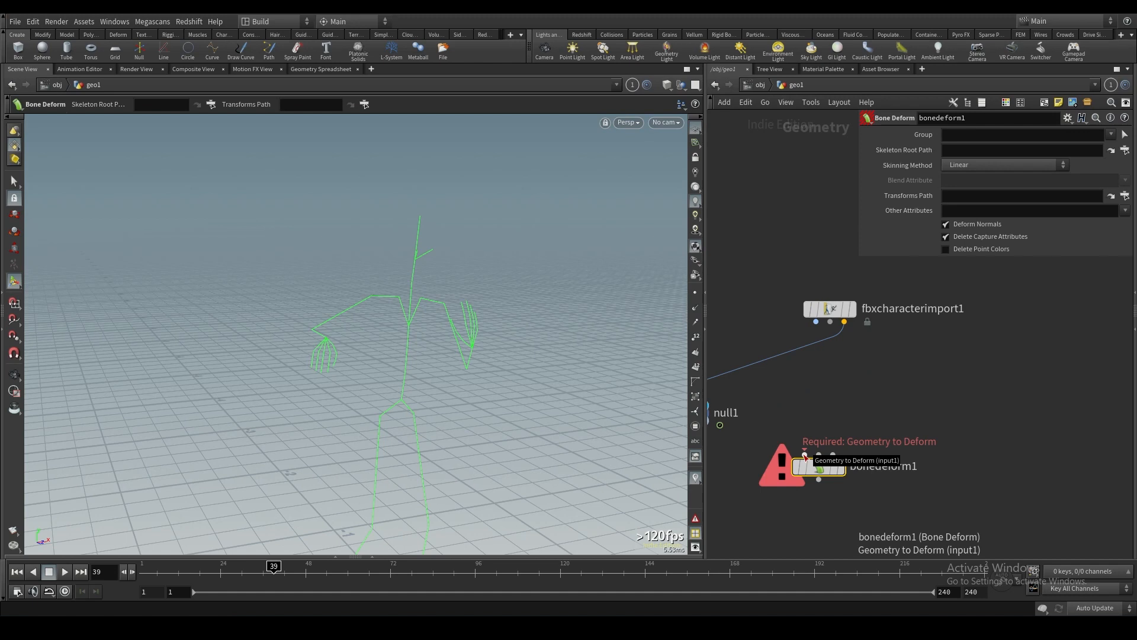
mouse_move(819, 455)
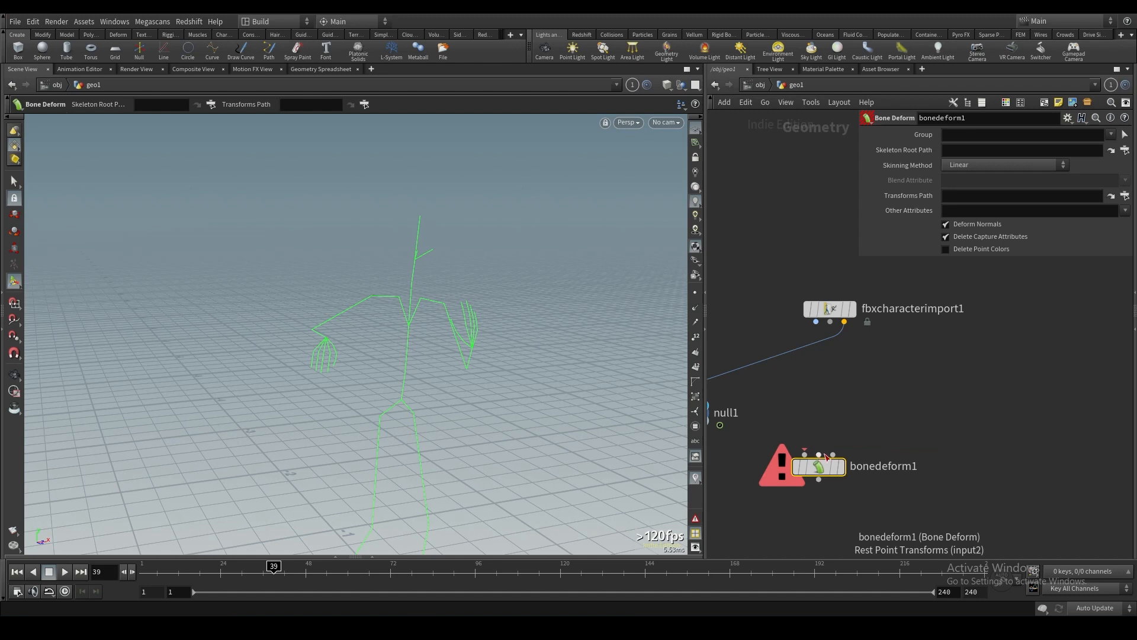
mouse_move(824, 457)
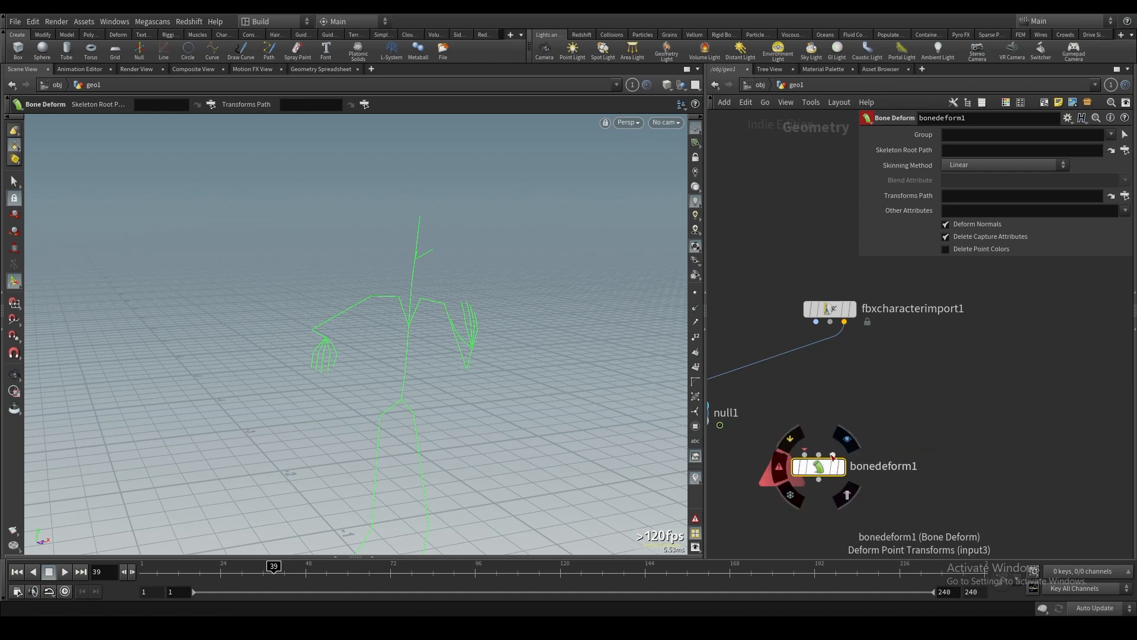
mouse_move(833, 455)
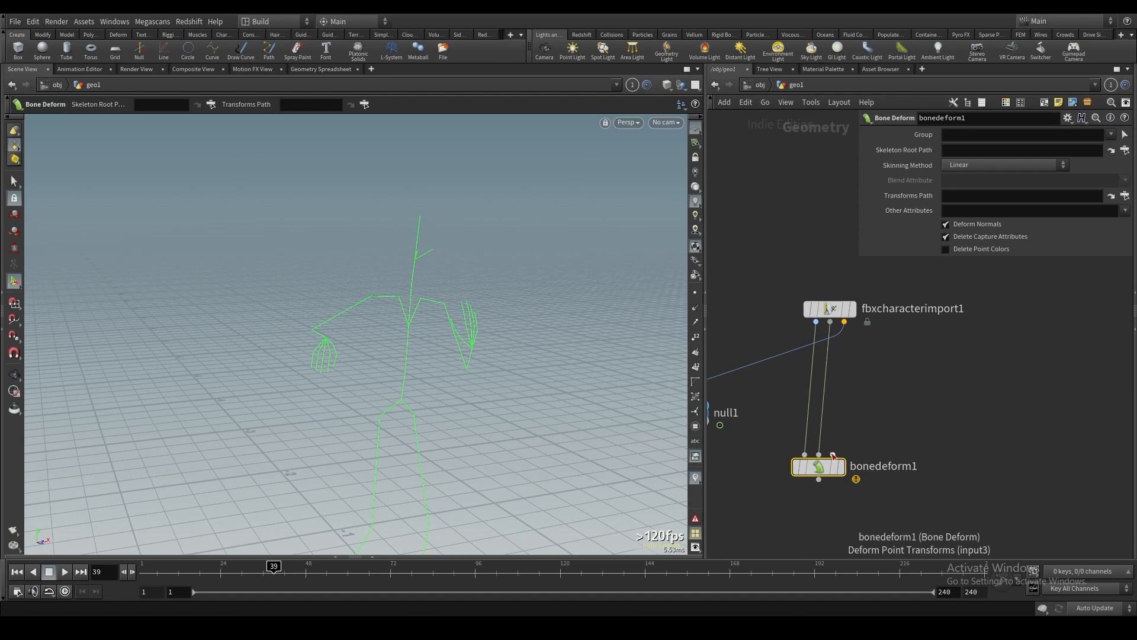
click(819, 466)
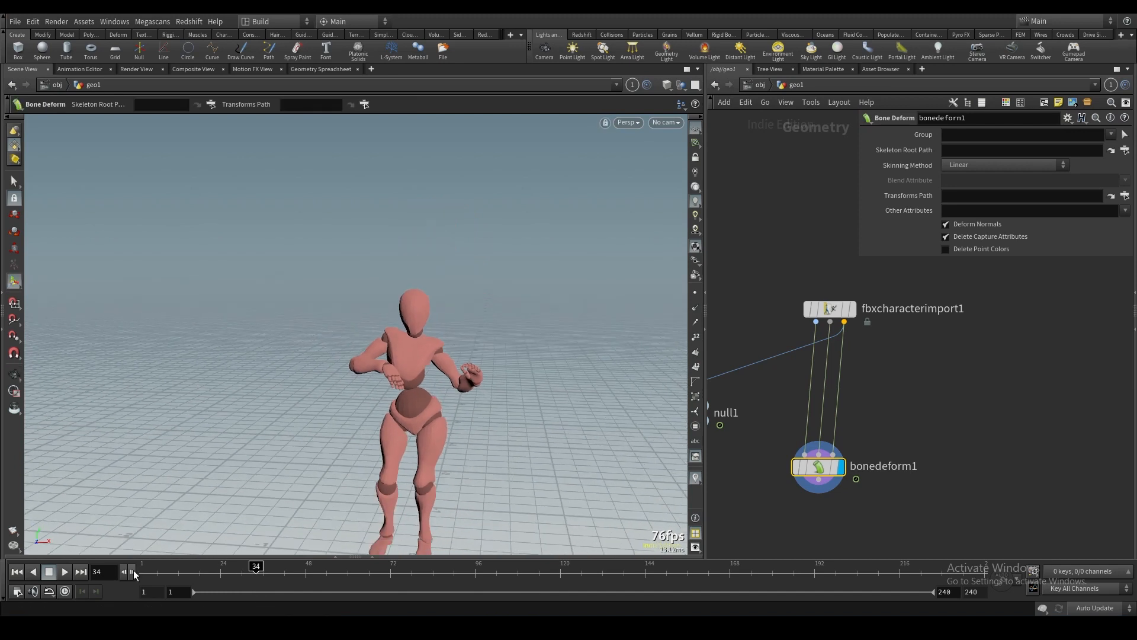
Step: Play back the dancing animation from the start on bonedeform1, then pause it
click(64, 571)
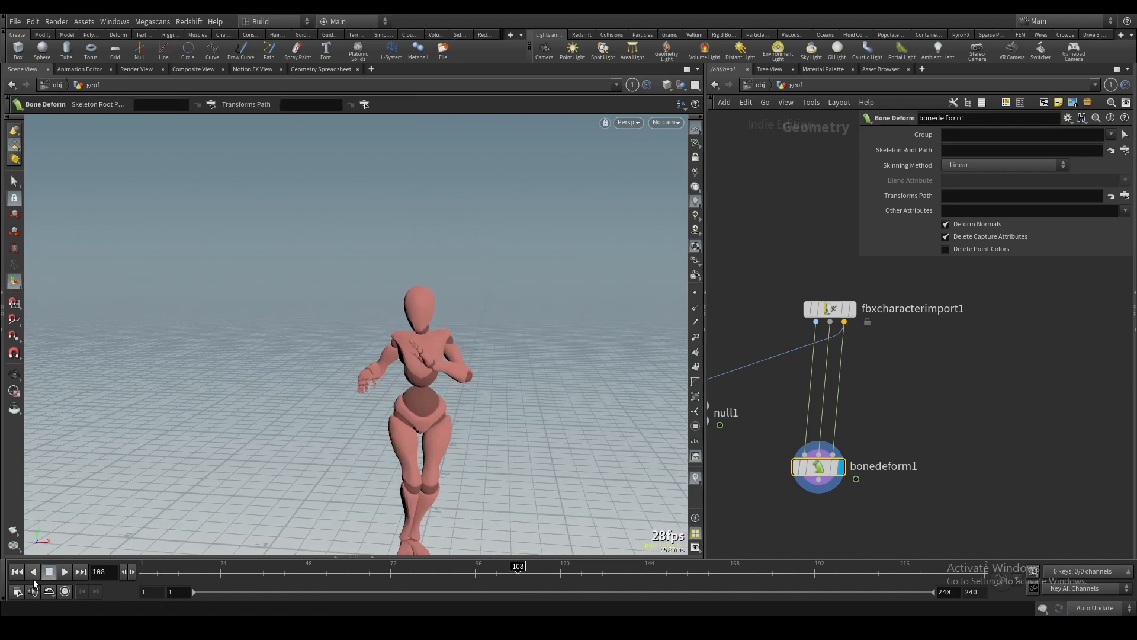
click(64, 571)
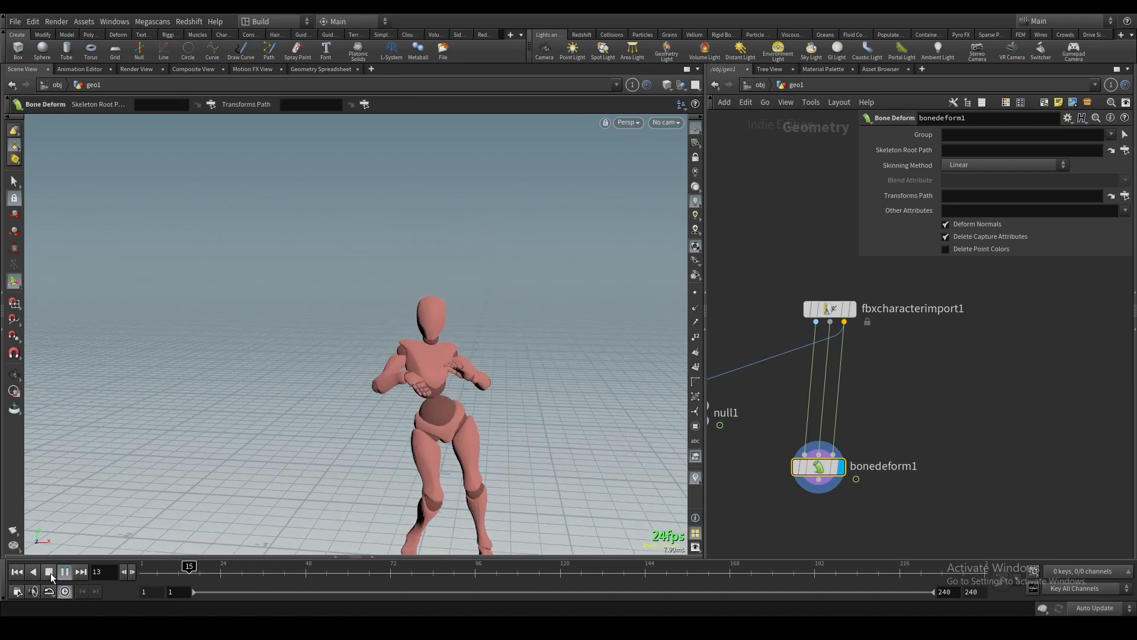
click(64, 571)
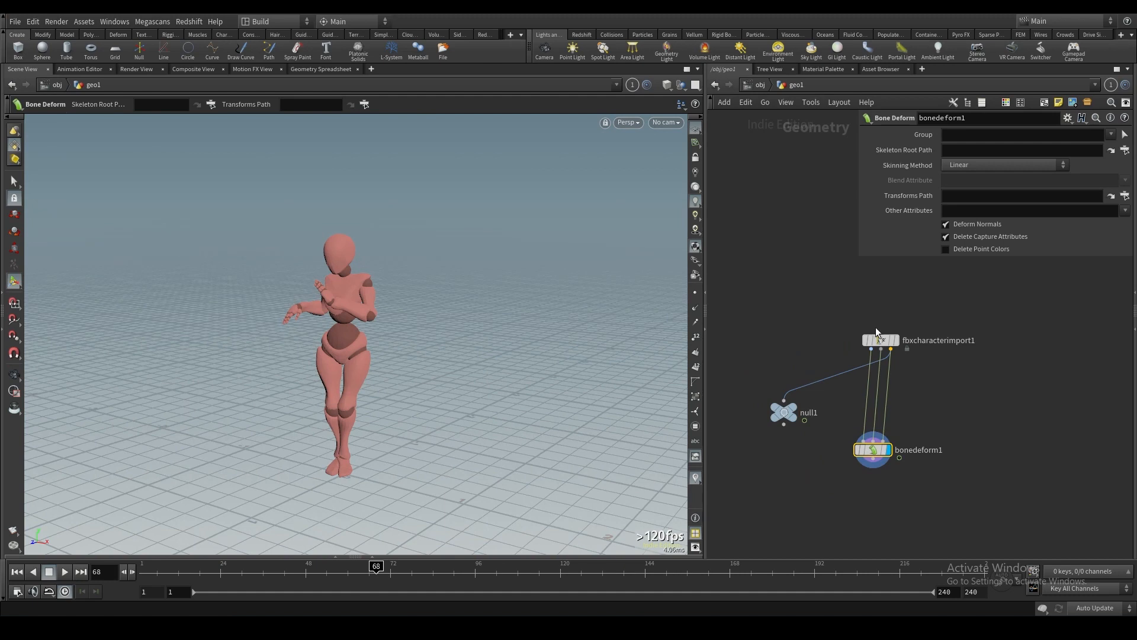
Step: Set the FBX import's Timing Speed to 0.5 and play the animation at half speed
click(880, 340)
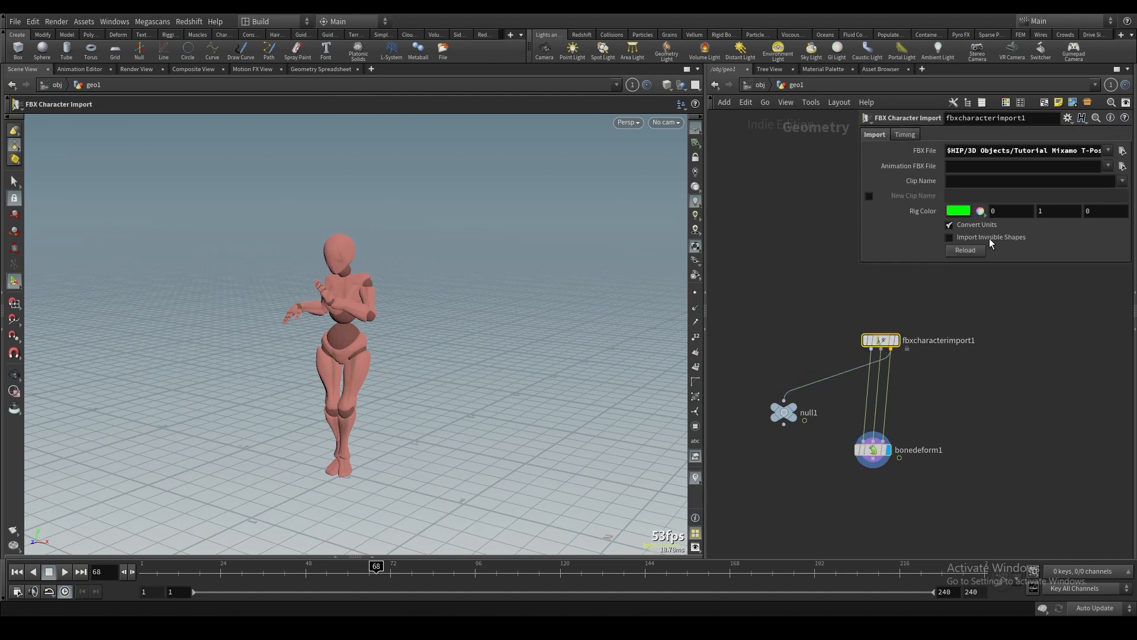
mouse_move(524, 276)
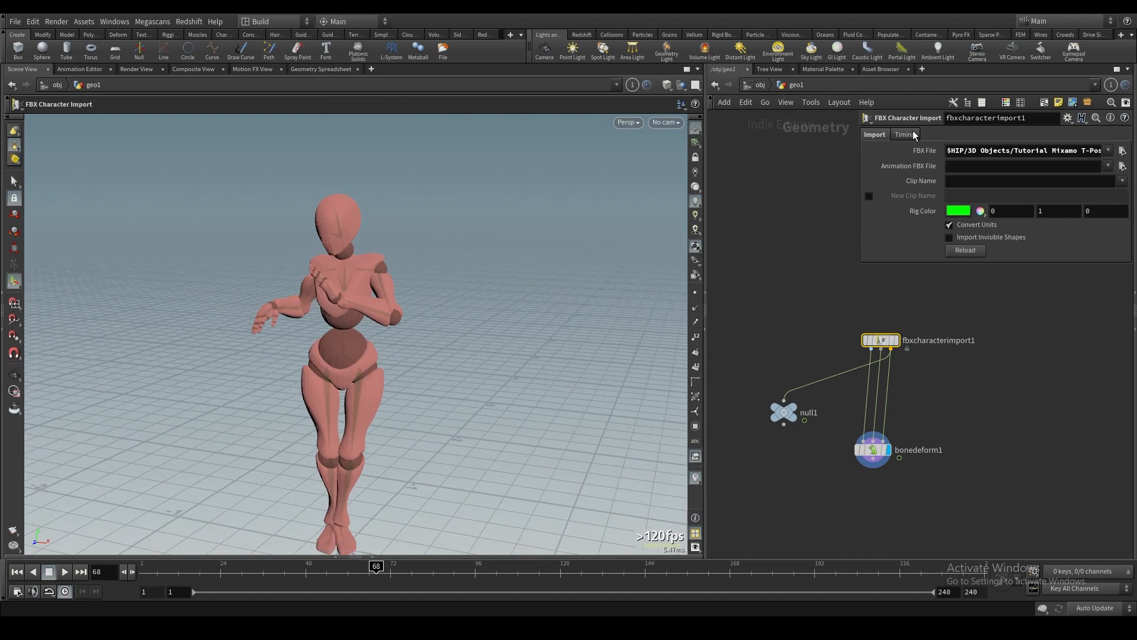
click(904, 134)
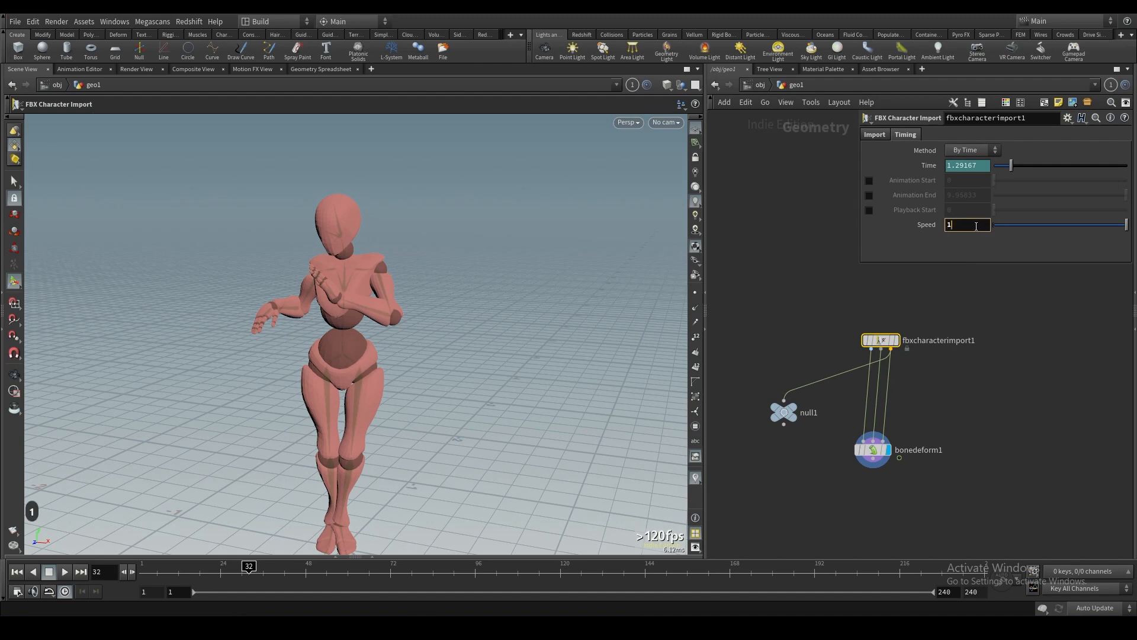
text(10)
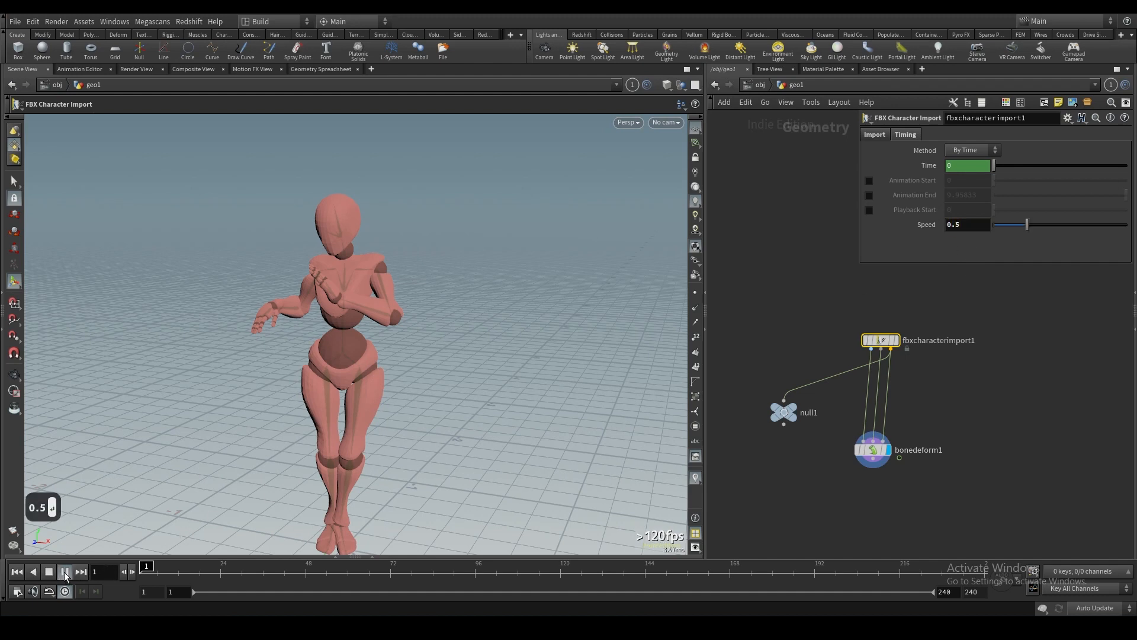
click(64, 571)
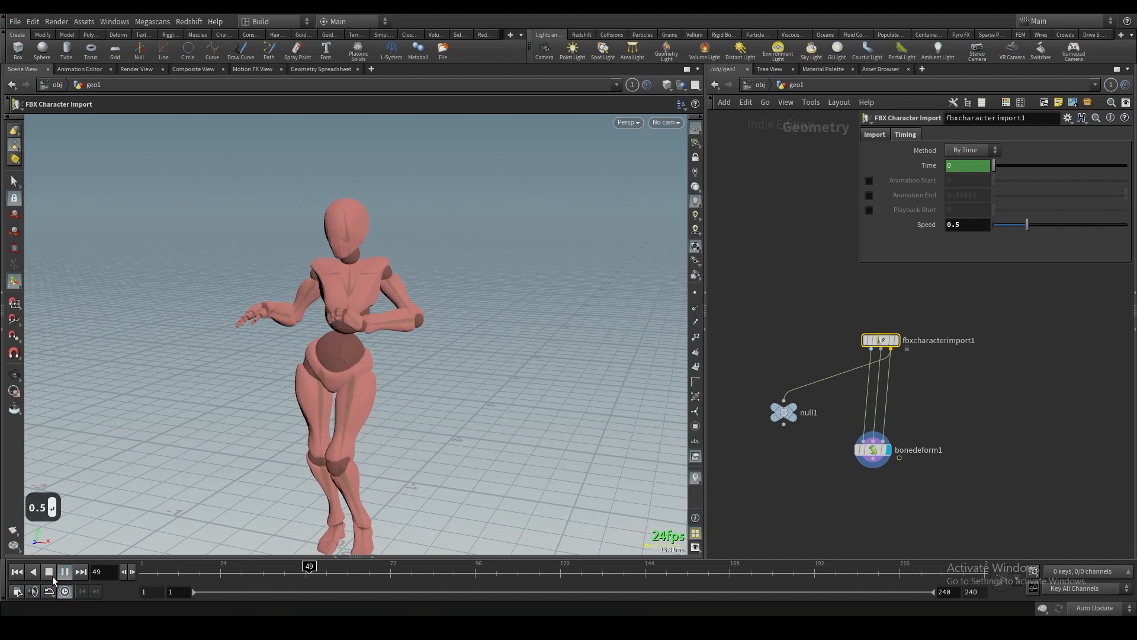
click(63, 571)
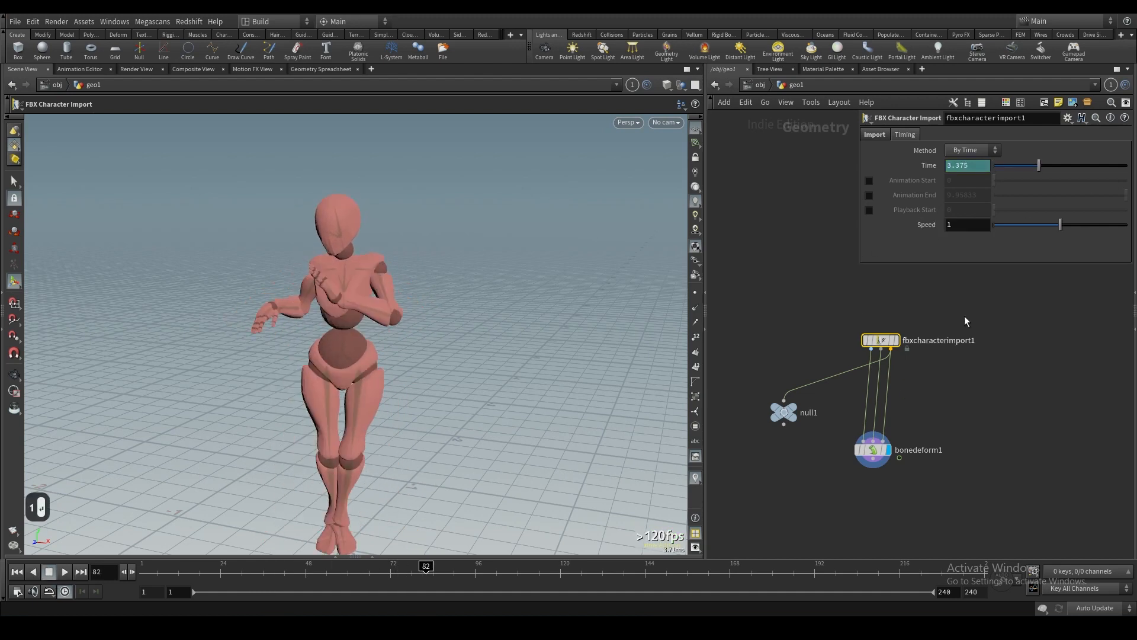
Step: Try a custom Animation Start with By Frame timing, then restore By Time and turn the override off
click(869, 180)
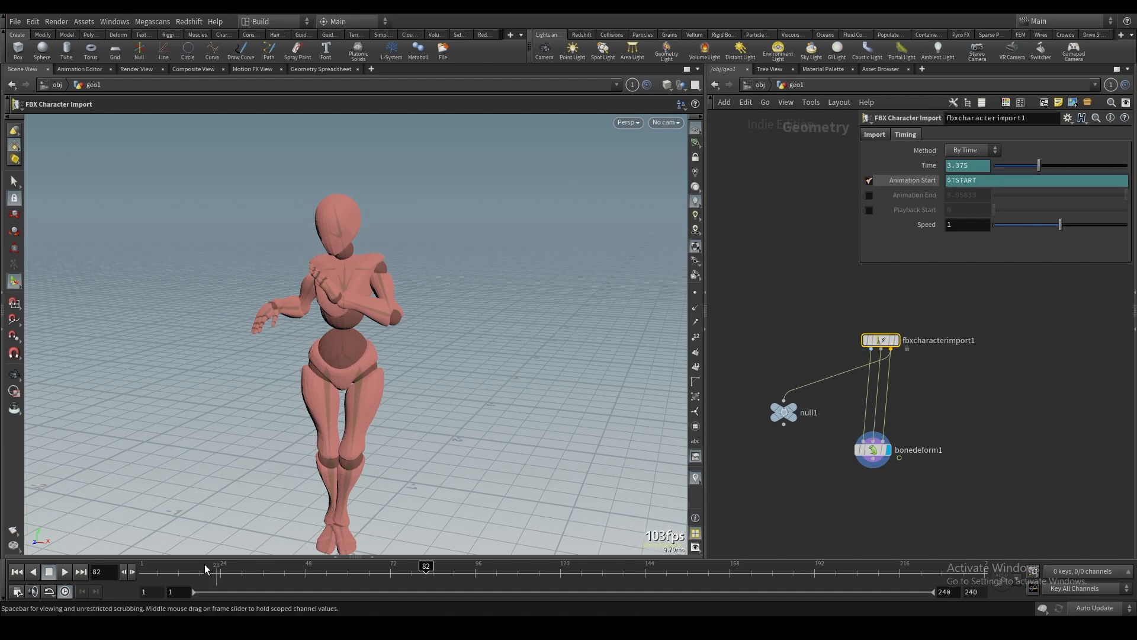
click(17, 571)
text(0)
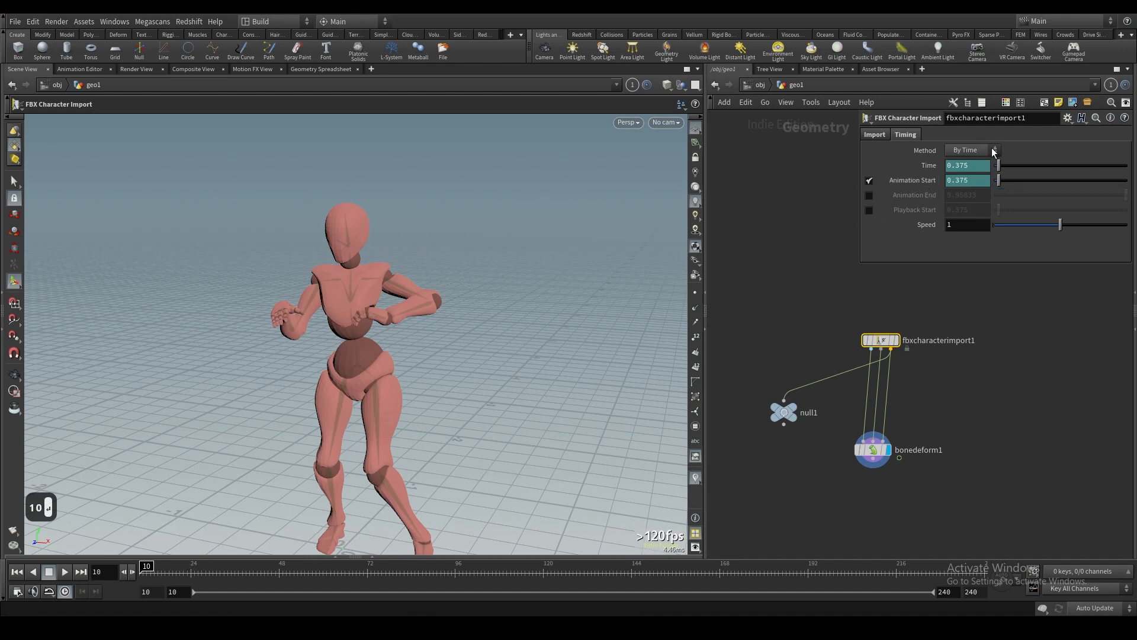
click(974, 150)
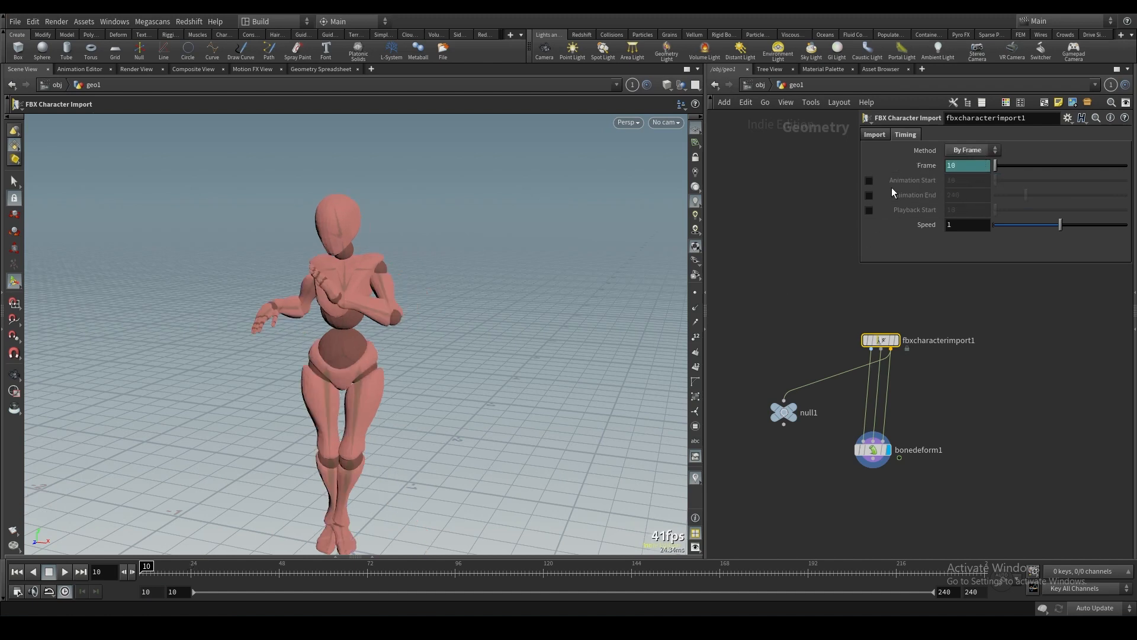
click(868, 180)
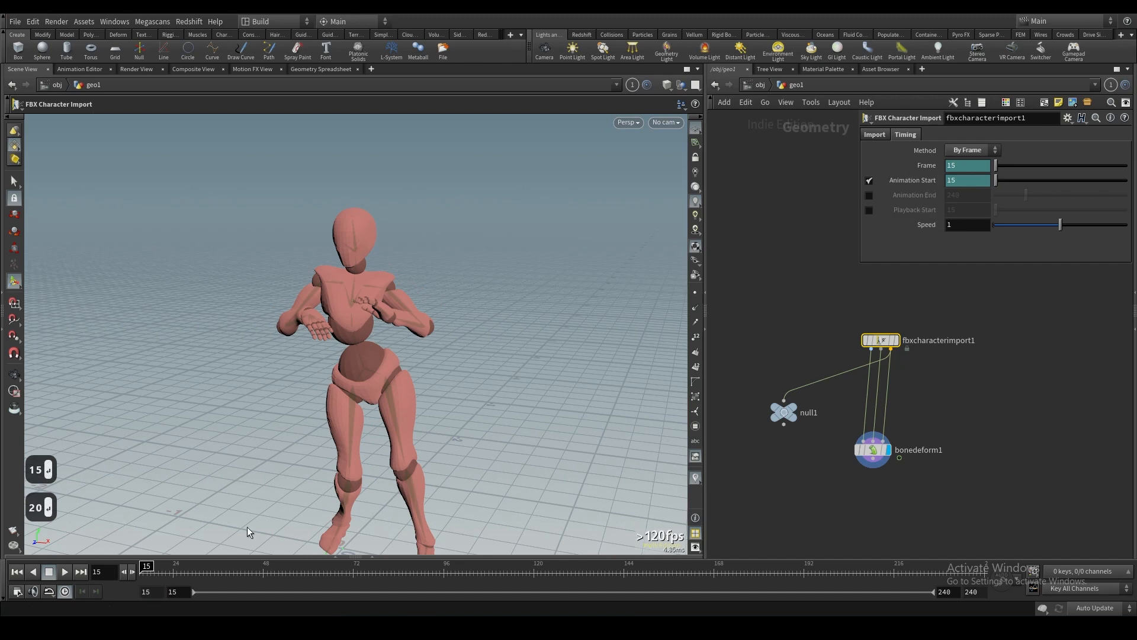
click(102, 571)
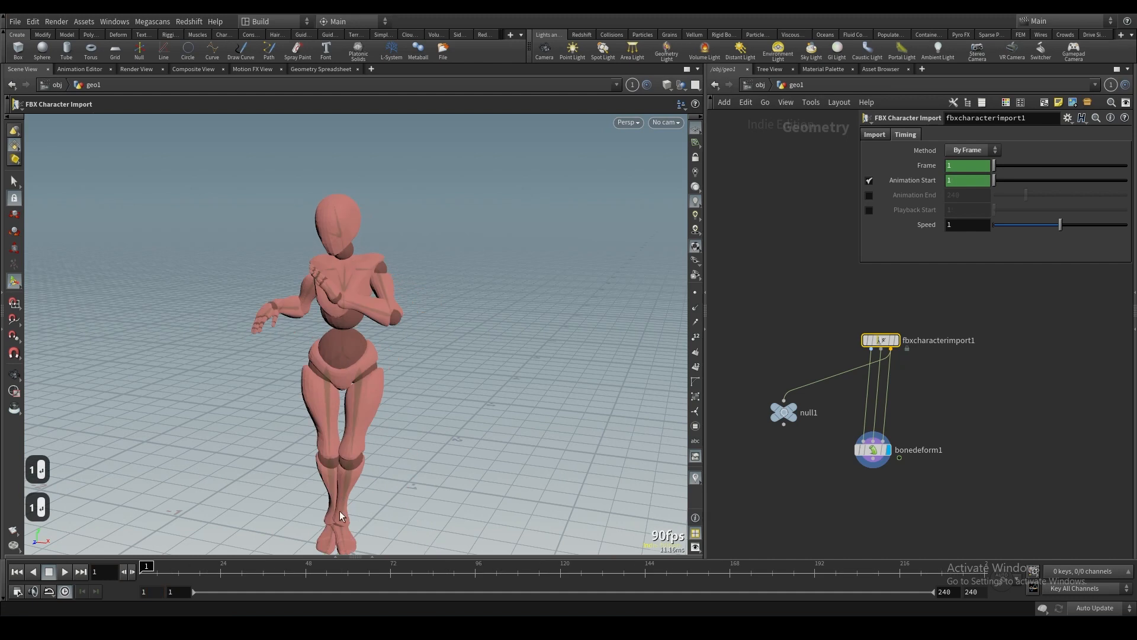
click(972, 151)
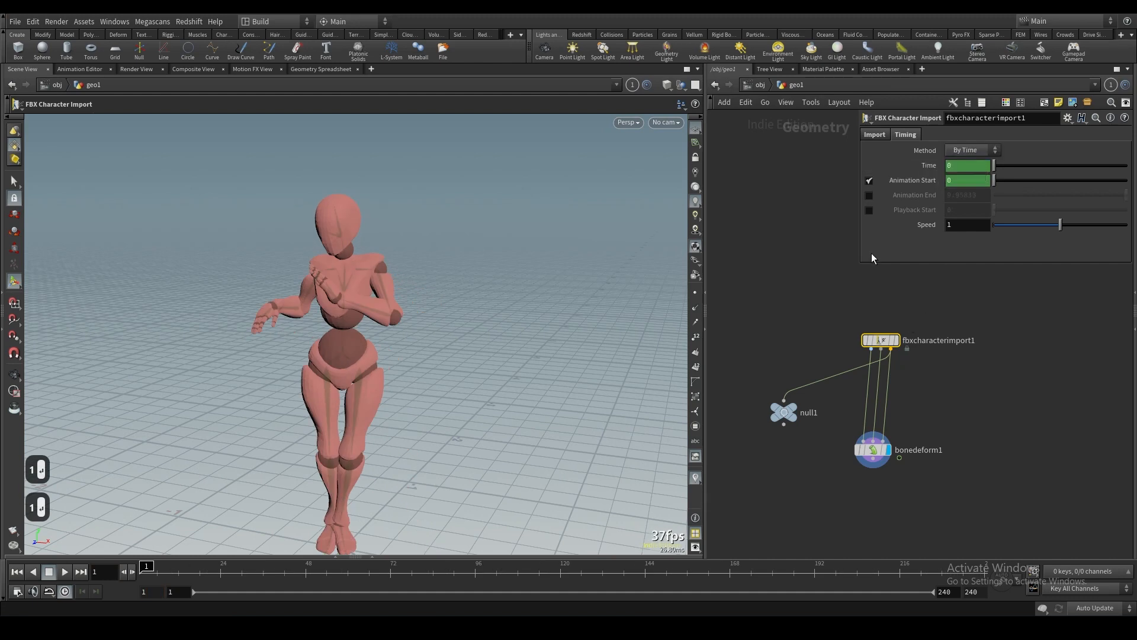
click(868, 180)
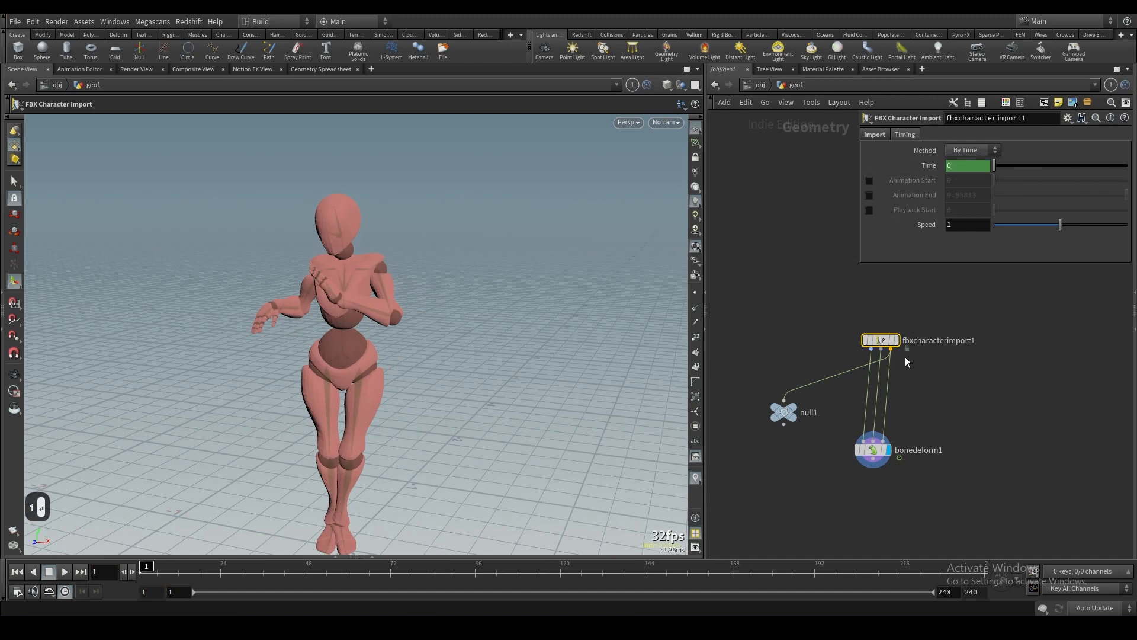
Step: Point the FBX import at xbot.fbx so the character returns to T-pose without the null
click(874, 133)
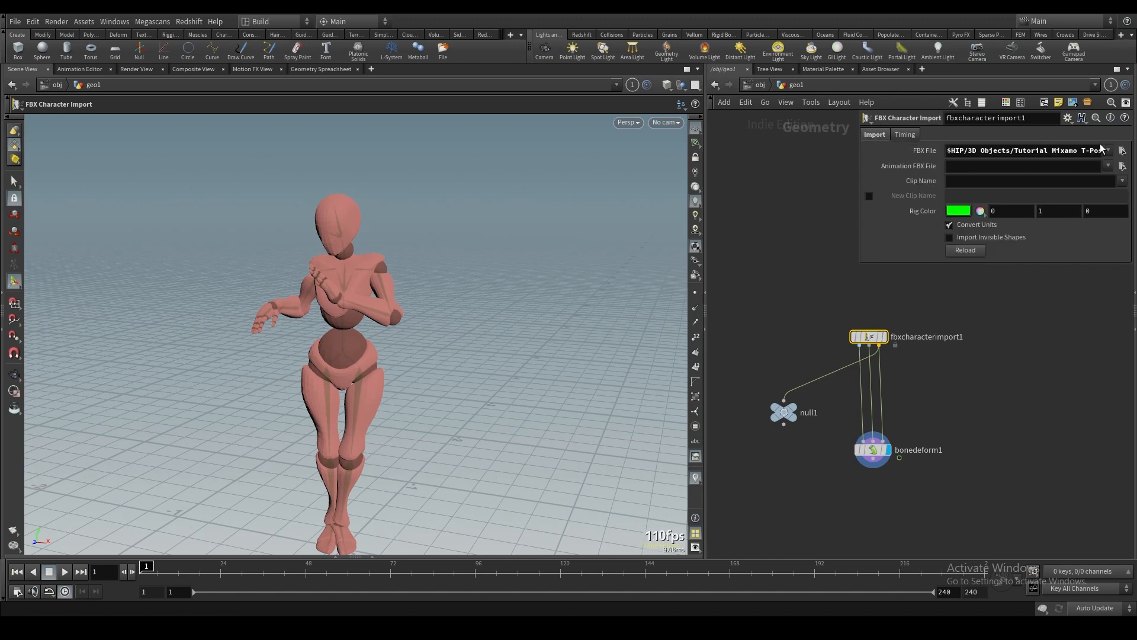
click(1120, 150)
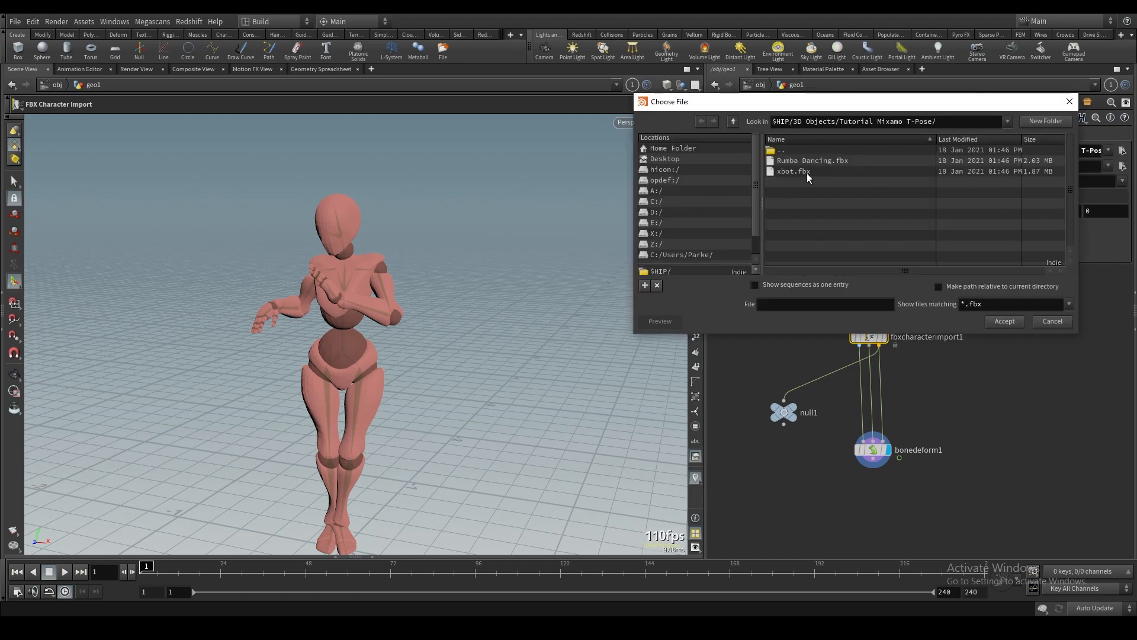
click(1004, 322)
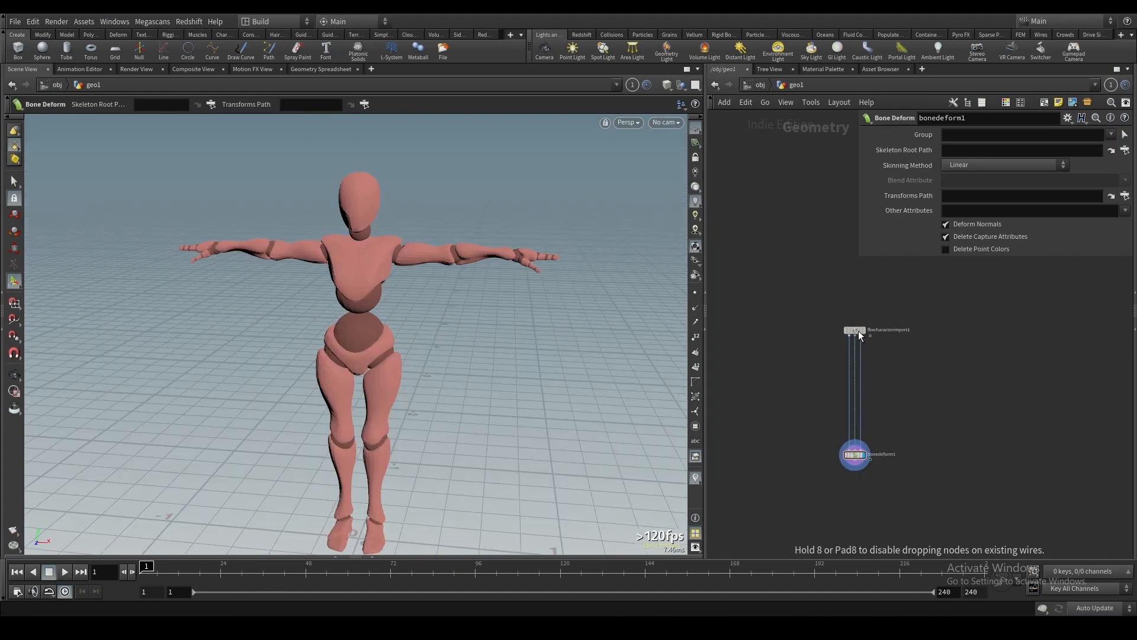
key(tab)
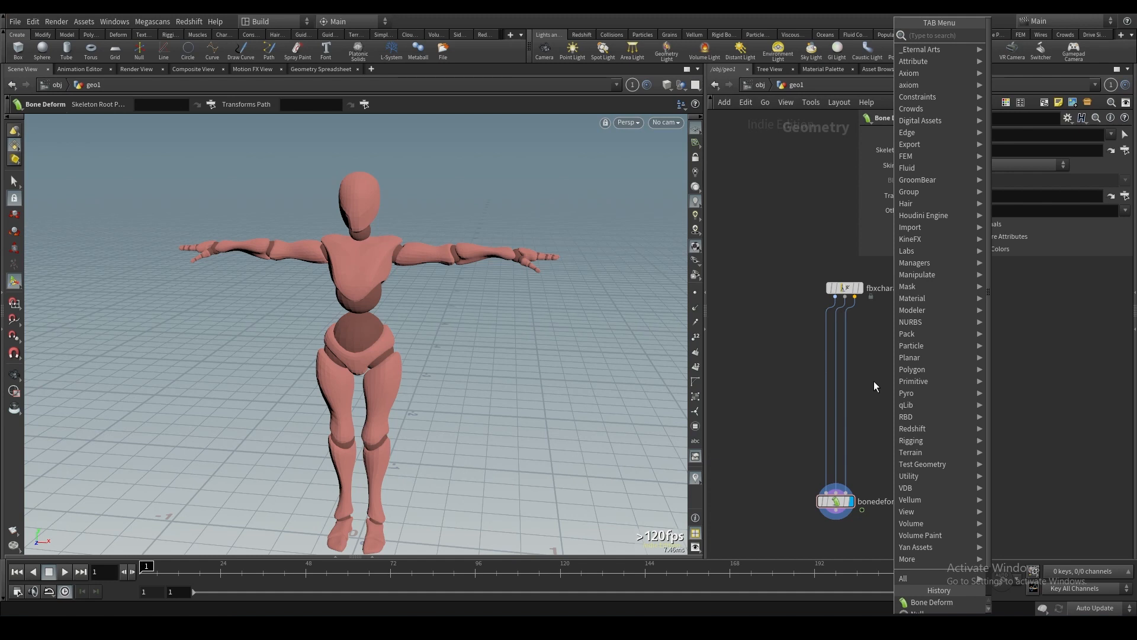
Step: Insert rigpose1 between the import's animated pose and bonedeform1 and enter its interactive posing state
text(rigpo)
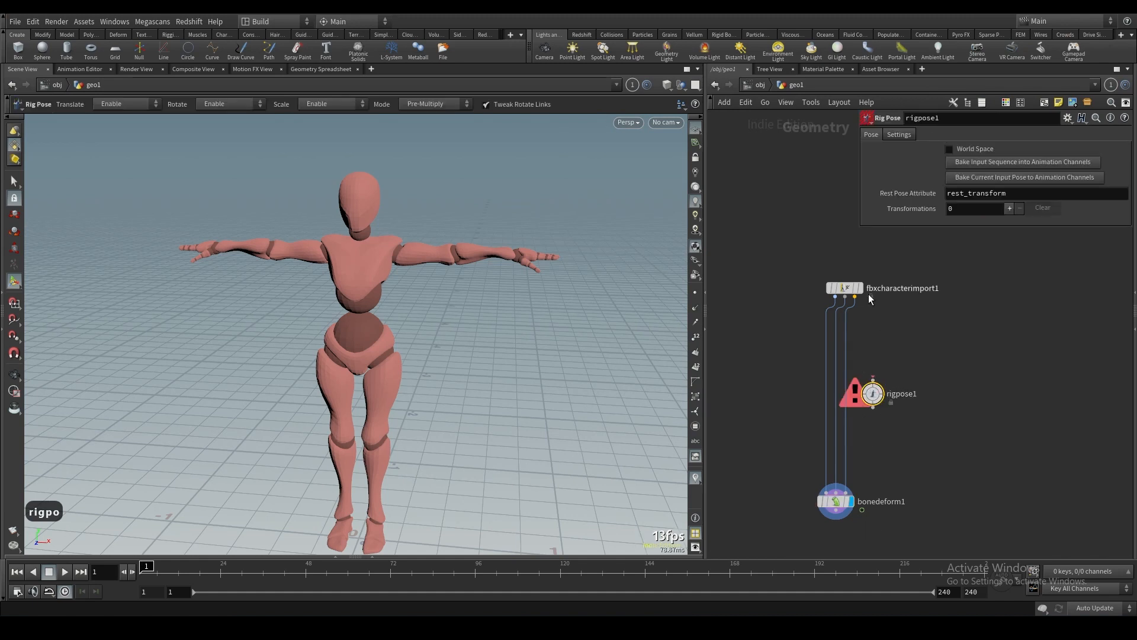
mouse_move(856, 300)
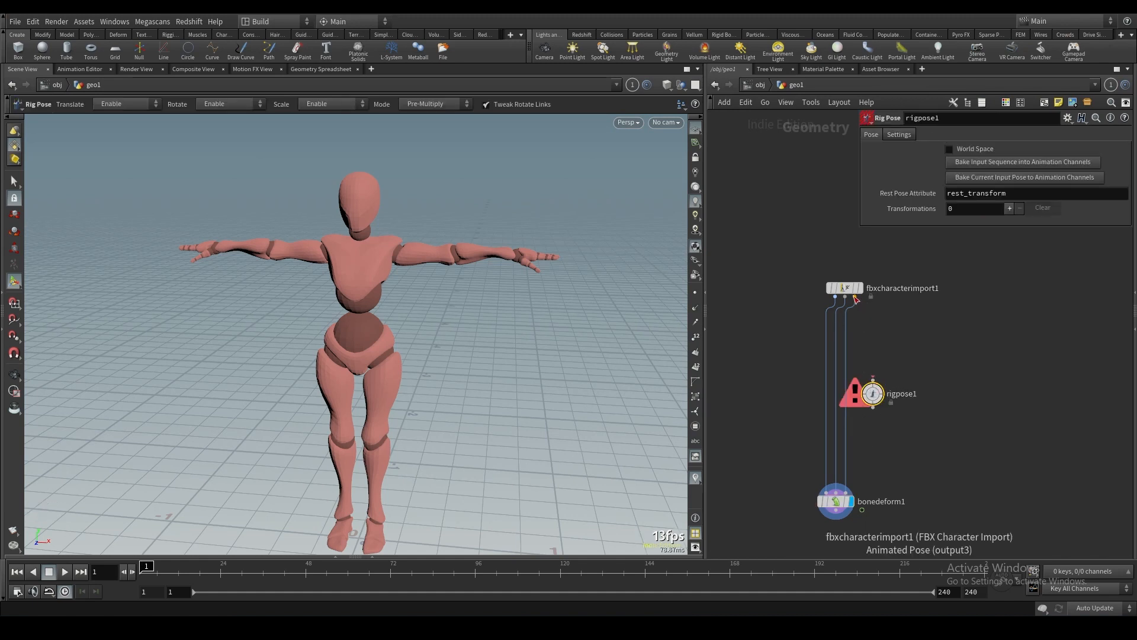
click(854, 297)
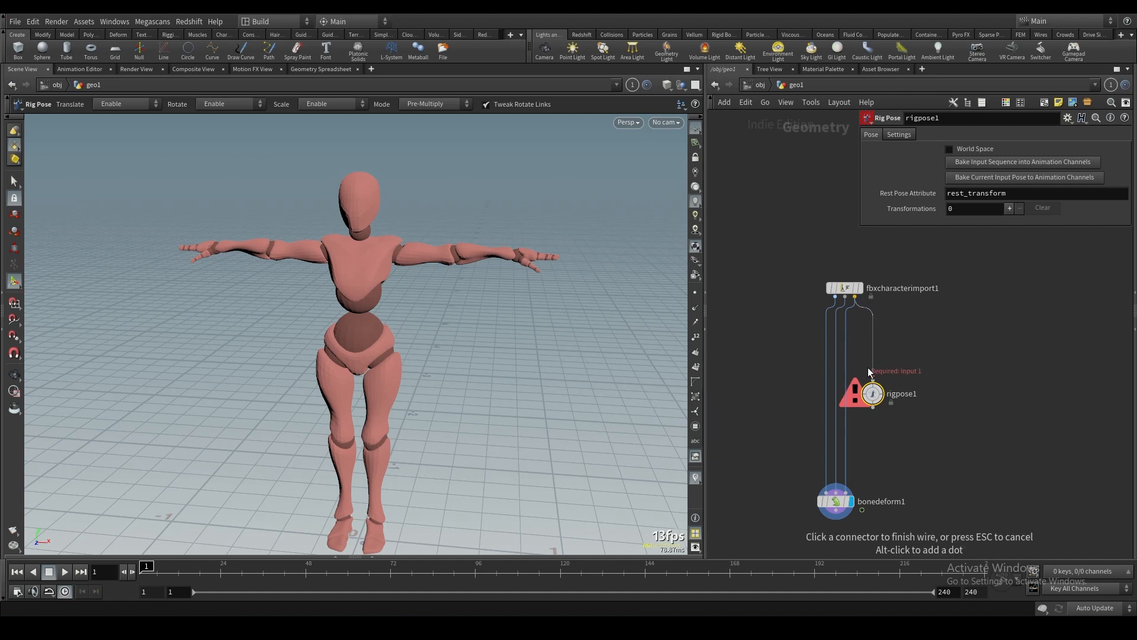
click(844, 493)
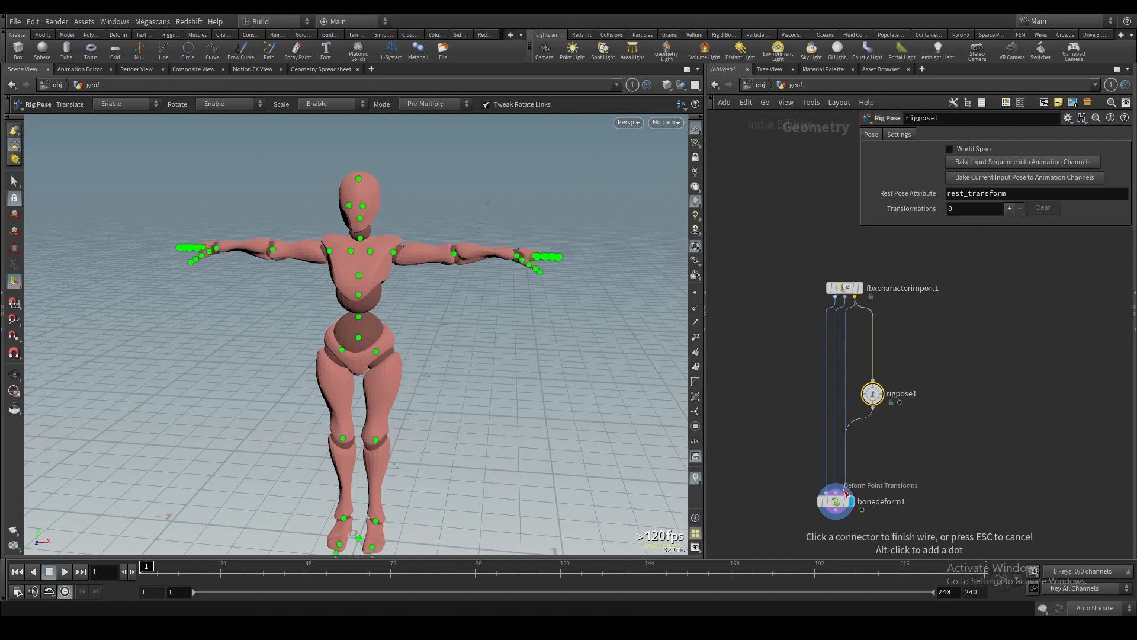
click(836, 501)
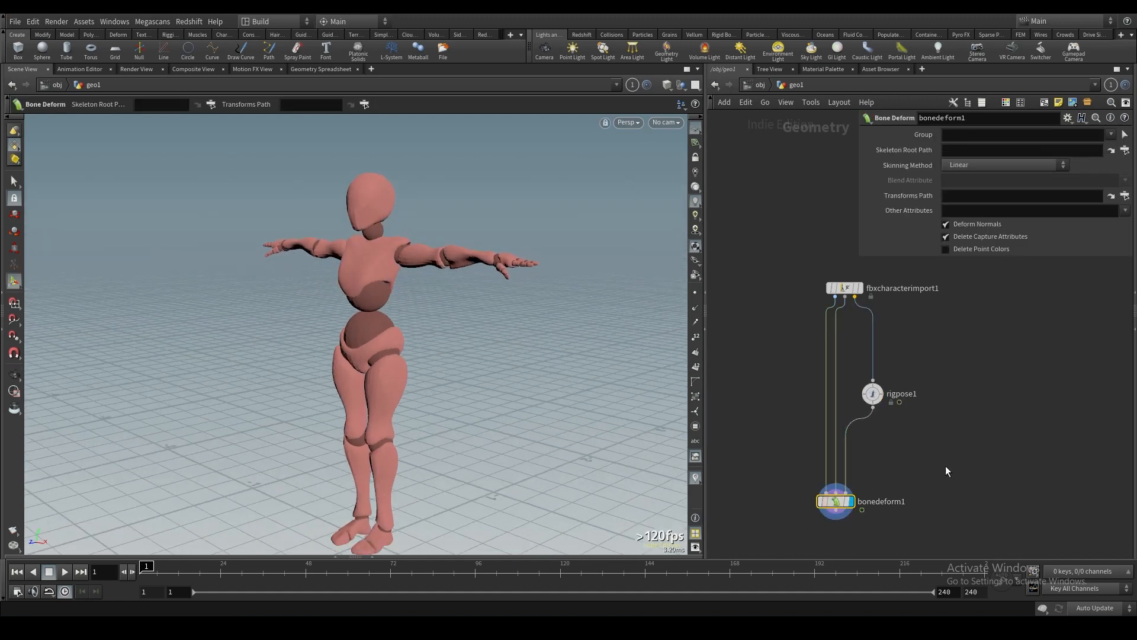
click(872, 393)
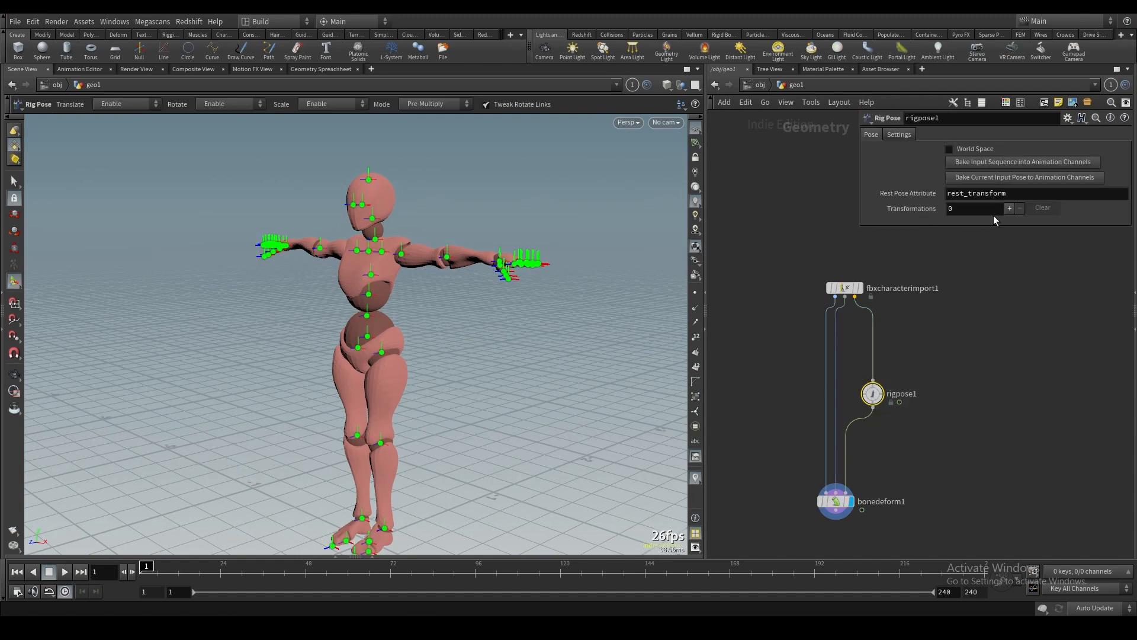
mouse_move(904, 355)
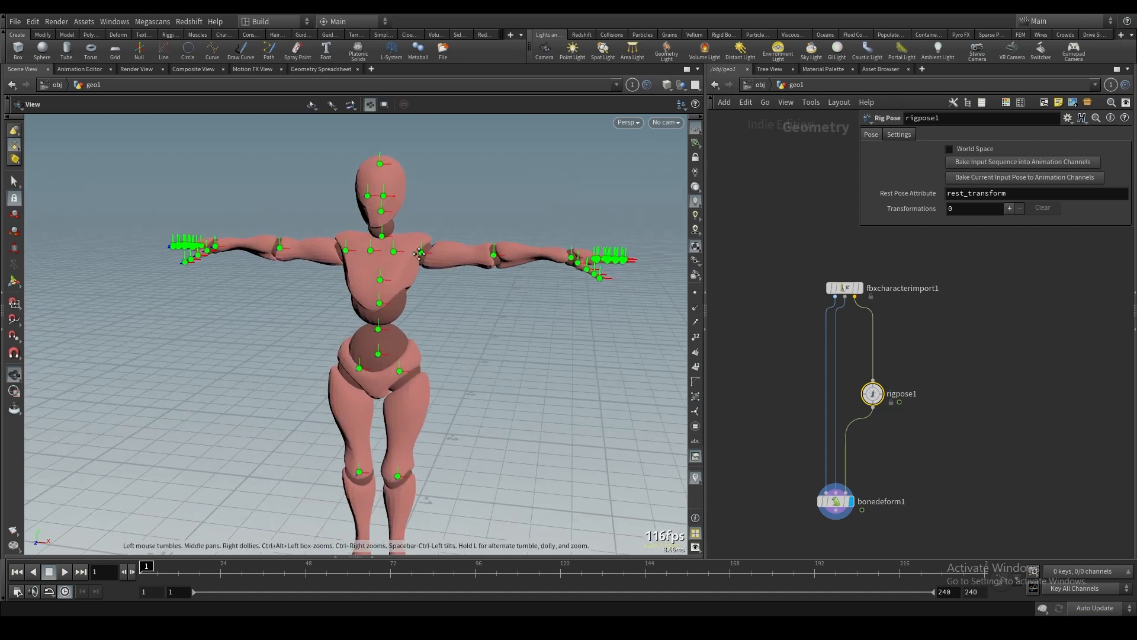
click(312, 244)
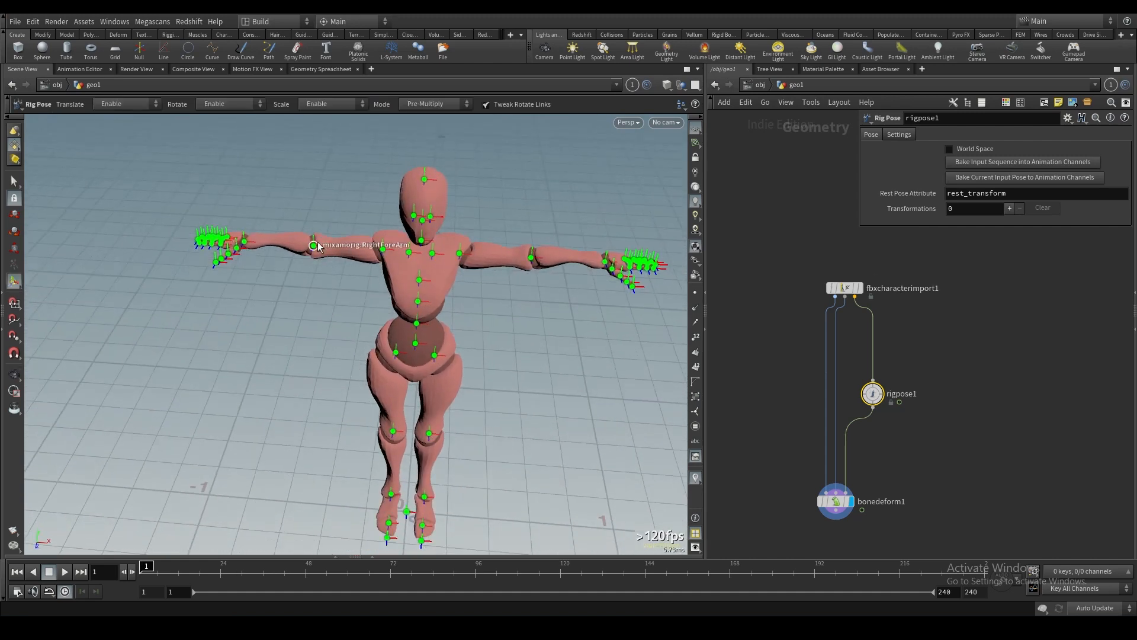
mouse_move(243, 289)
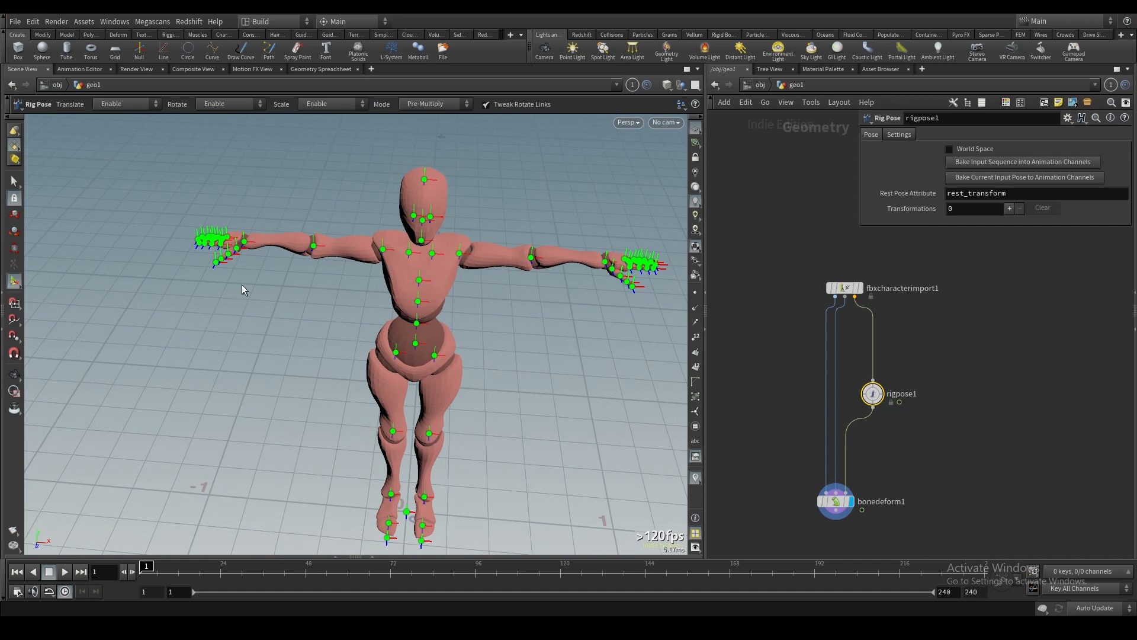
mouse_move(327, 246)
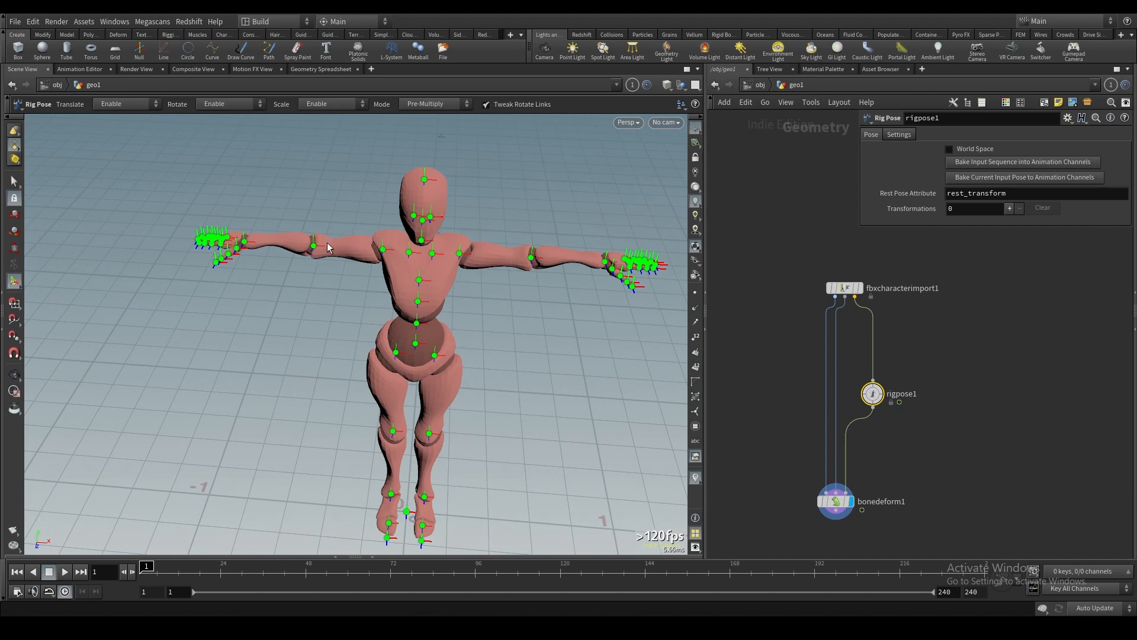
mouse_move(313, 244)
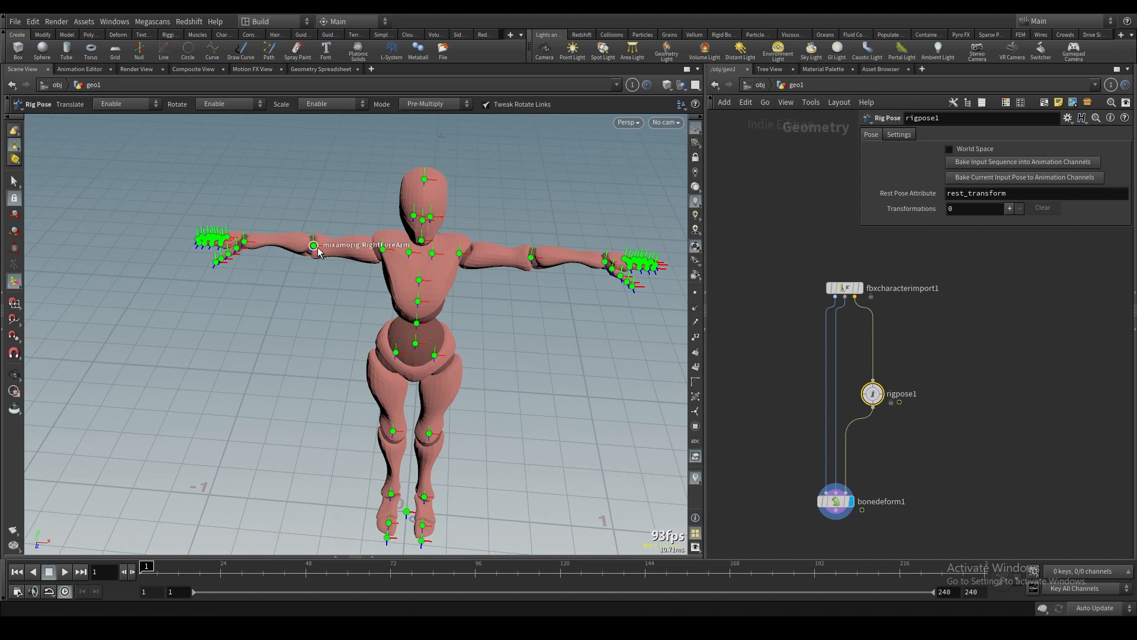
Step: Rotate the right forearm, right hand, hips and left thigh joints, recording eight transforms on rigpose1
click(313, 244)
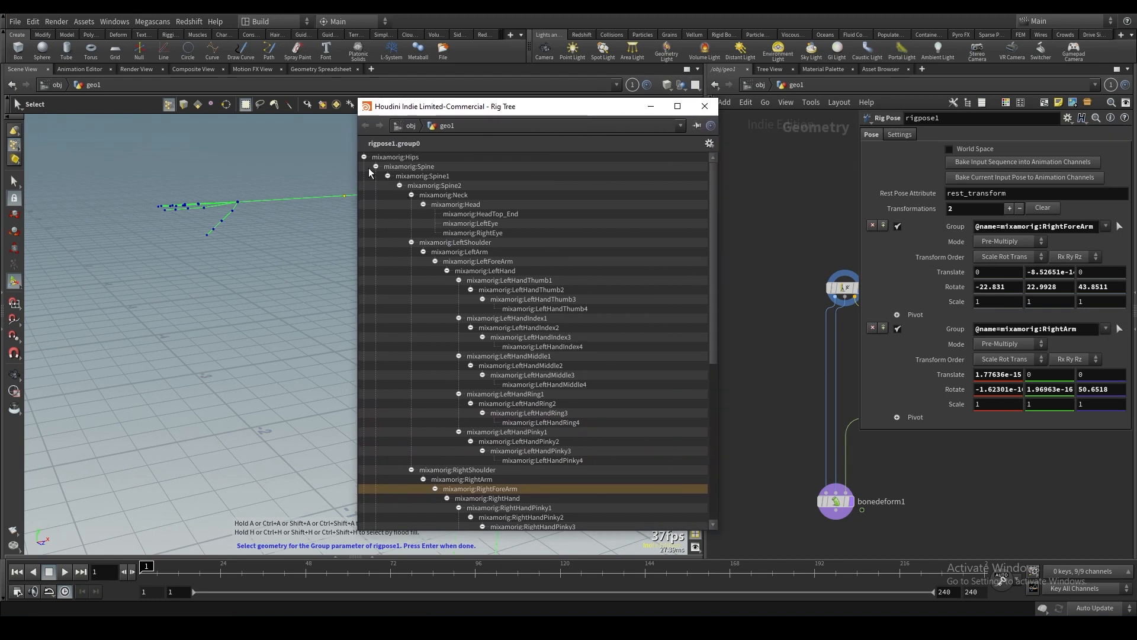
scroll(down, 3)
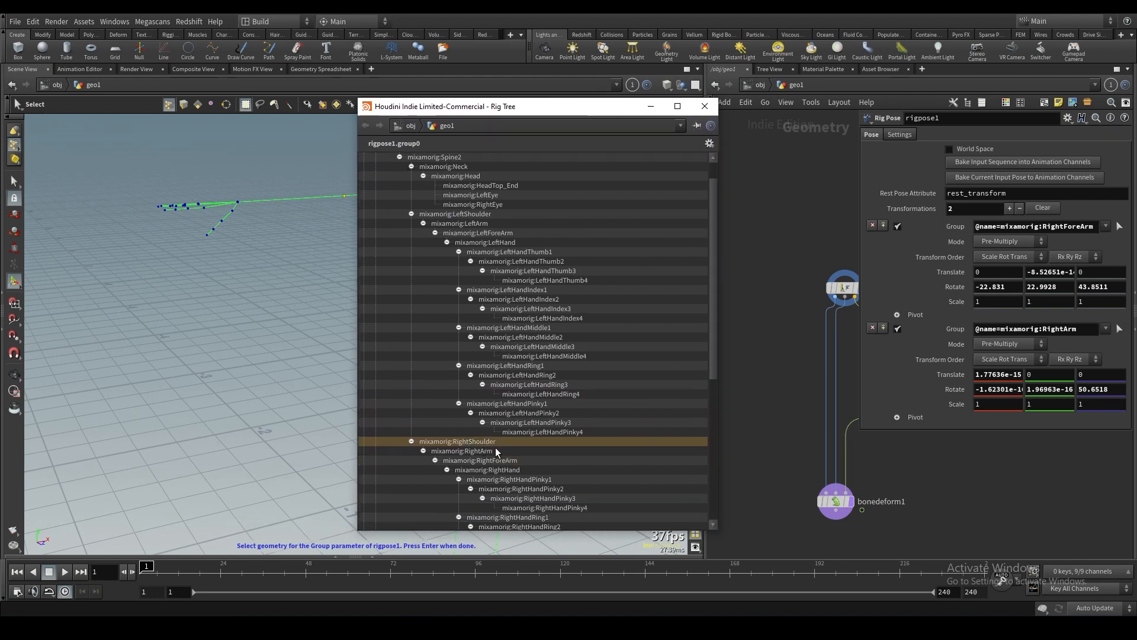
mouse_move(530, 472)
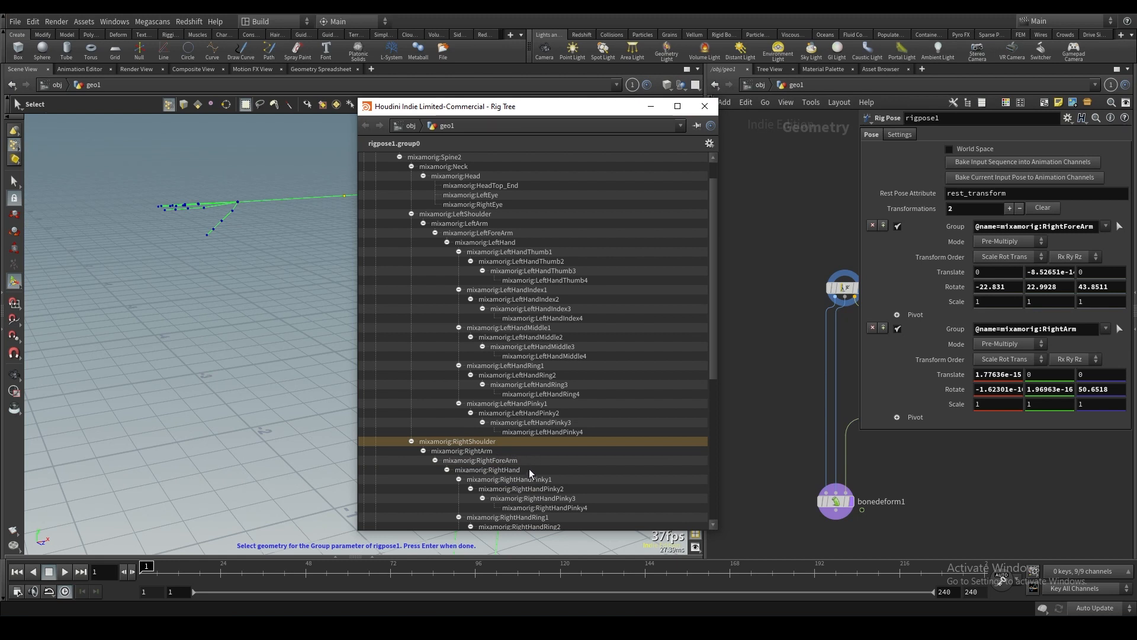
mouse_move(562, 519)
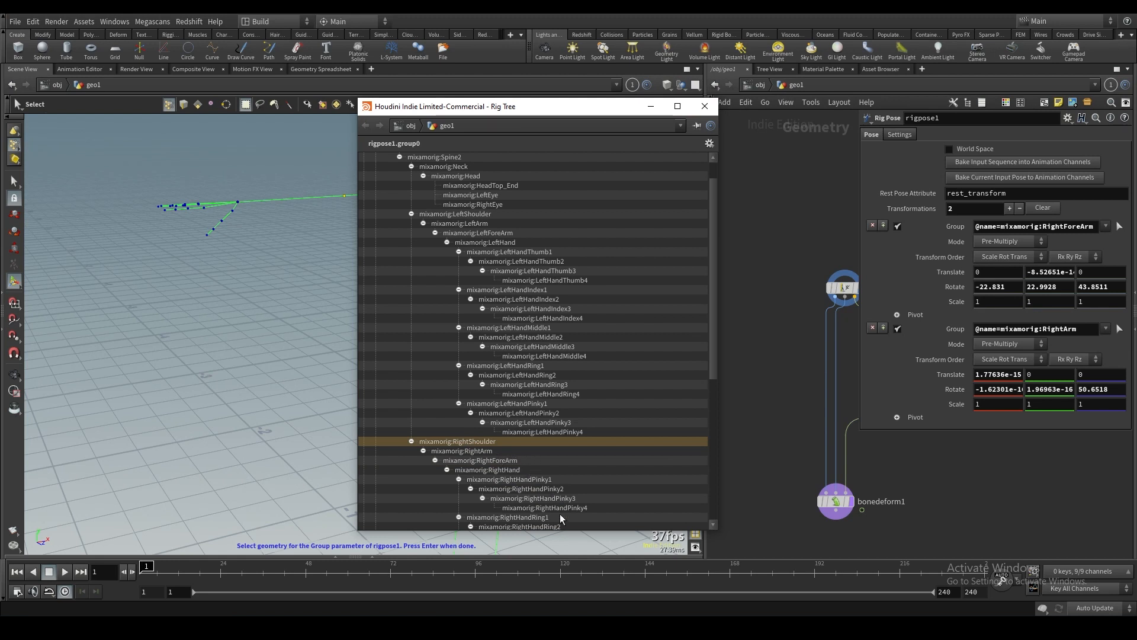
click(703, 105)
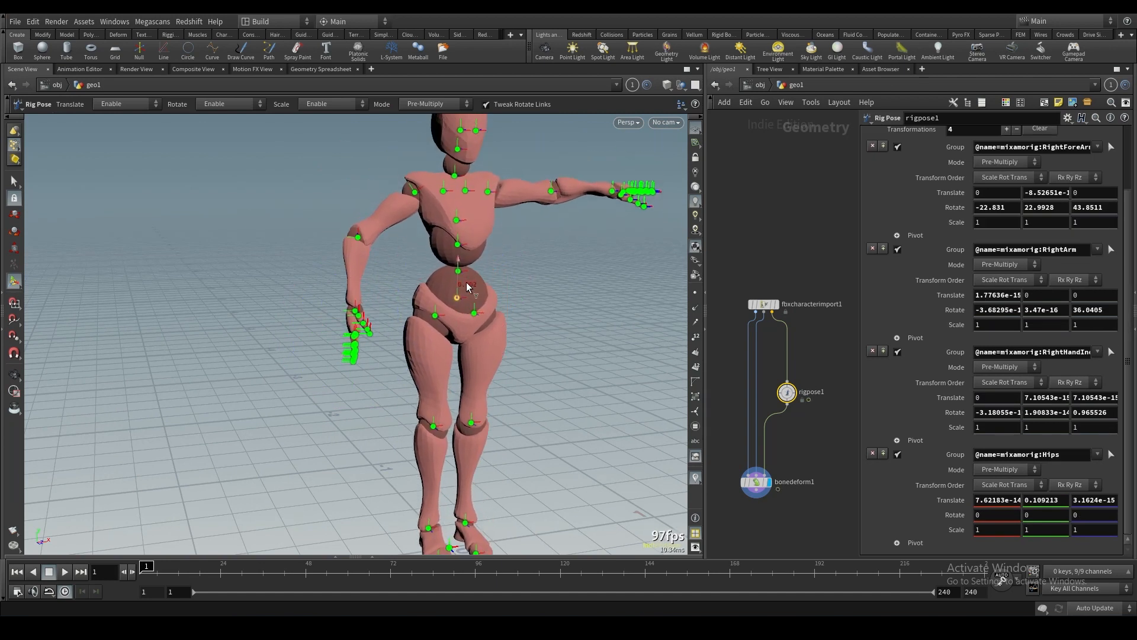
key(ctrl+z)
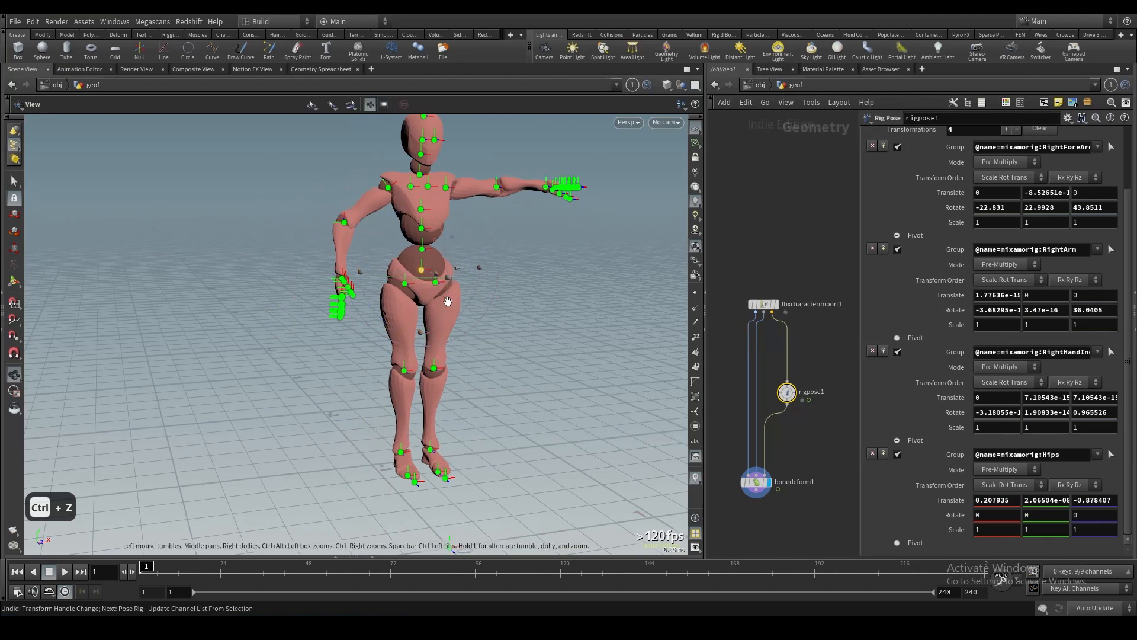
click(448, 279)
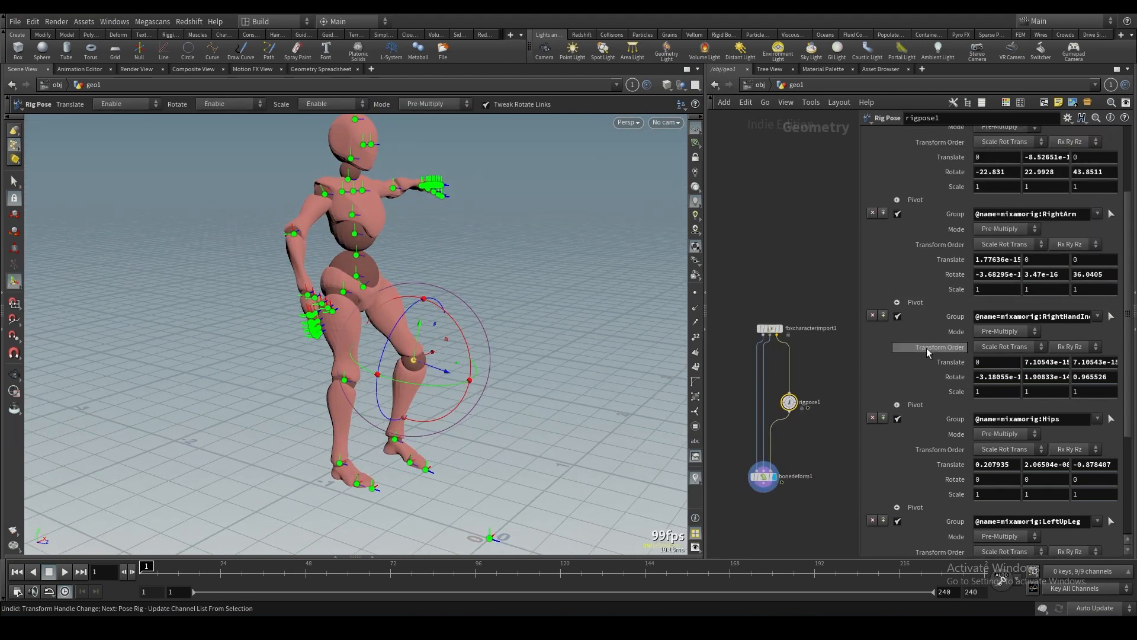
scroll(up, 3)
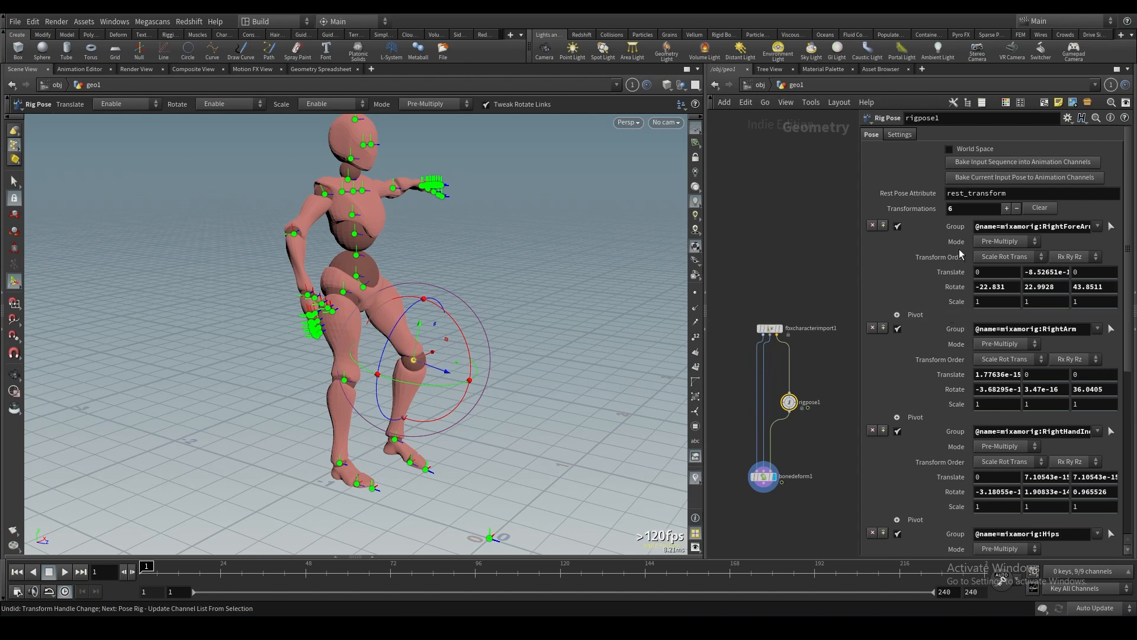
scroll(down, 3)
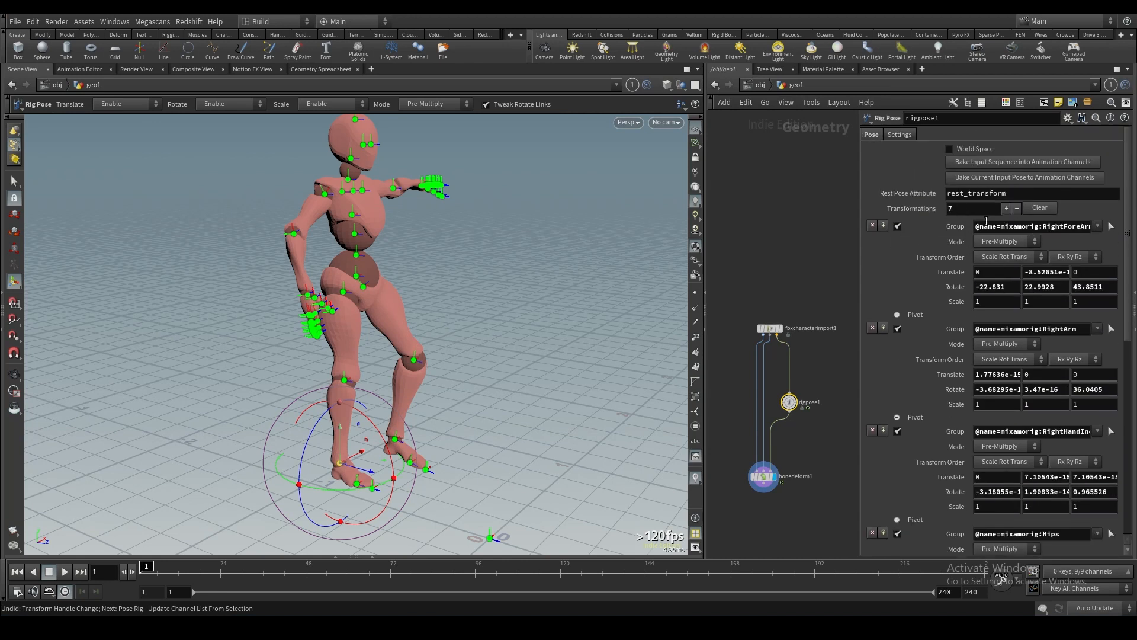
mouse_move(396, 440)
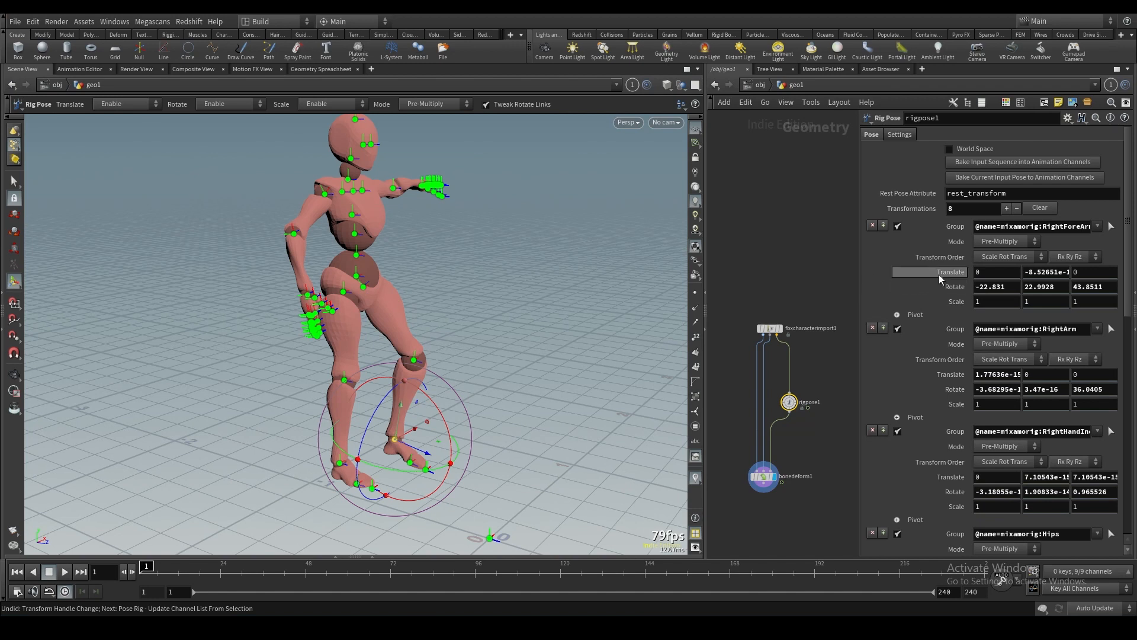
scroll(up, 3)
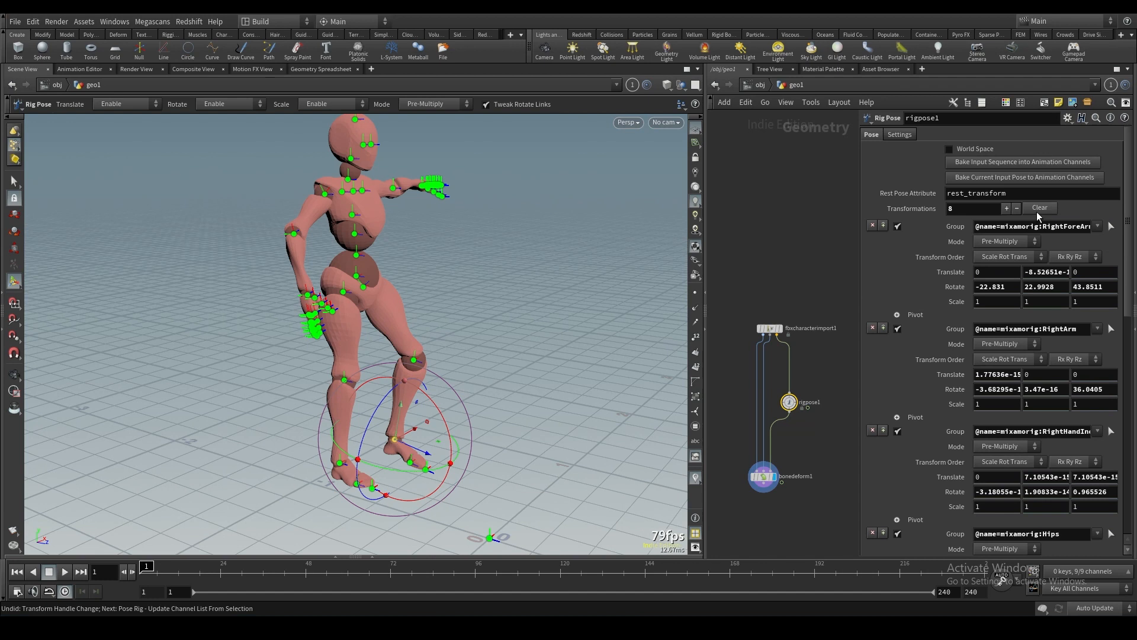
Step: Clear rigpose1's transforms and rotate the arm and shoulder joints so both arms hang at the sides
click(1039, 207)
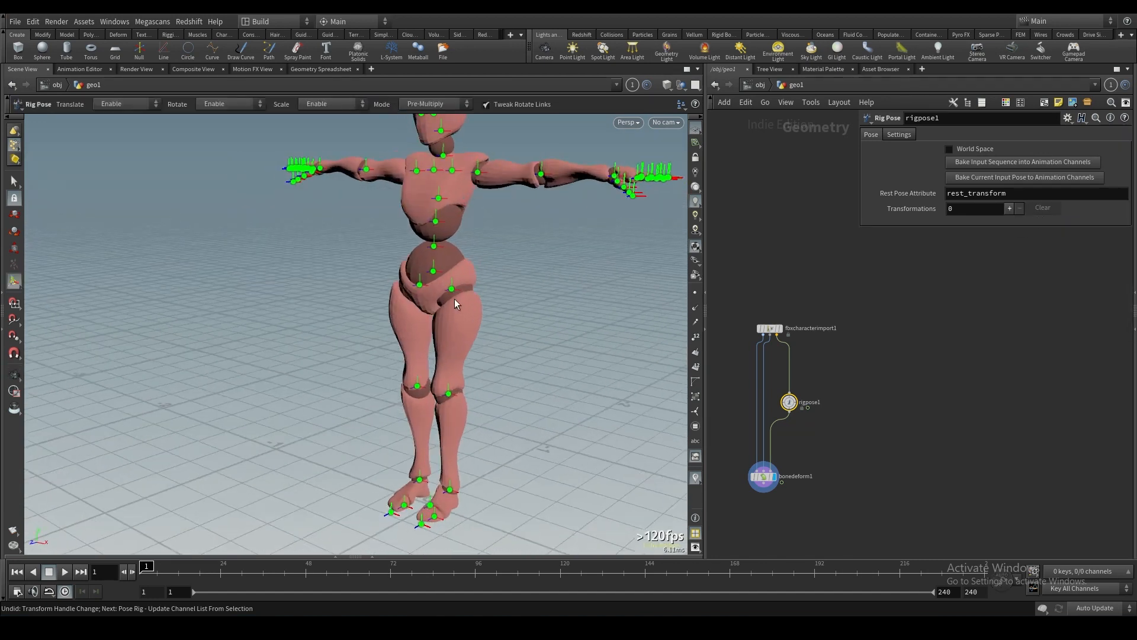
click(448, 287)
text(-75)
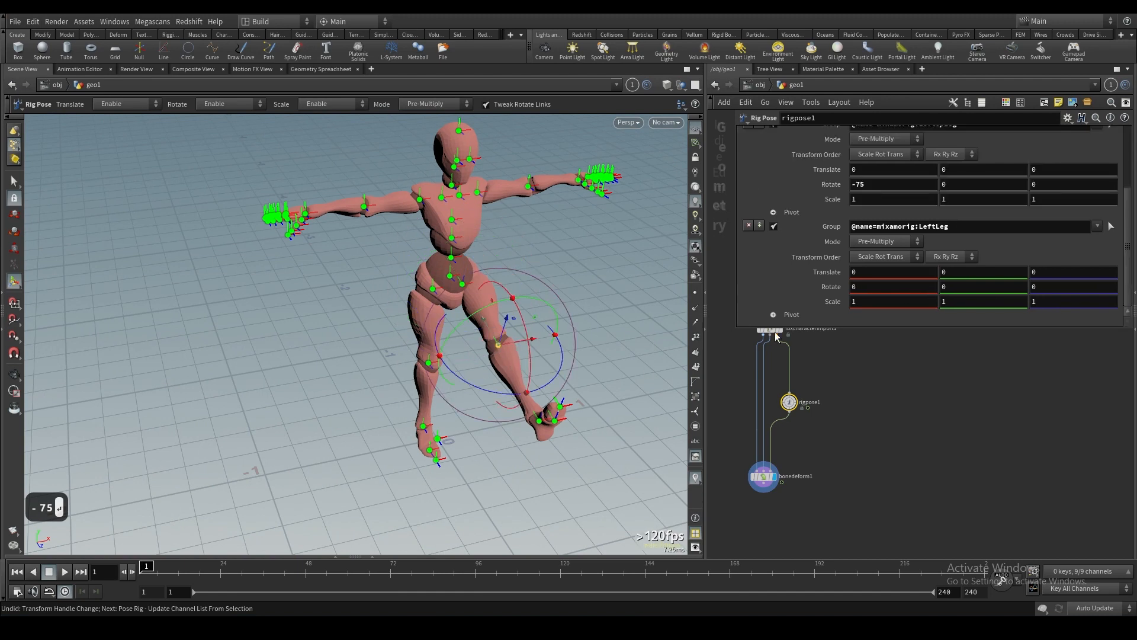
click(427, 362)
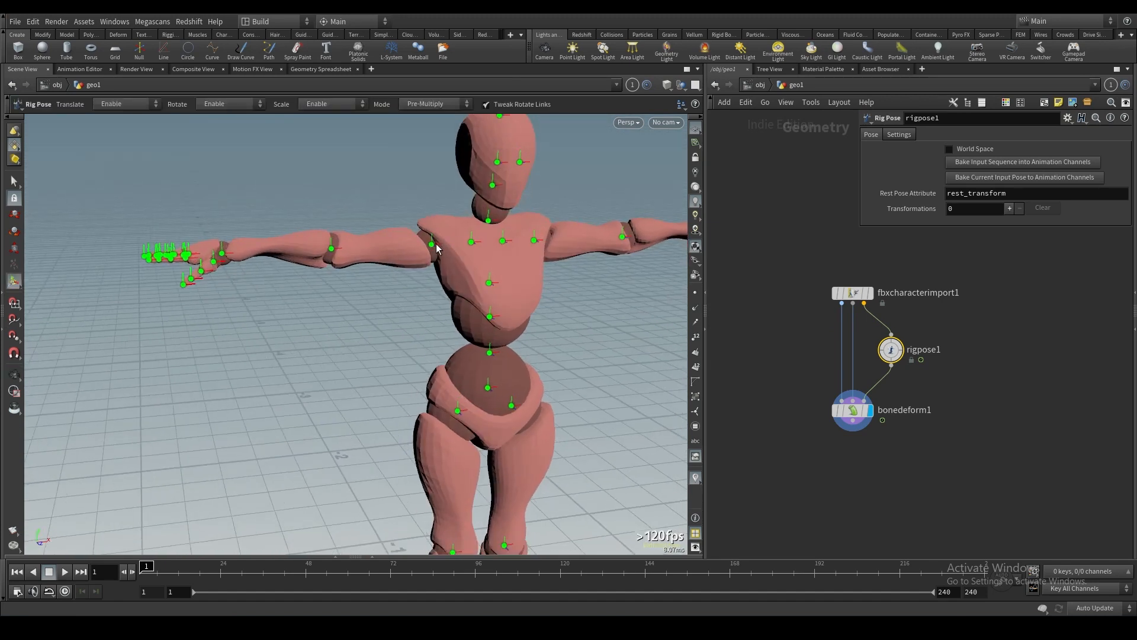
click(432, 243)
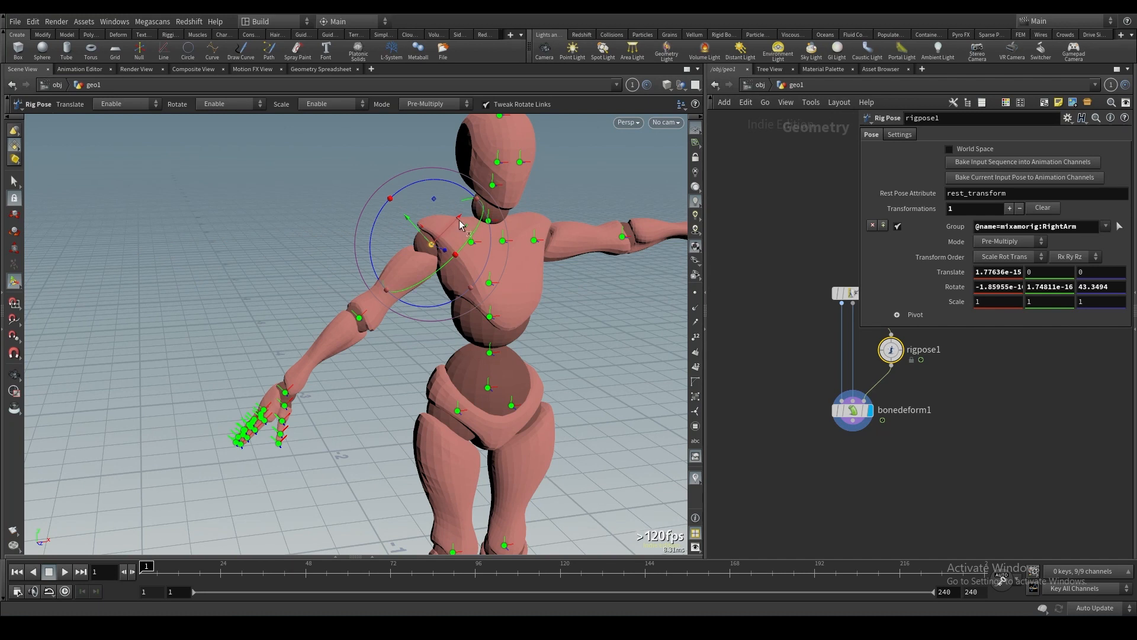
mouse_move(461, 226)
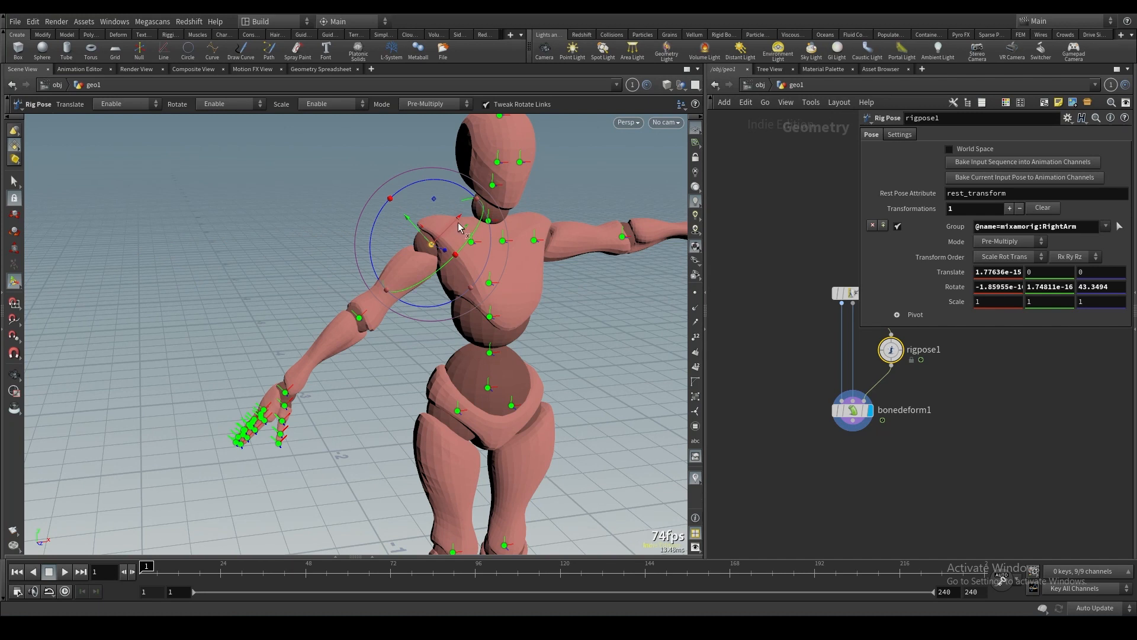
mouse_move(455, 229)
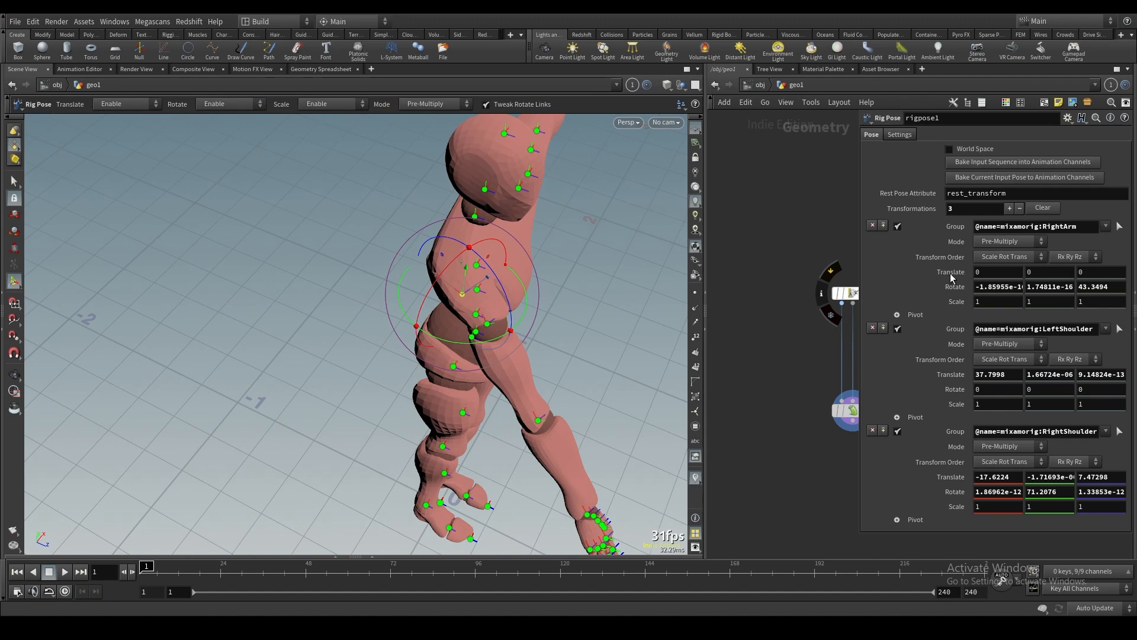
click(997, 374)
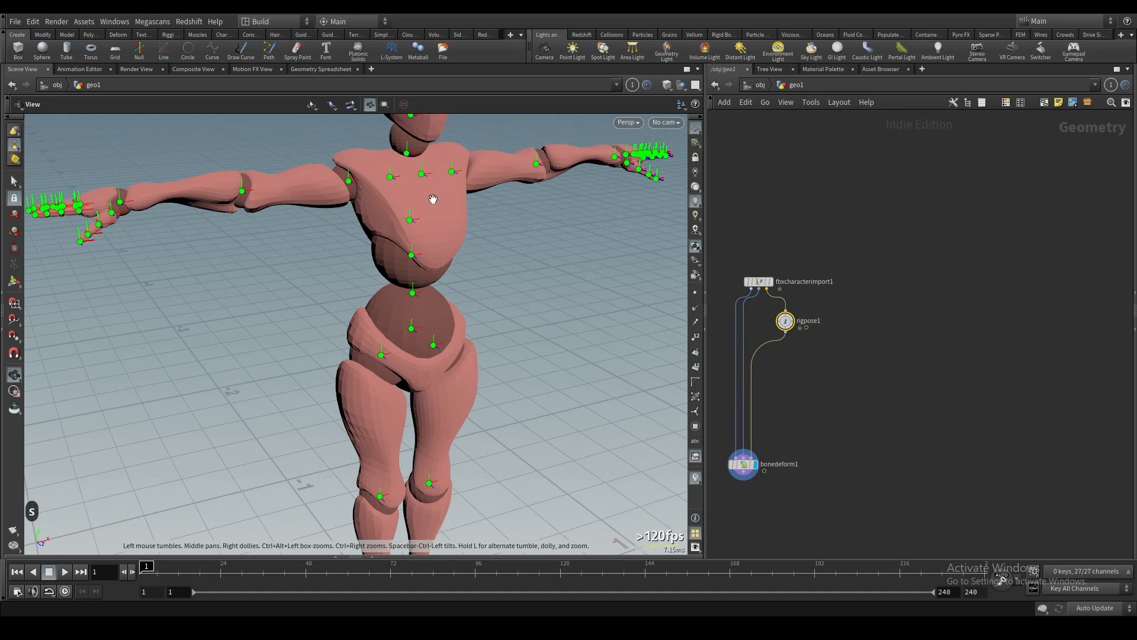
Step: Add a Rig Pose between rigpose1 and bonedeform1 and name it Rotation_Neck_Rot
drag(433, 199, 476, 283)
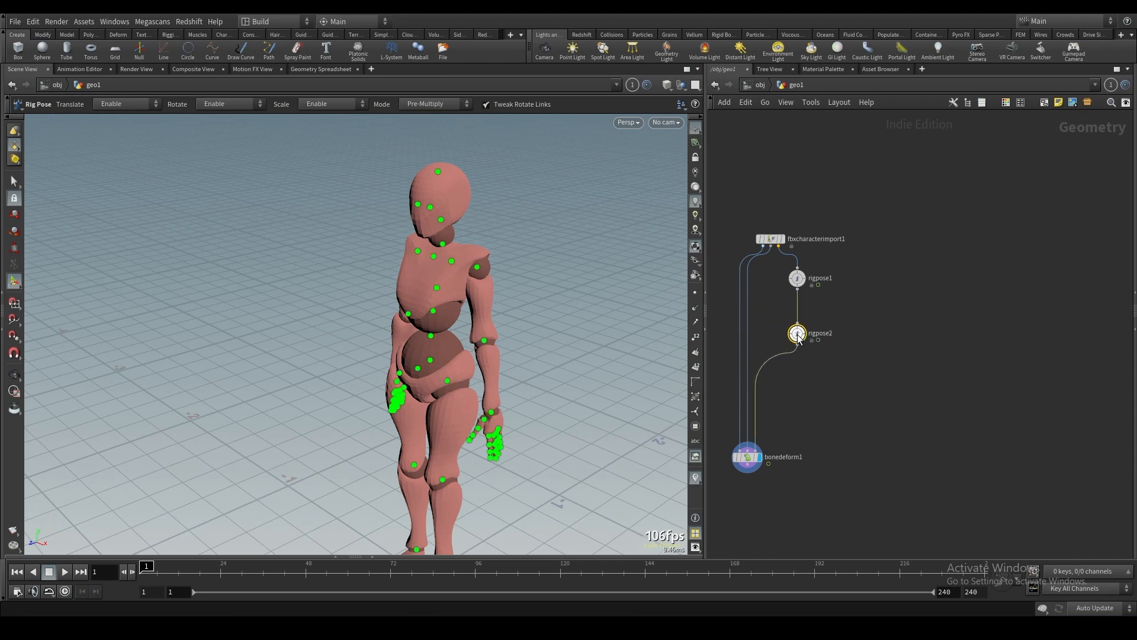
click(443, 256)
text(Ro)
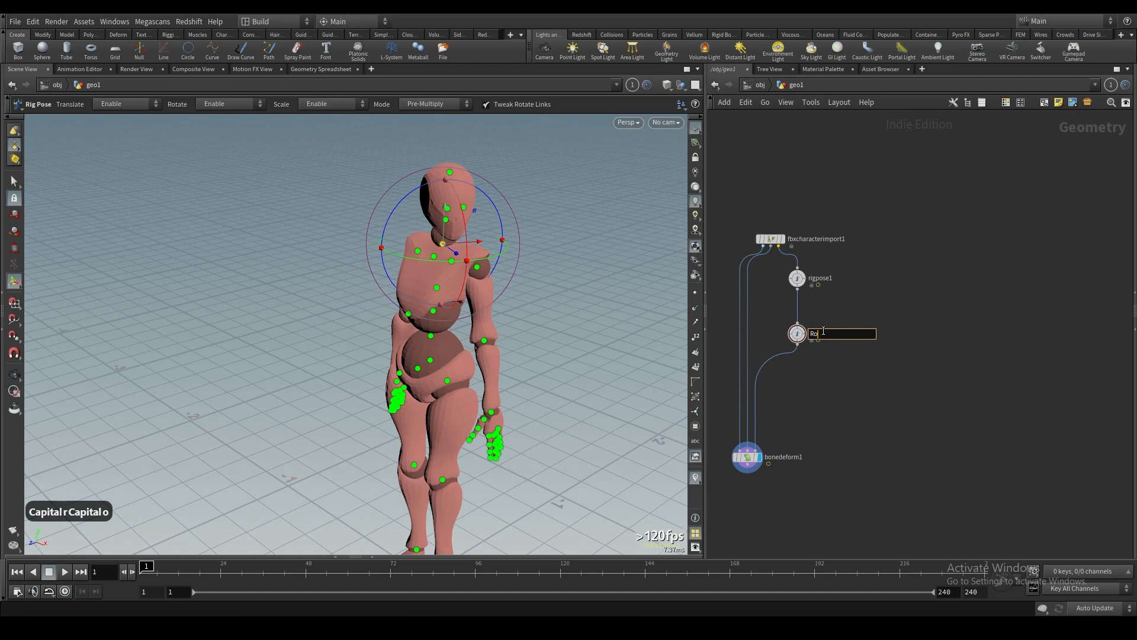
text(tation_)
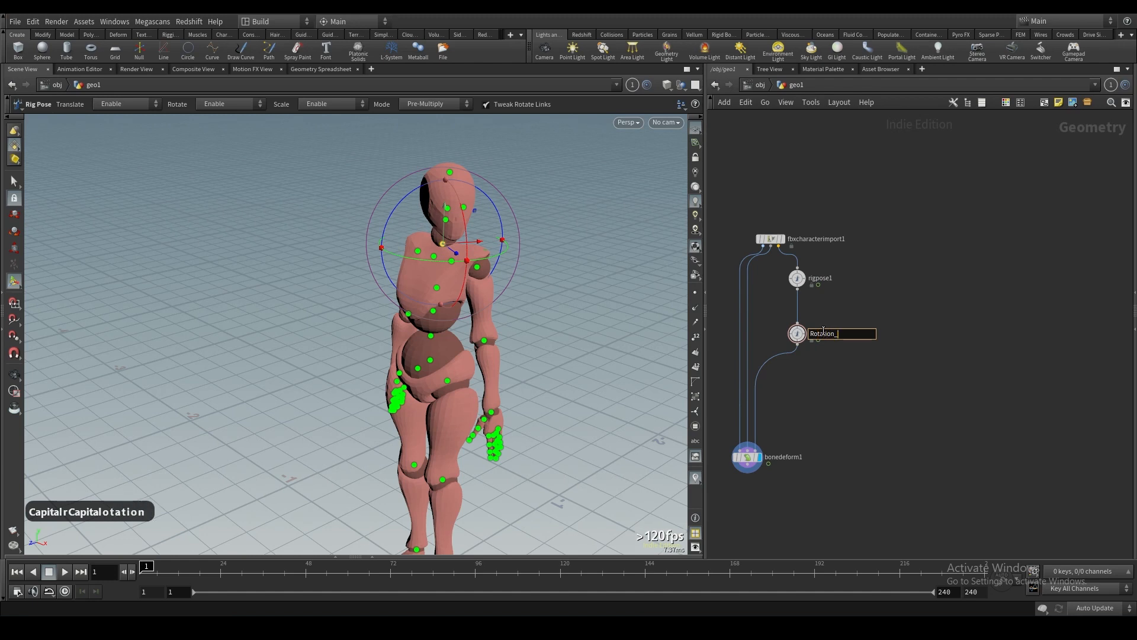
text(Neck_Rot)
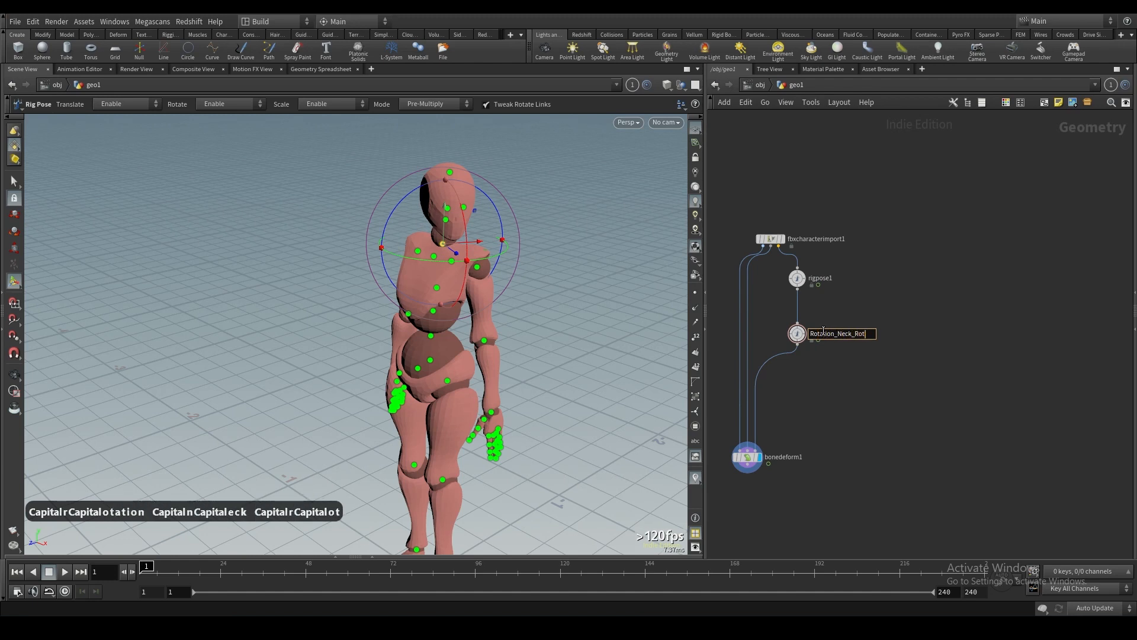
Step: Rename the first pose rigpose1 to Arms_Down
double_click(819, 278)
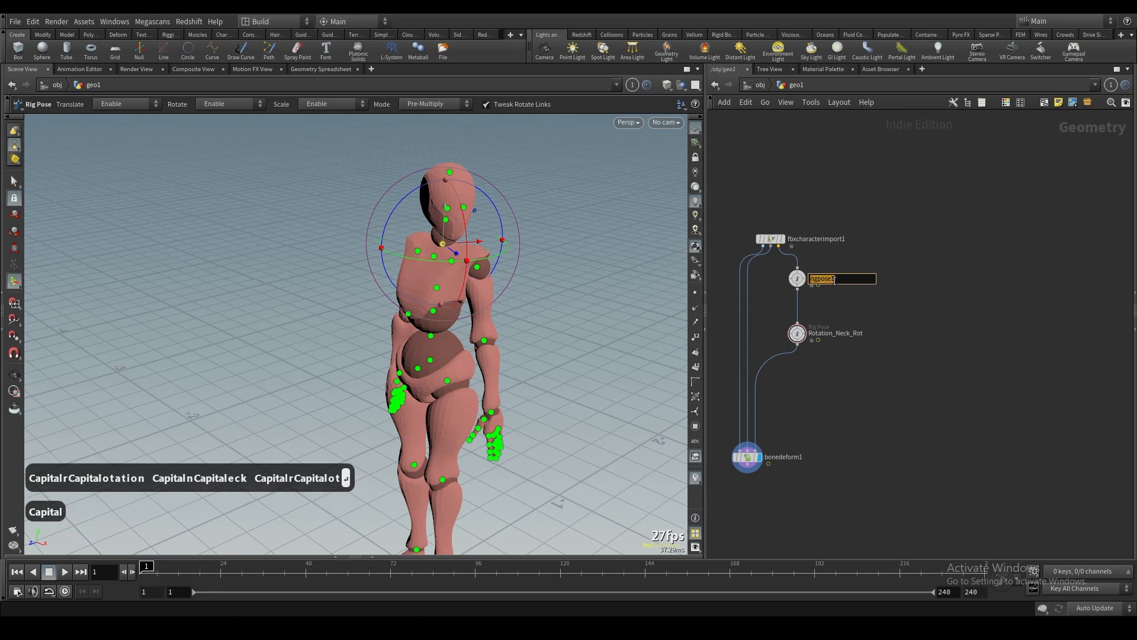
text(Arms_Down)
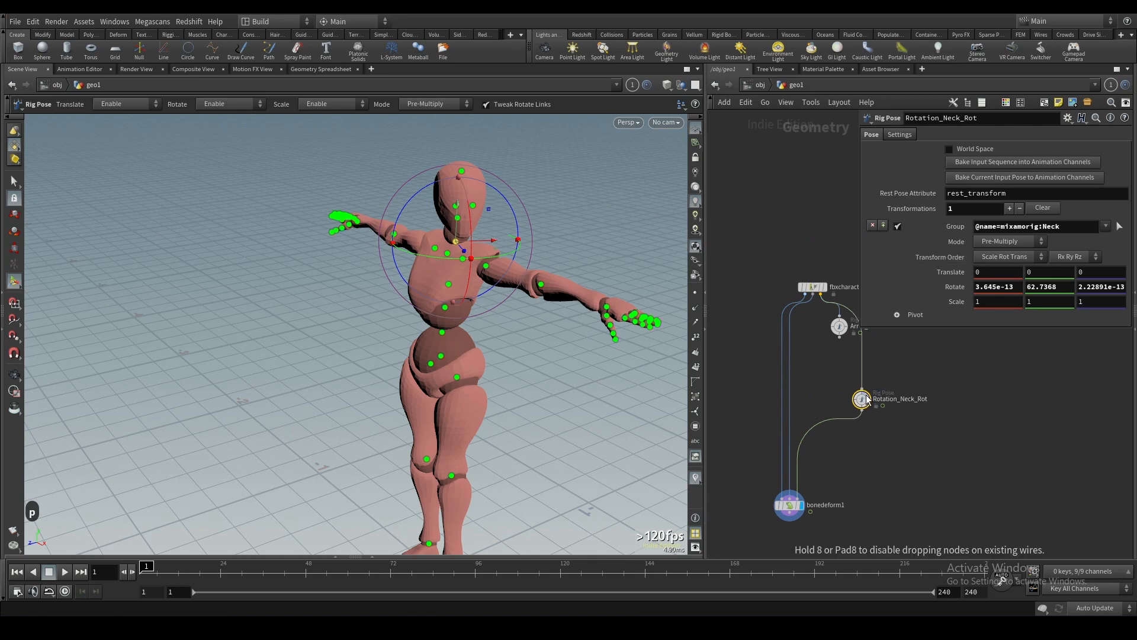
Step: Feed Arms_Down into the neck rotation pose, then start a new Rig Pose branch R_L from fbxcharacterimport1
click(839, 326)
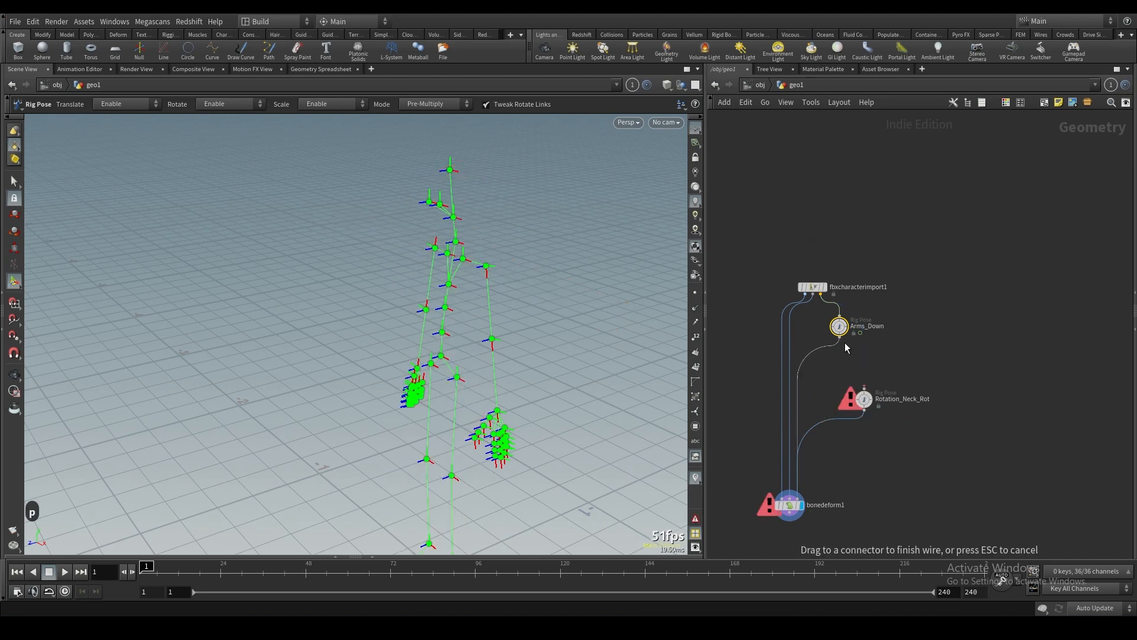
click(838, 325)
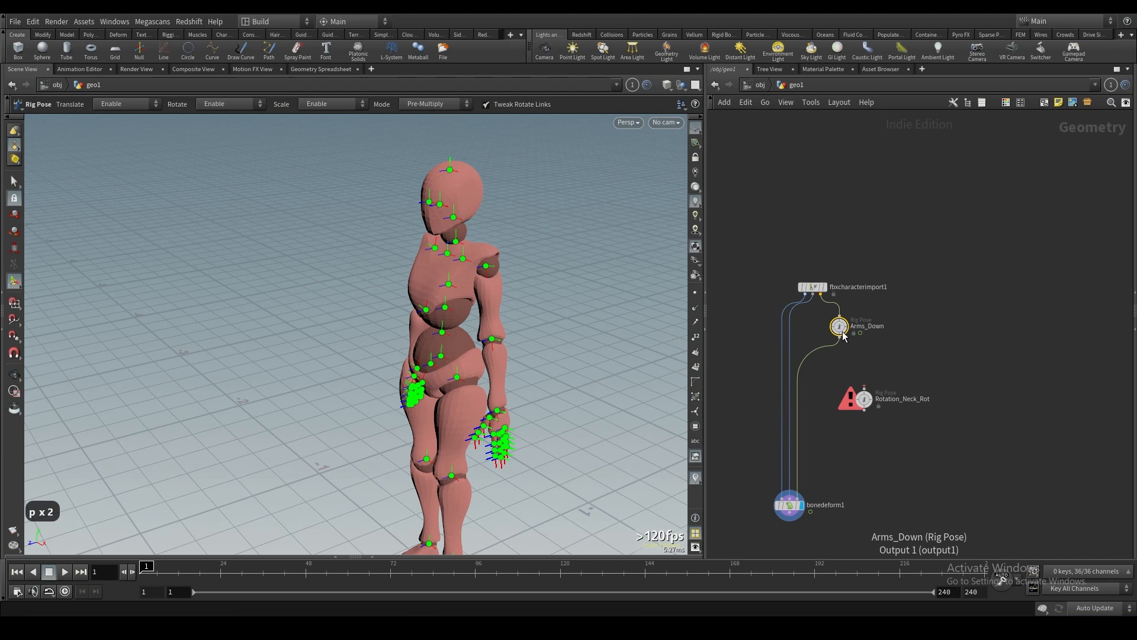
click(838, 325)
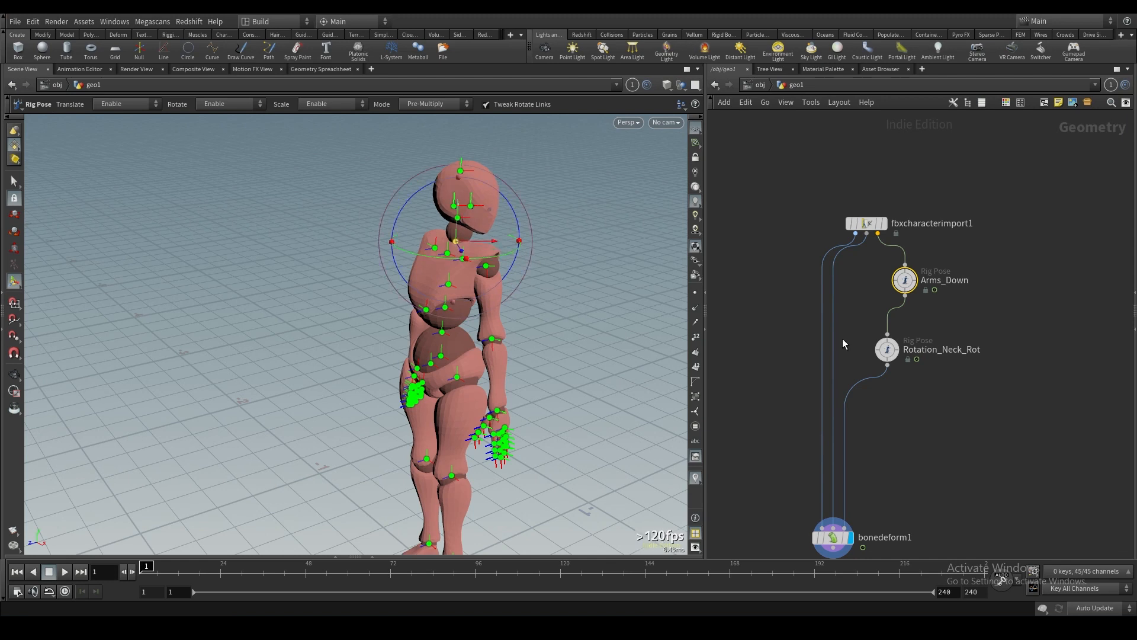
click(886, 348)
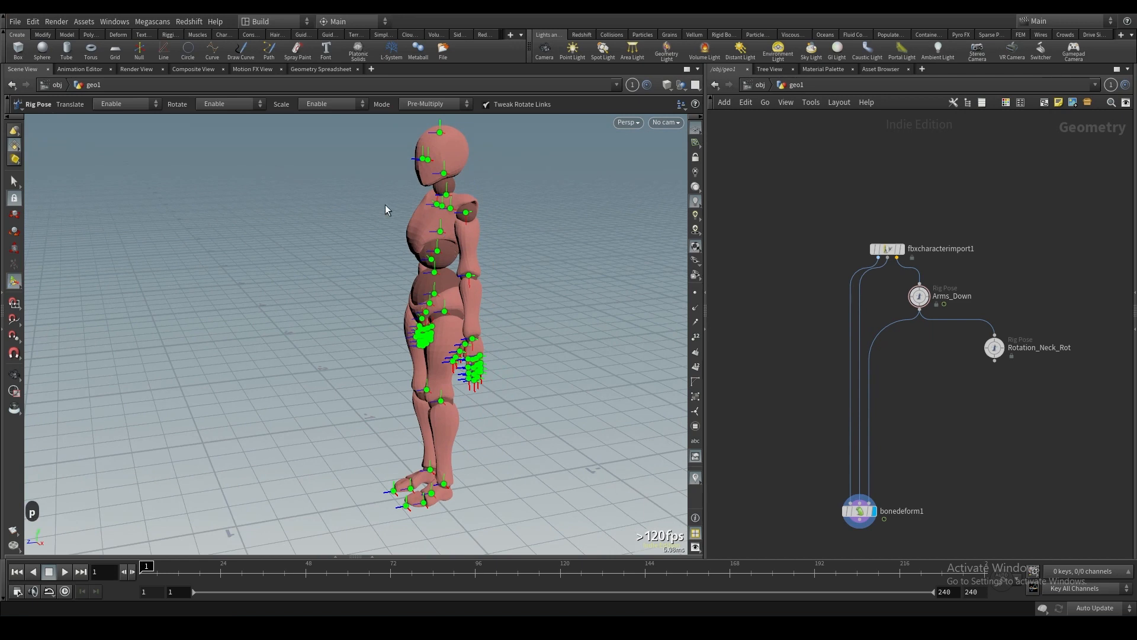
mouse_move(437, 187)
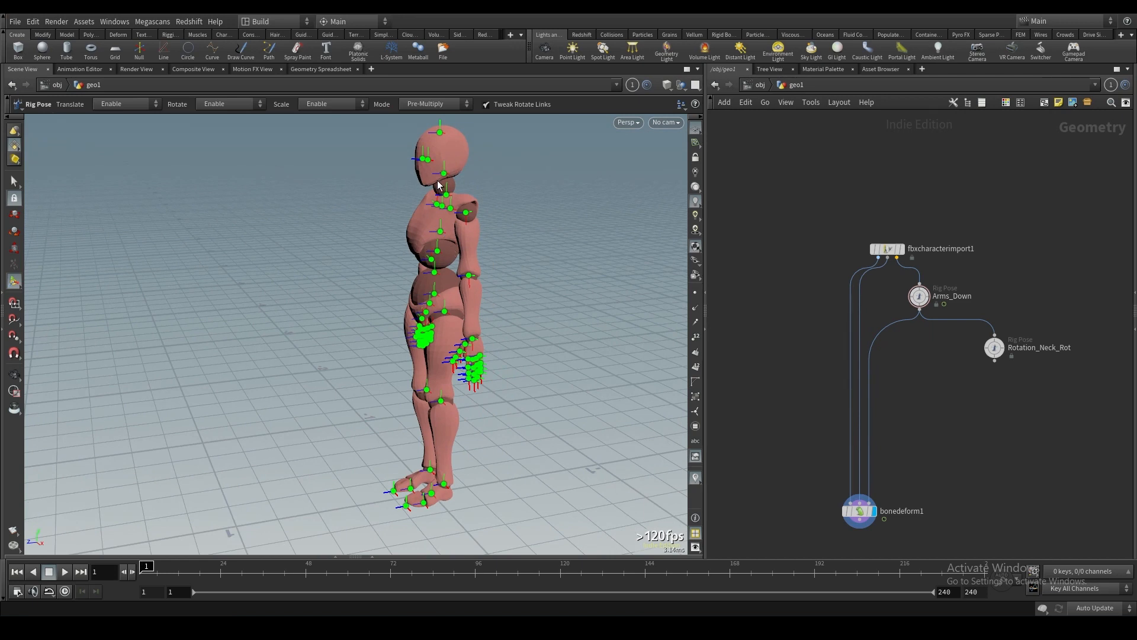
mouse_move(943, 366)
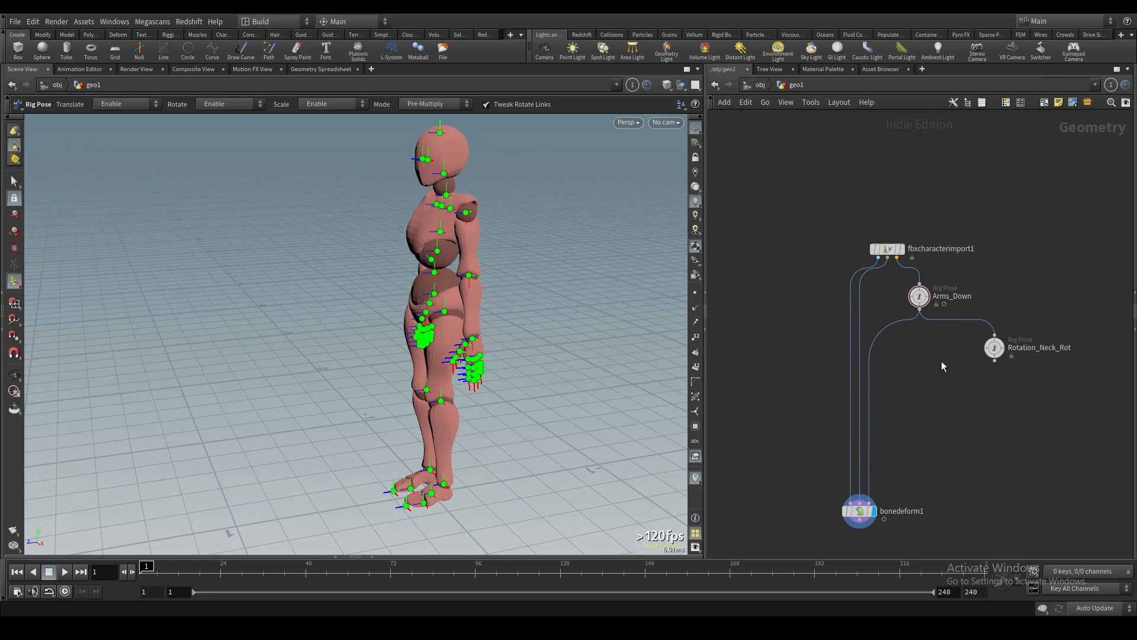
mouse_move(956, 372)
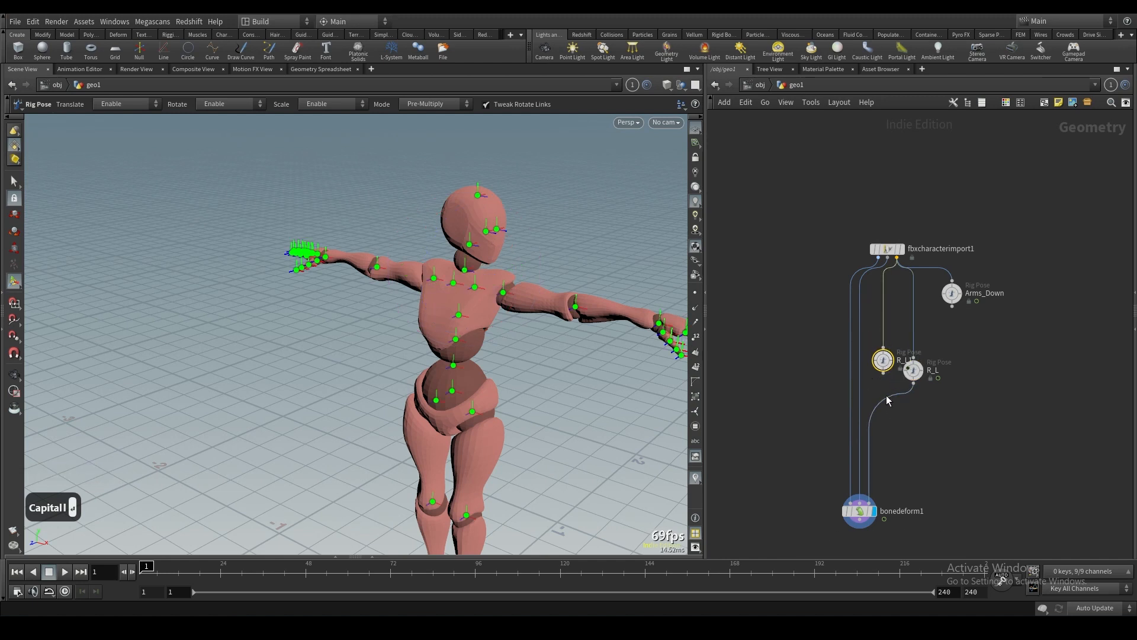
Step: Duplicate R_L as R_L1 and place an unwired Skeleton Blend node in the network
key(p)
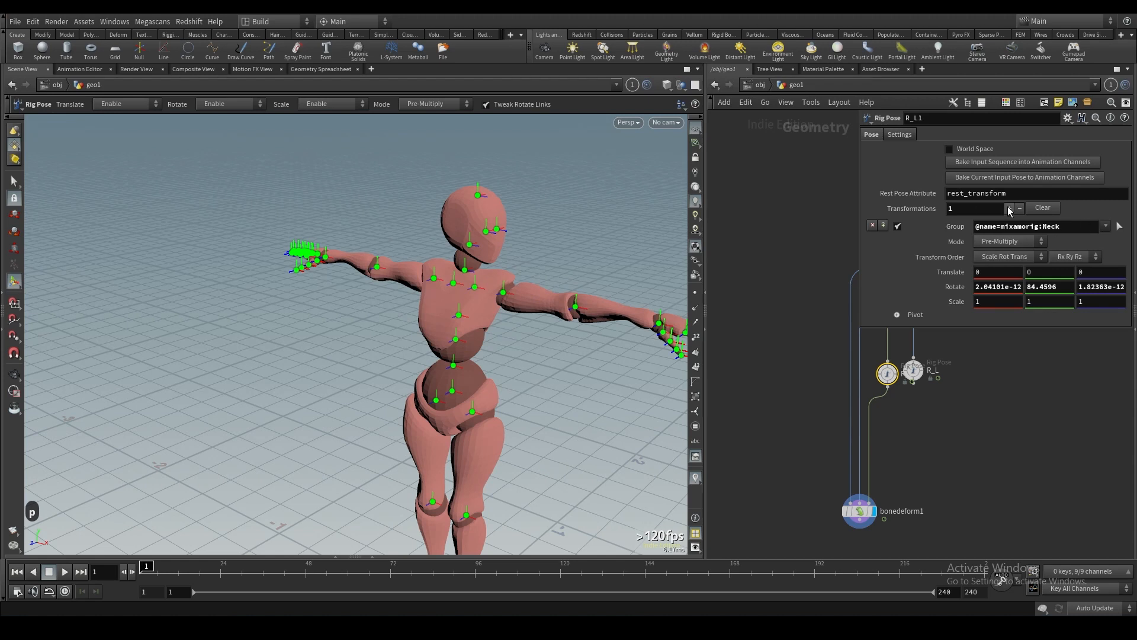
click(476, 286)
text(SKEL)
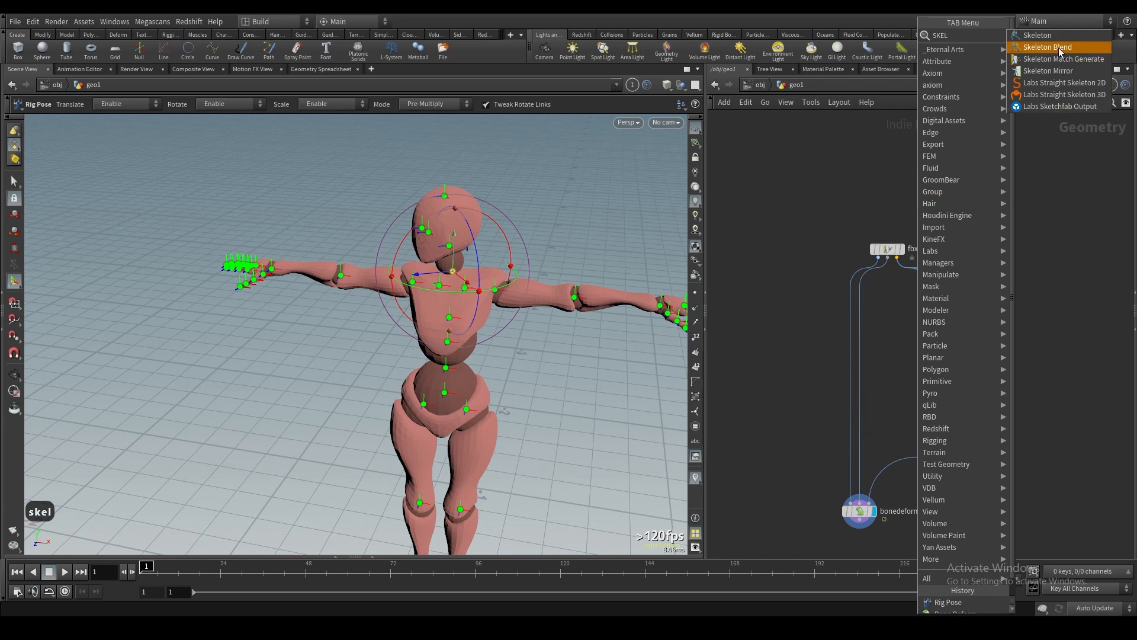
click(1046, 46)
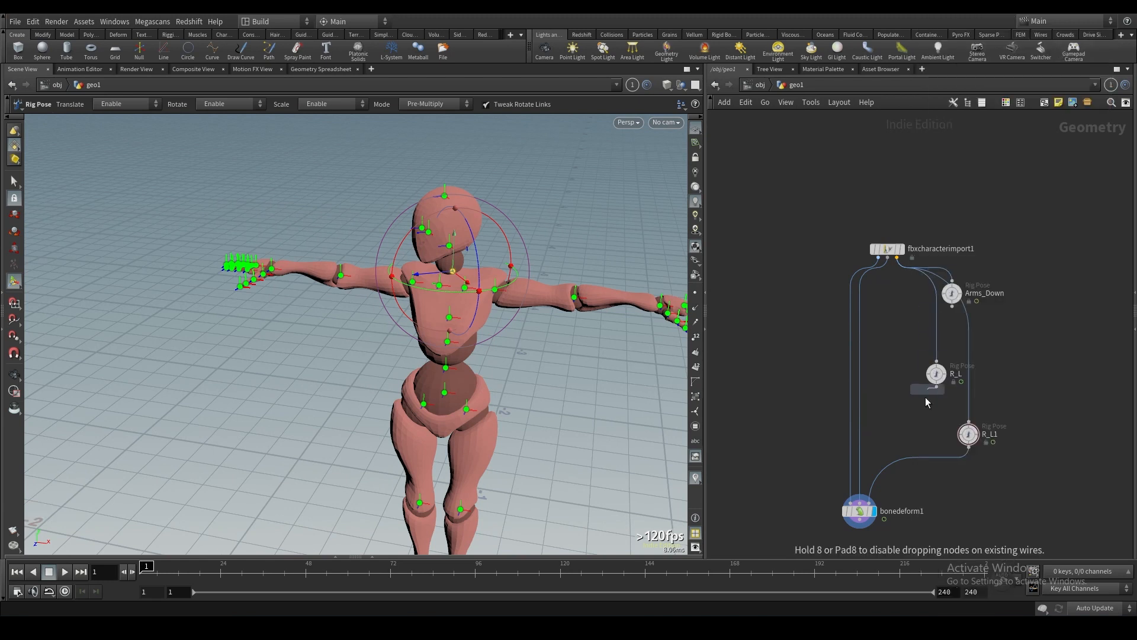
click(905, 422)
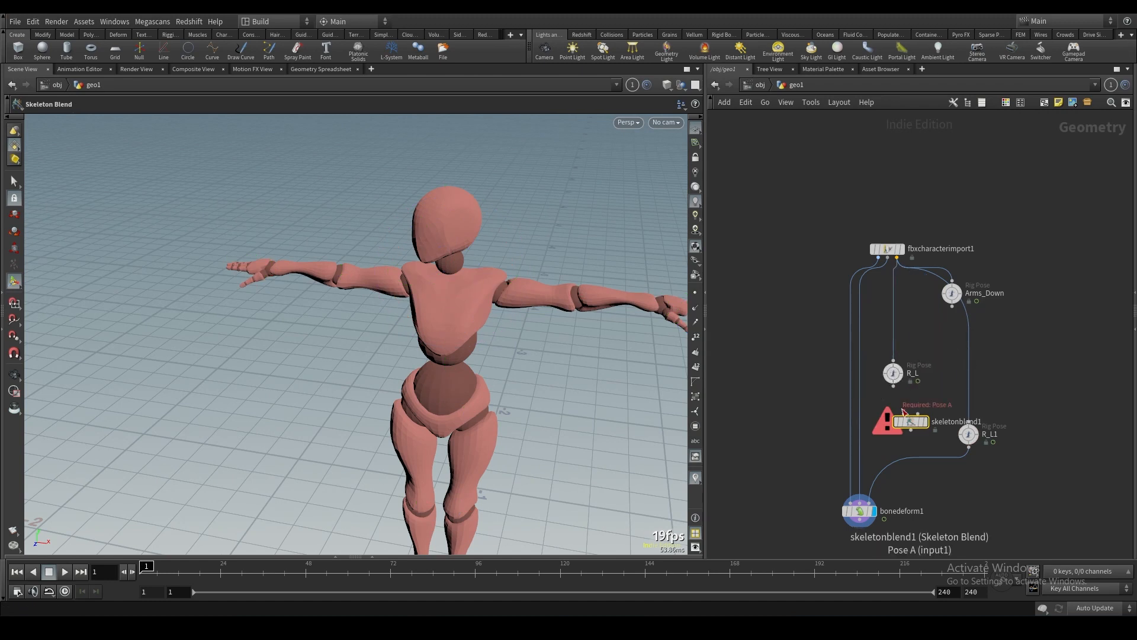
click(904, 422)
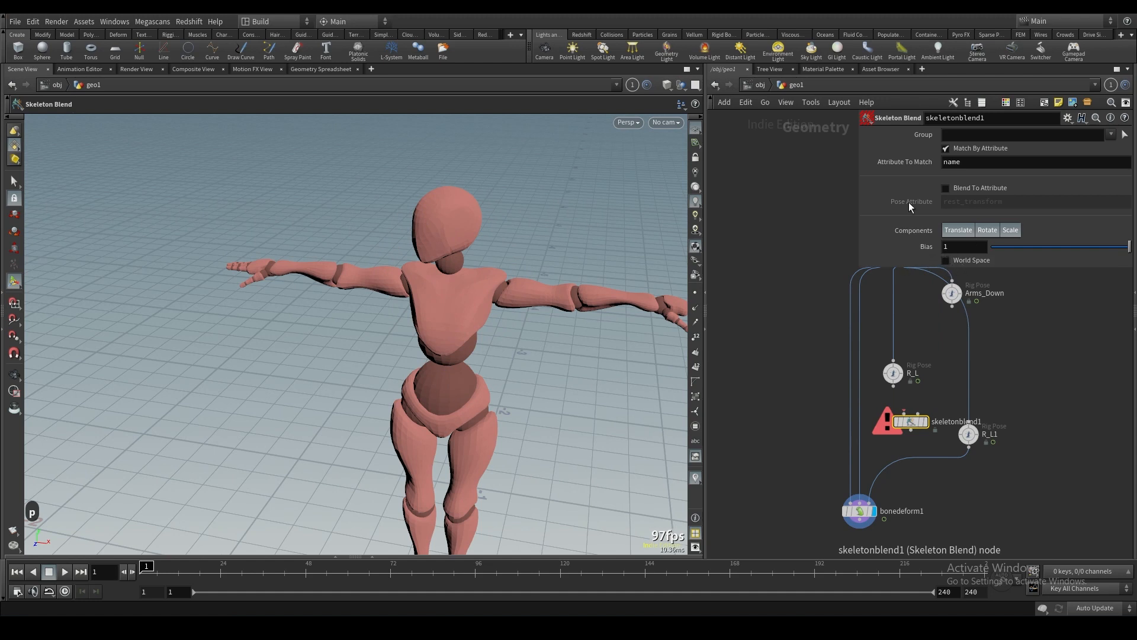
mouse_move(912, 305)
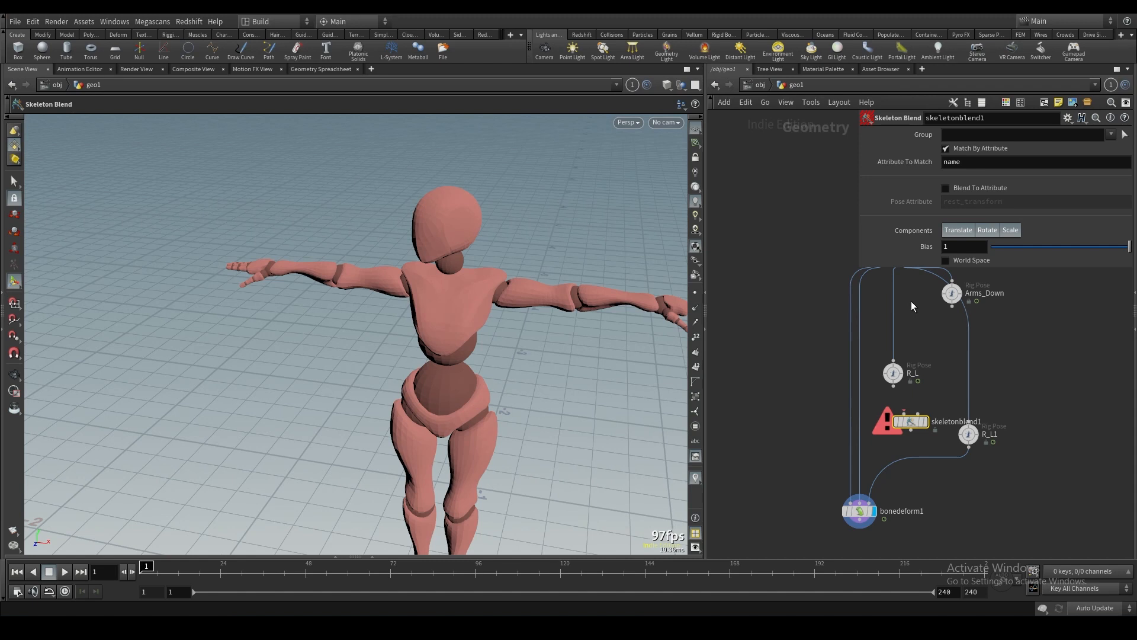
Step: Wire the poses into skeletonblend1, rename the second pose Rot_Right, and begin renaming the blend
click(893, 380)
text(R)
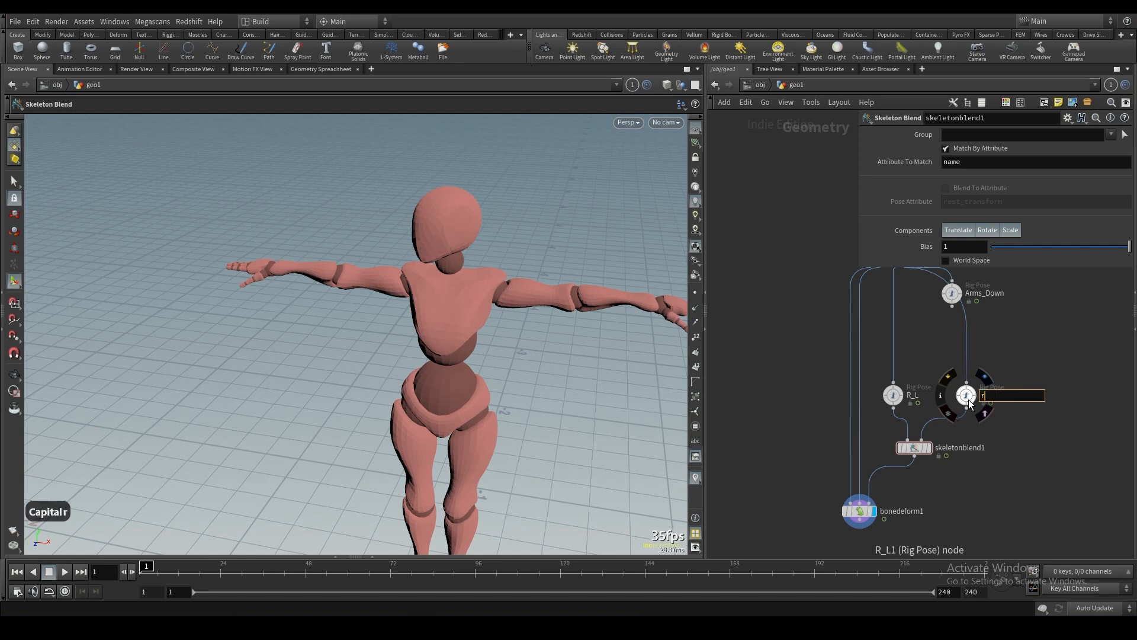
key(Backspace)
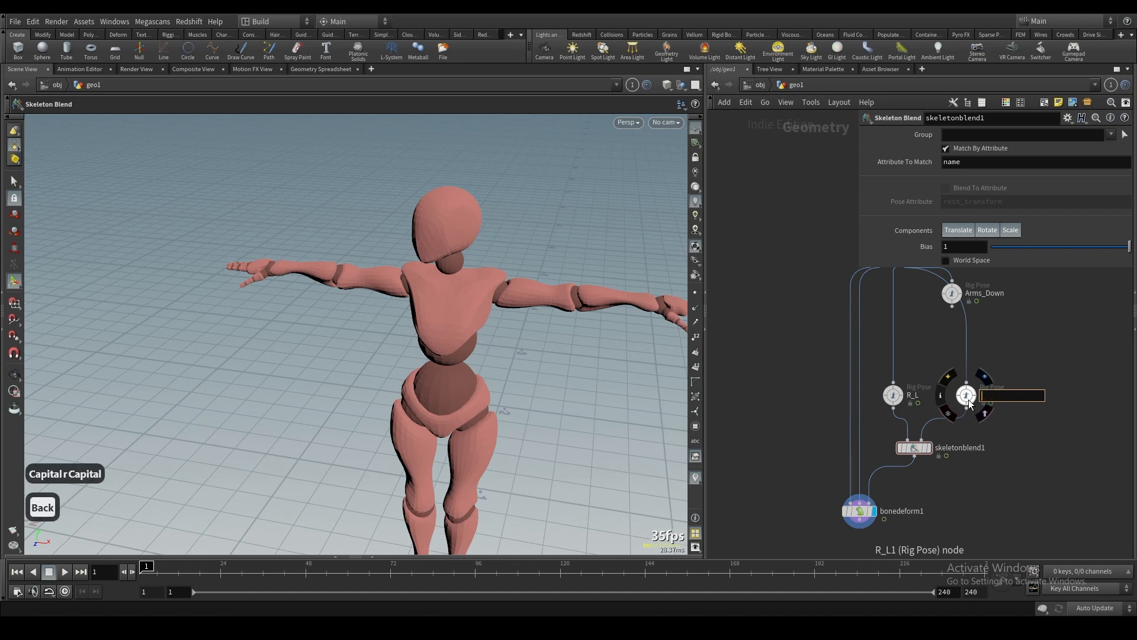
text(Rot_)
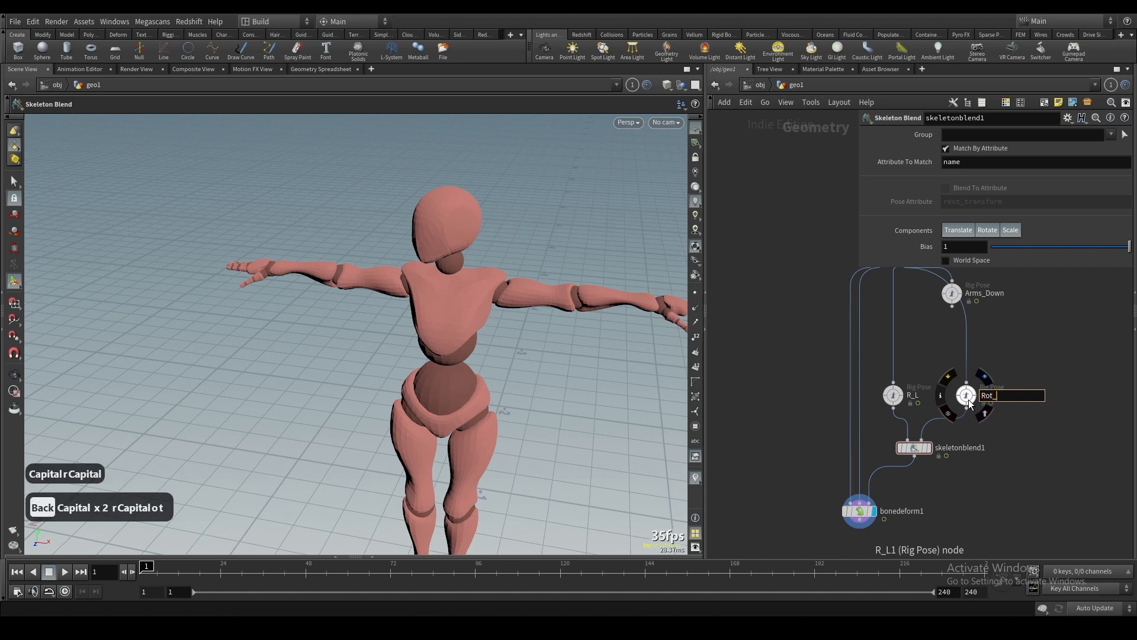
text(Right)
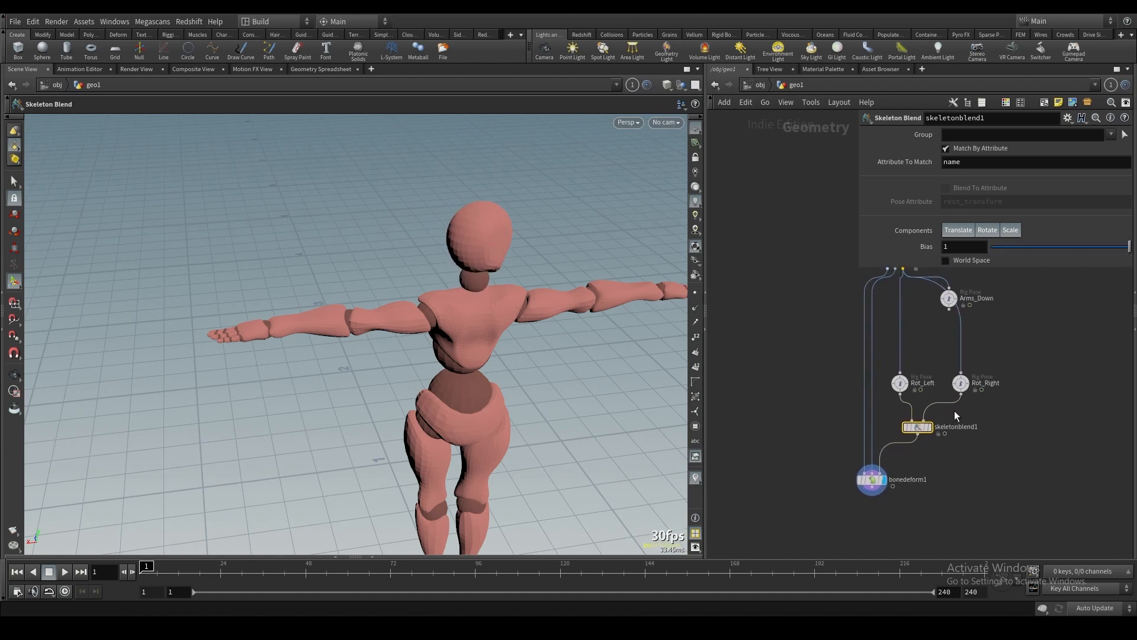
double_click(956, 426)
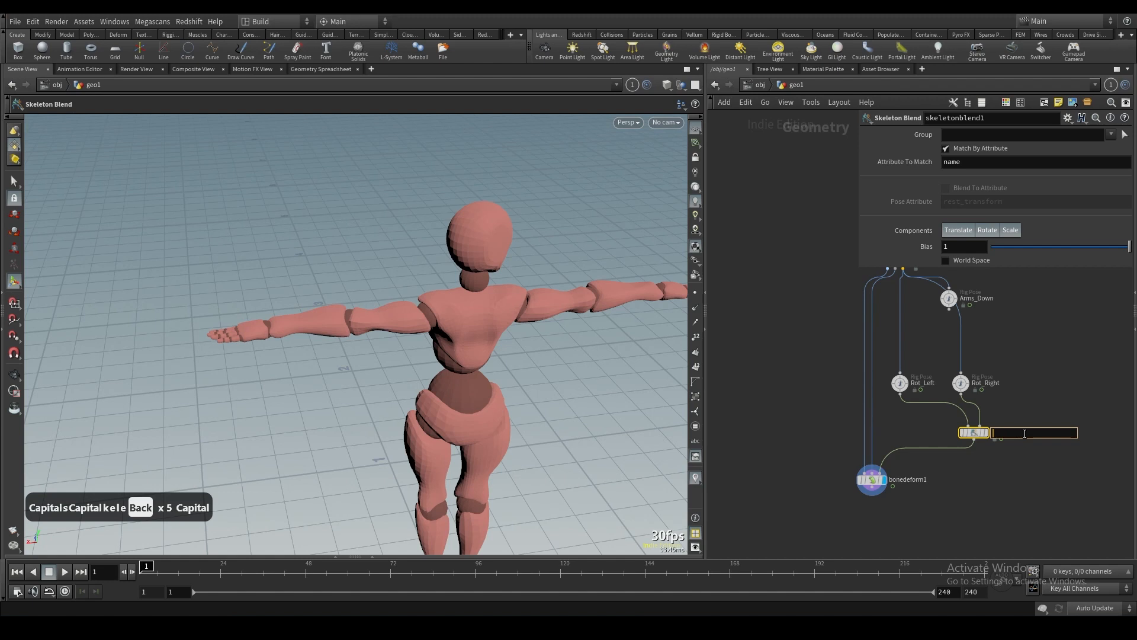
Step: Name the blend Look_Right_Left and select the null heading the look poses group
text(Look_Right_Left)
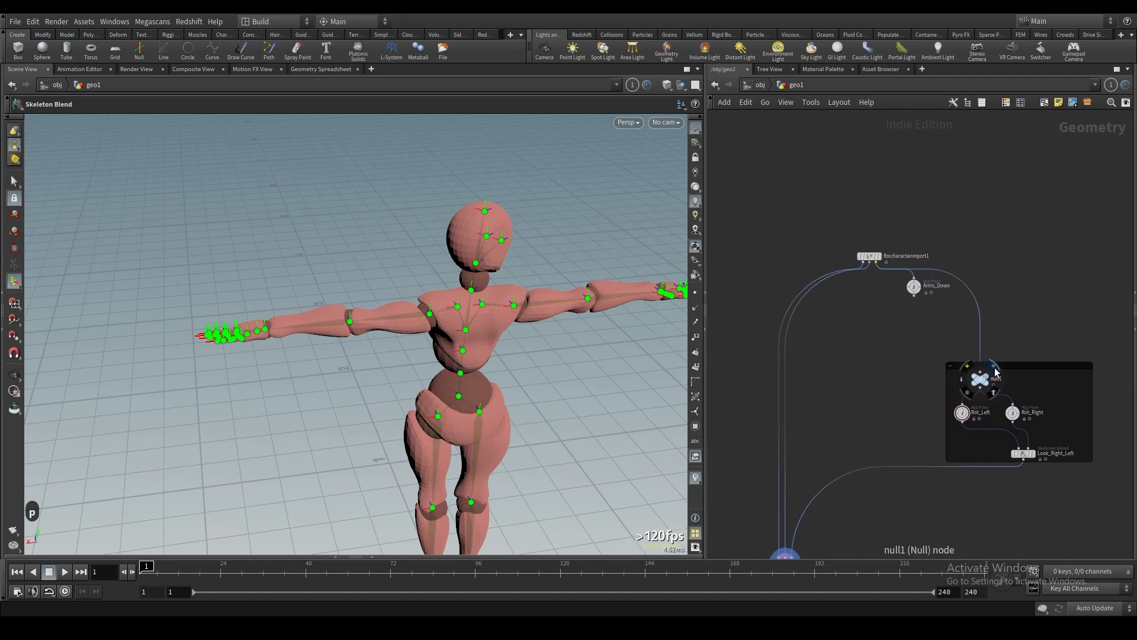
click(813, 488)
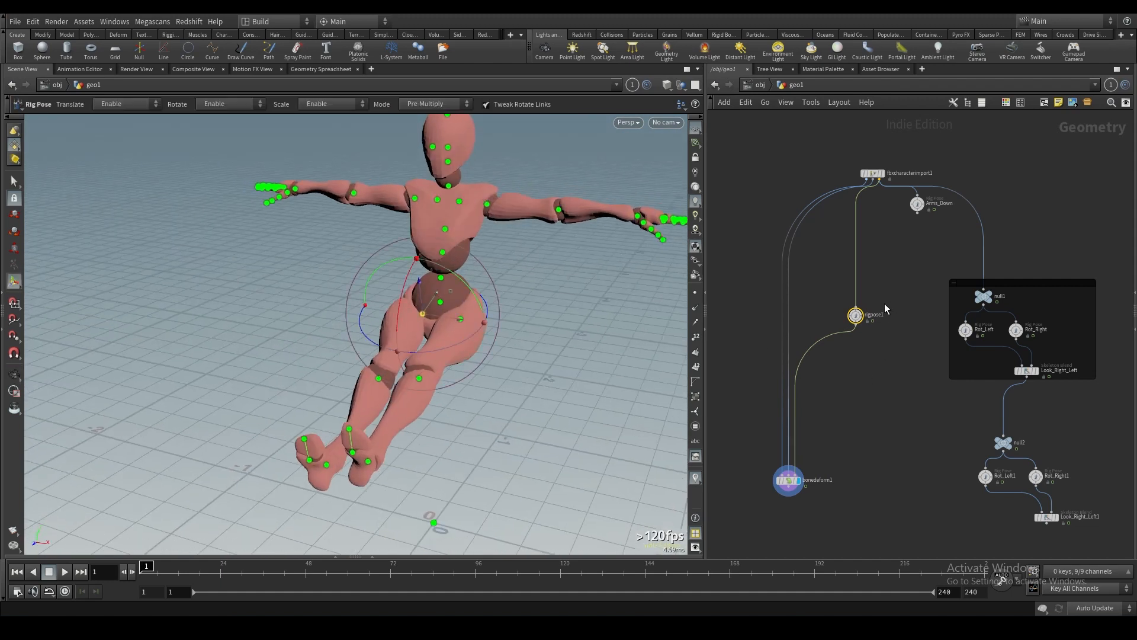
Step: Name the copied group's pose Legs_Up and wire its Skeleton Blend into bonedeform1
double_click(875, 314)
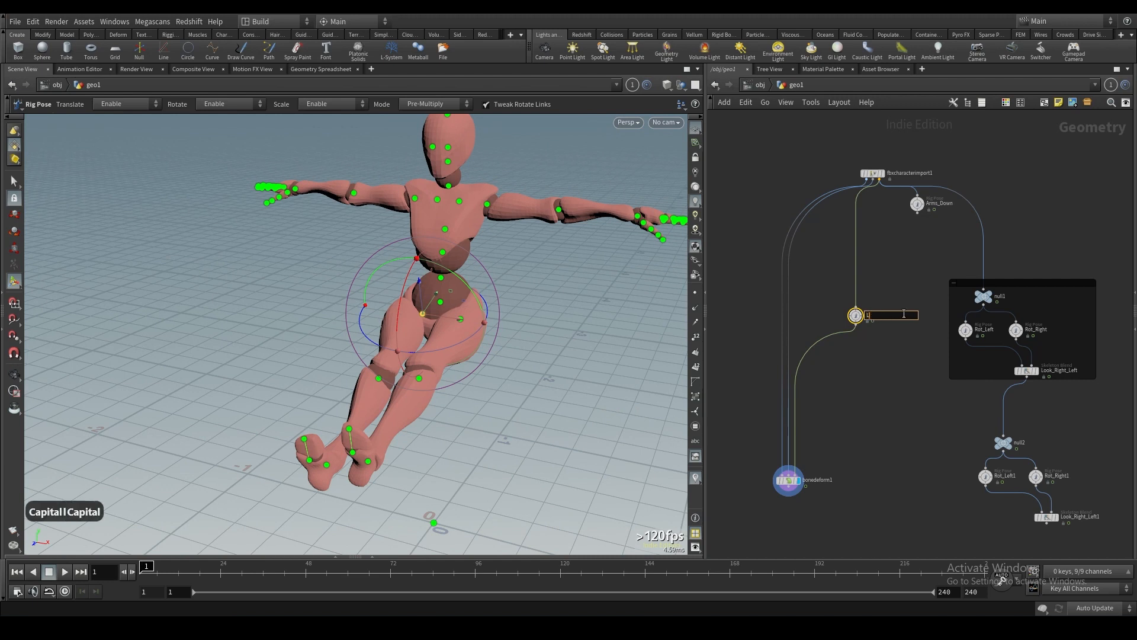
text(Legs_Up)
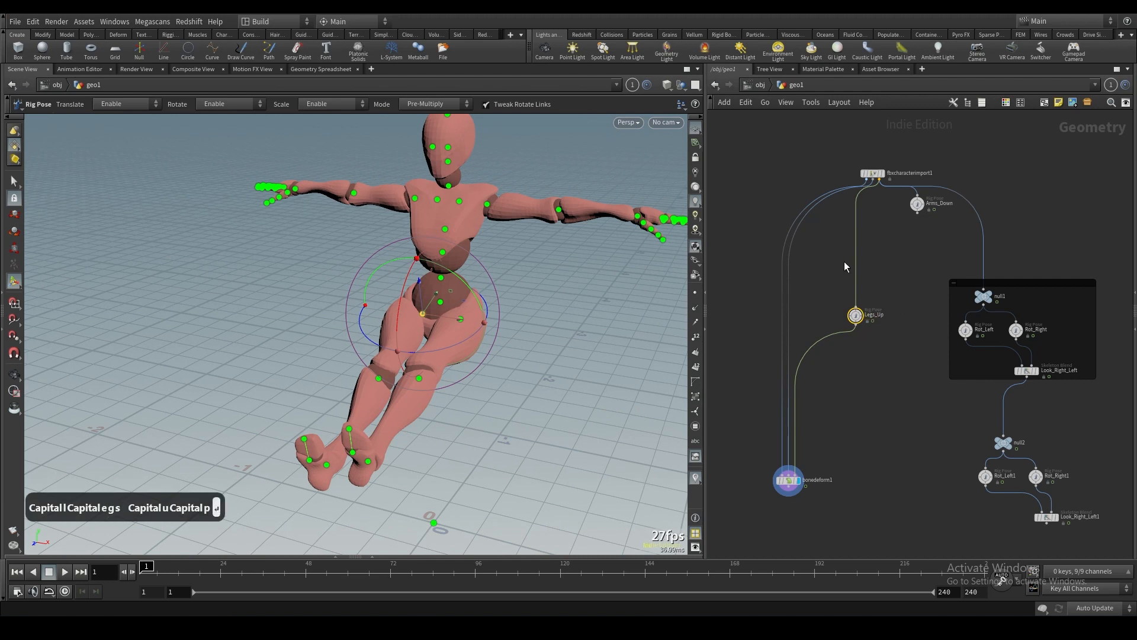
key(Delete)
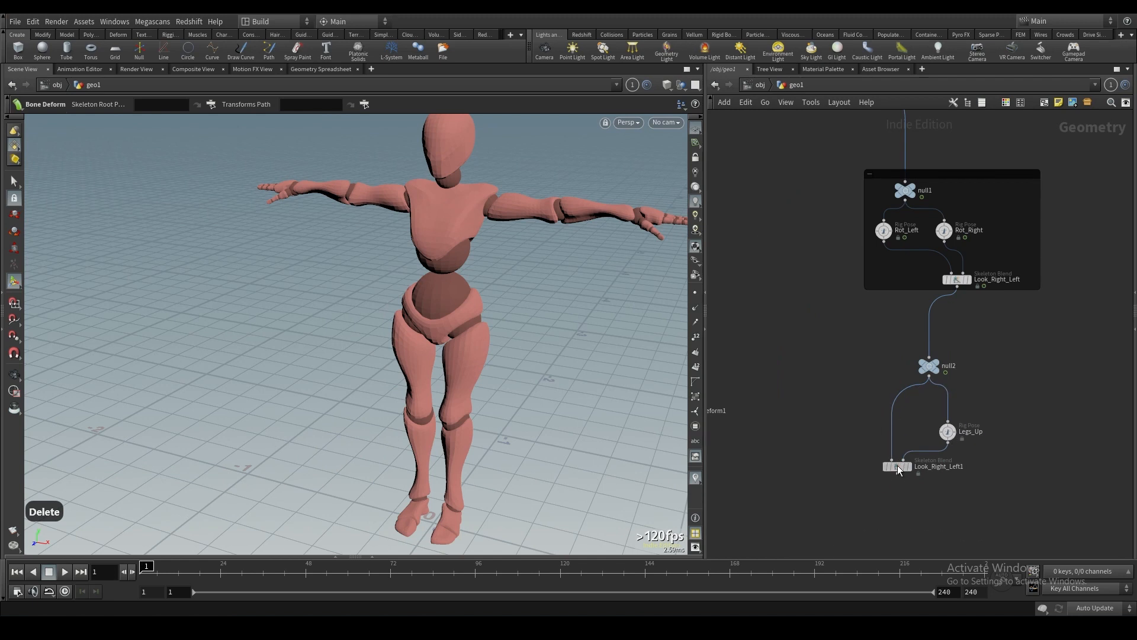
click(801, 503)
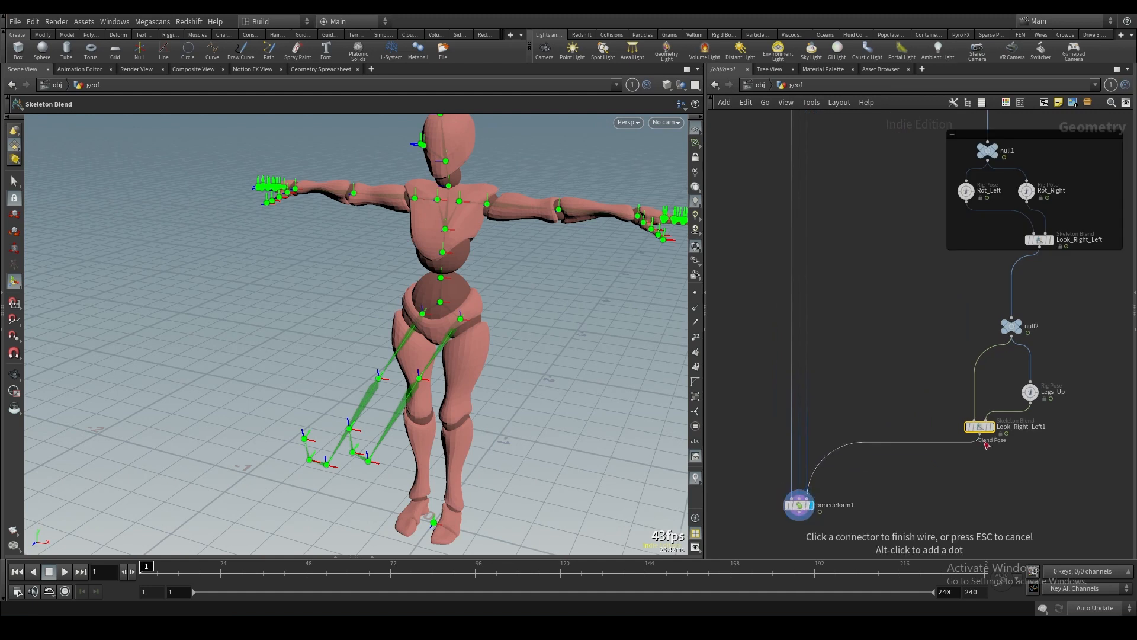
click(980, 425)
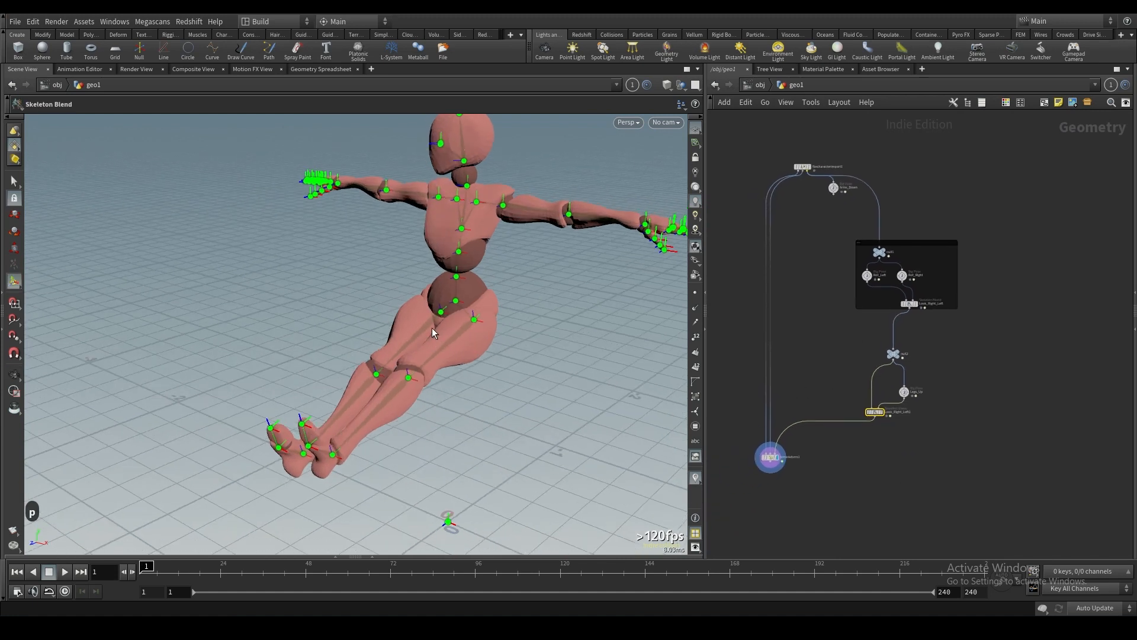
mouse_move(340, 408)
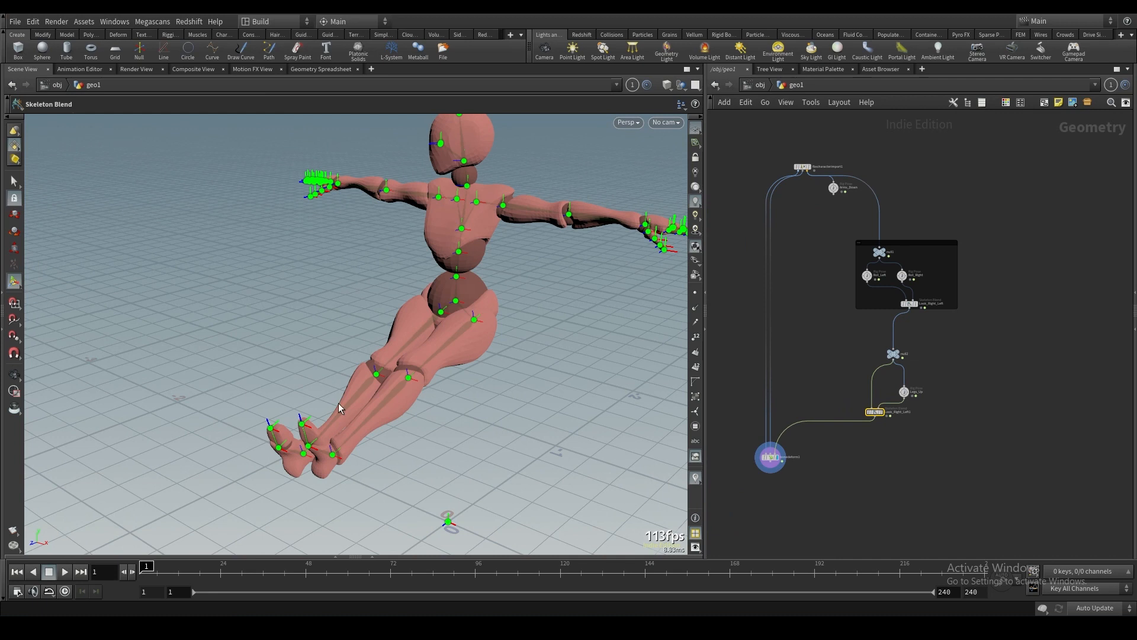
mouse_move(878, 427)
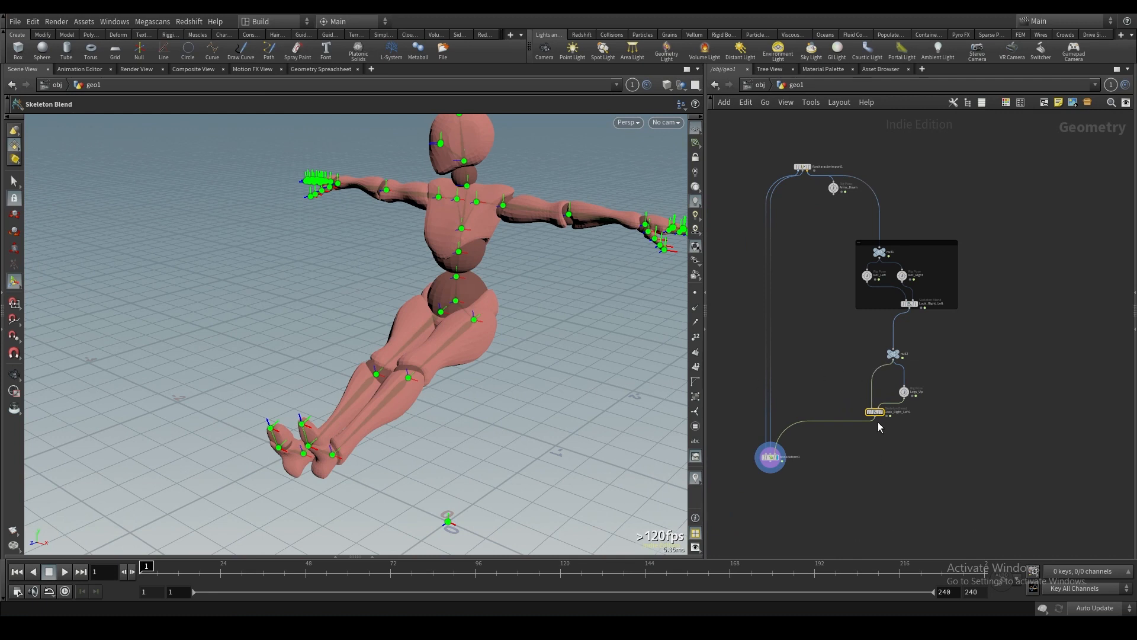